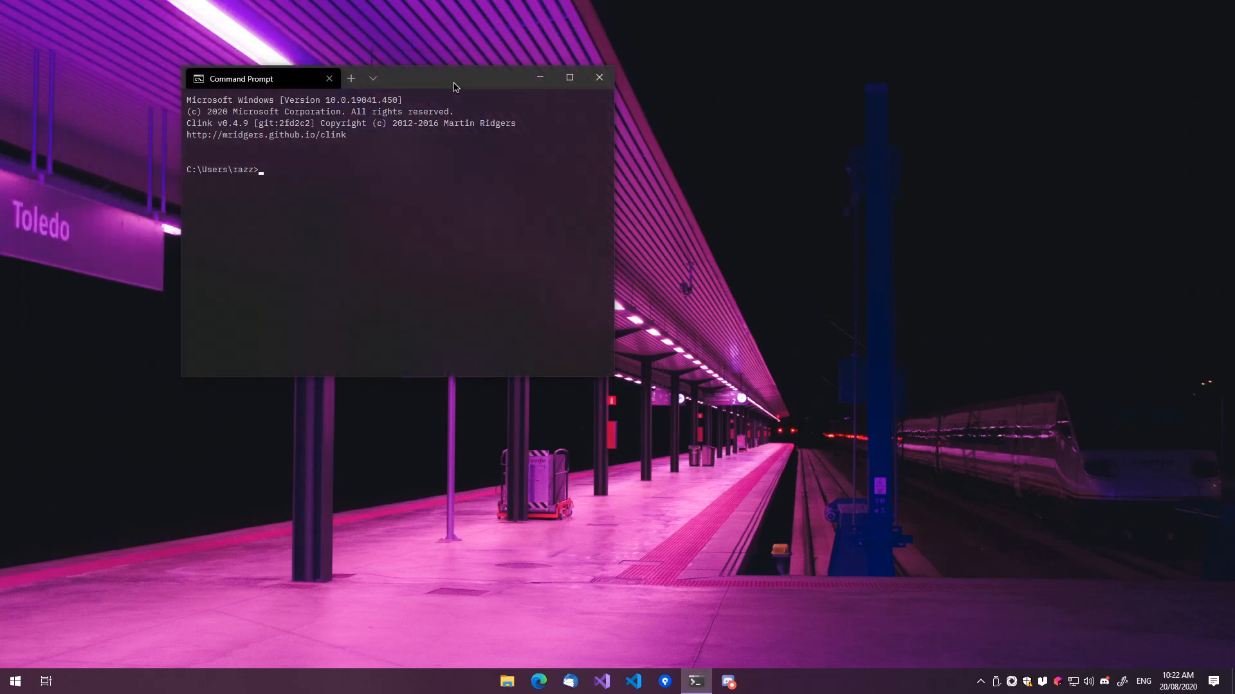
- Maximize the Windows Terminal window so the Command Prompt fills the screen
left_click(568, 78)
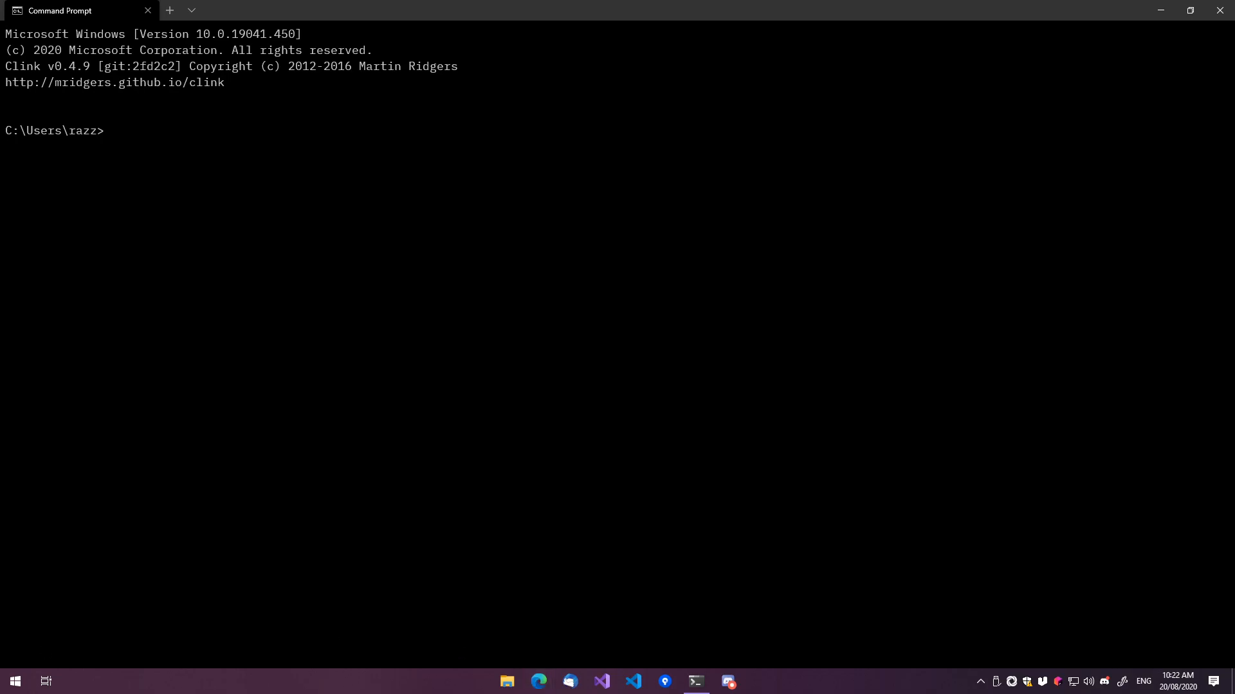
left_click(538, 682)
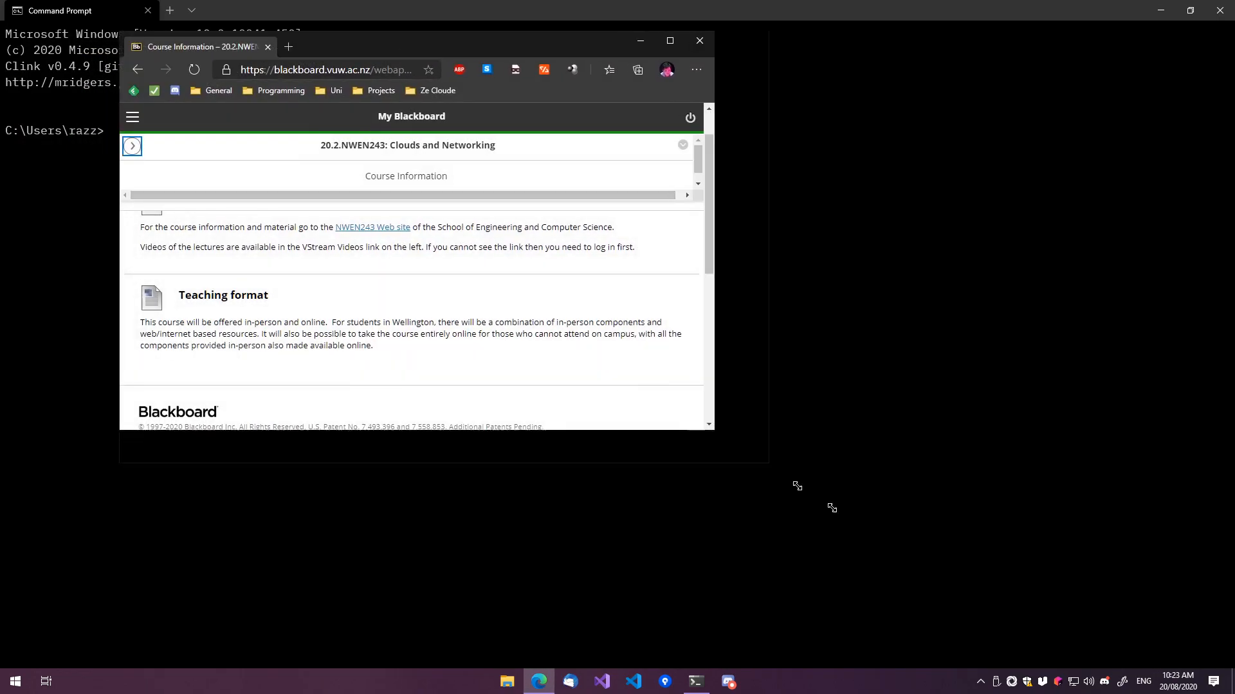
- Maximize Edge and browse the NWEN243 VStream Videos lectures down to the subscription options
left_click(669, 40)
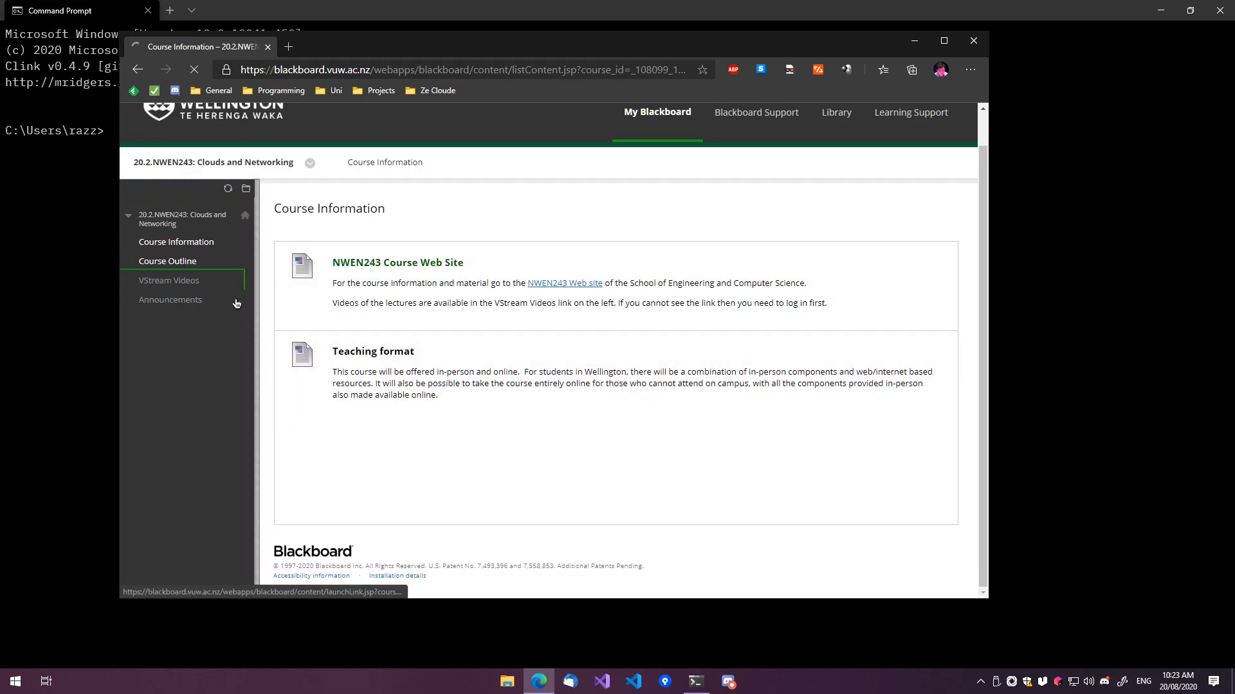
left_click(169, 280)
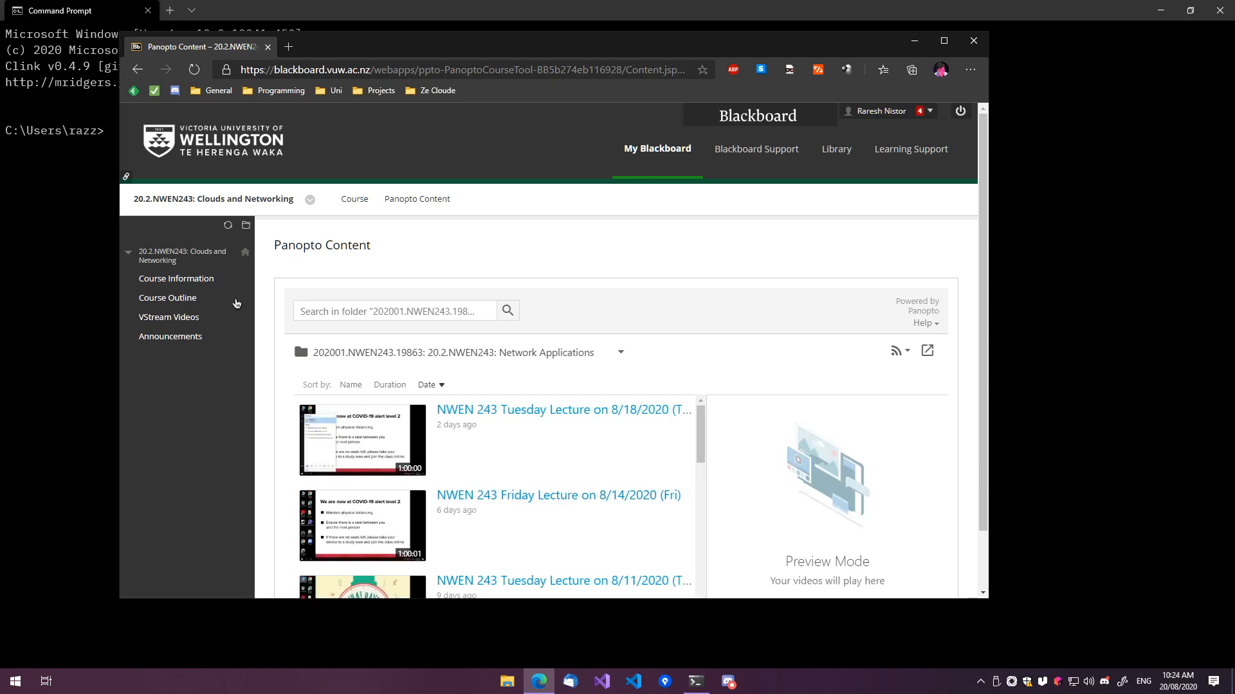
scroll("down", 3)
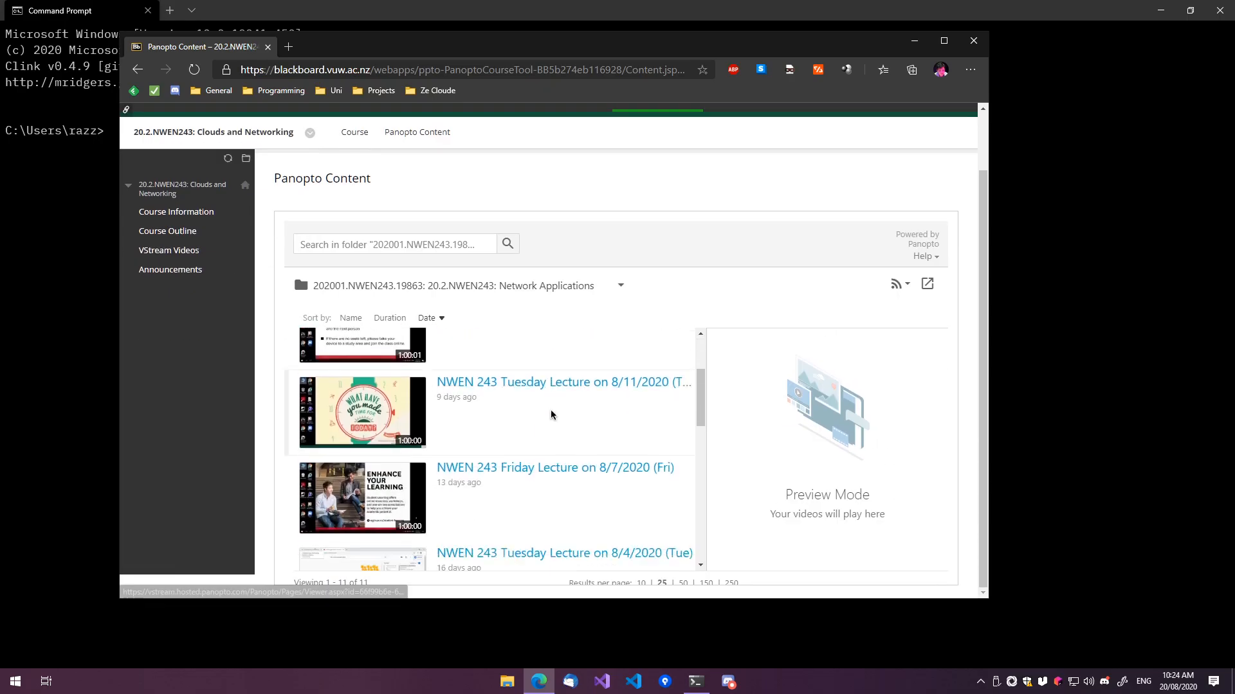
scroll("down", 3)
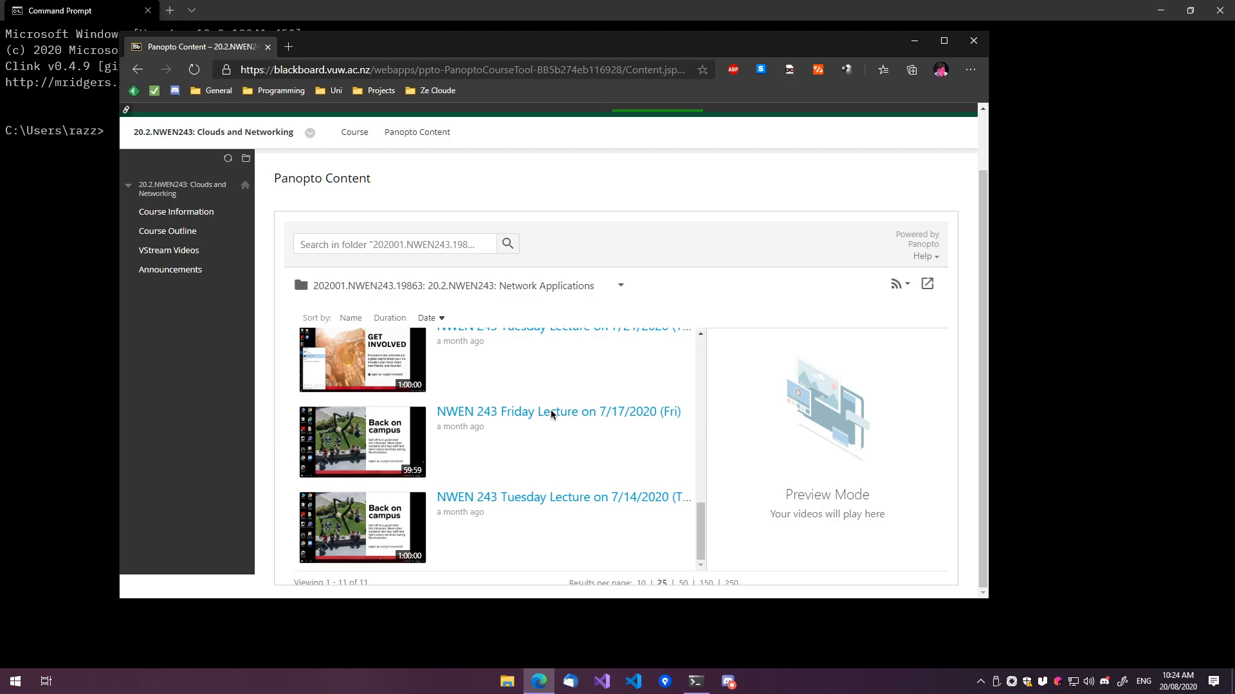
scroll("down", 3)
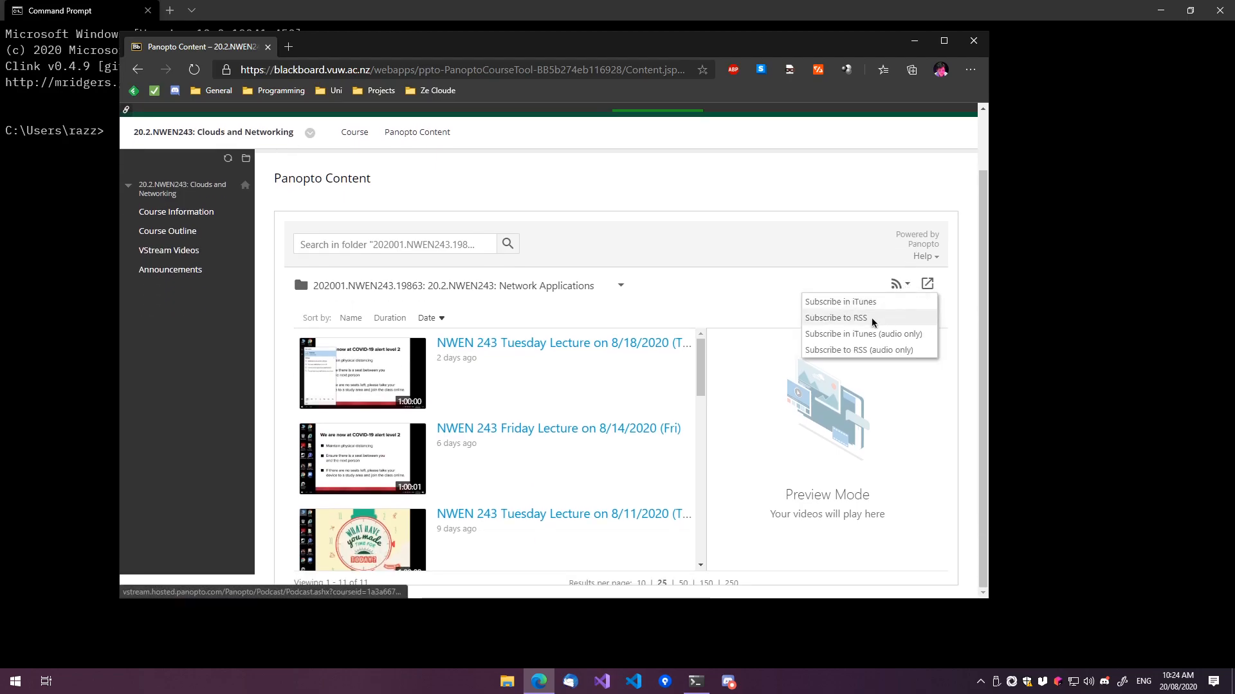
mouse_move(835, 318)
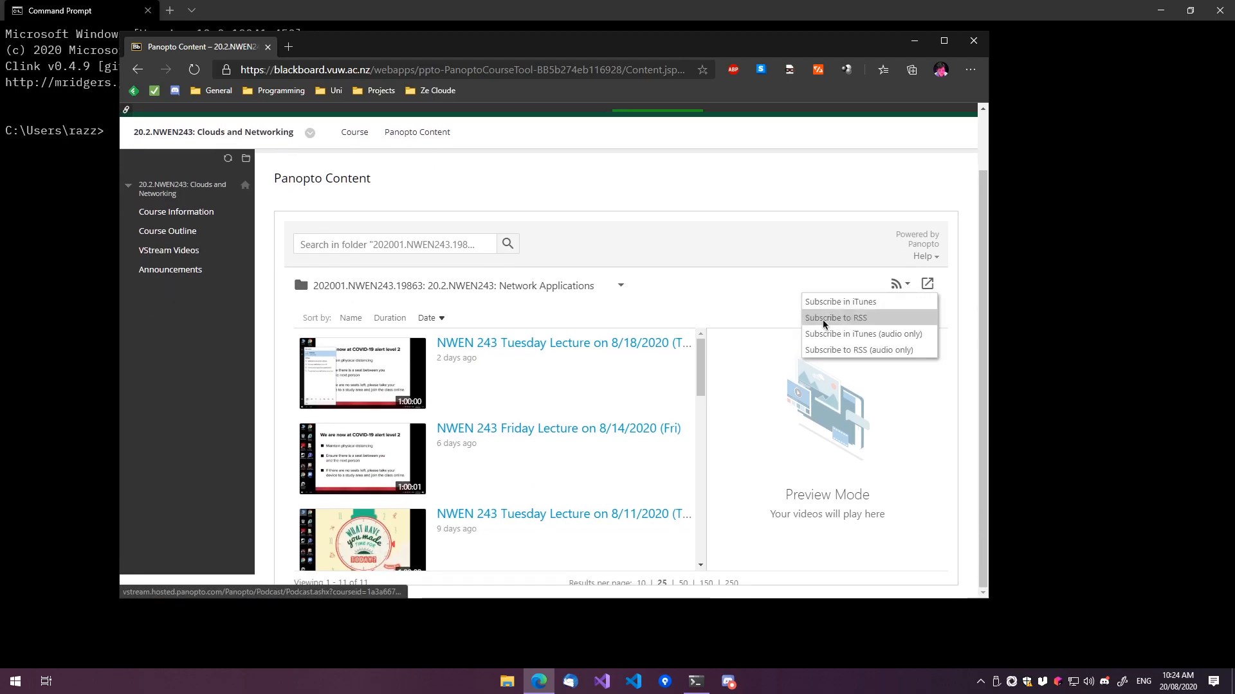
- Open the folder's RSS feed in a new tab and scroll through the XML lecture items
left_click(833, 317)
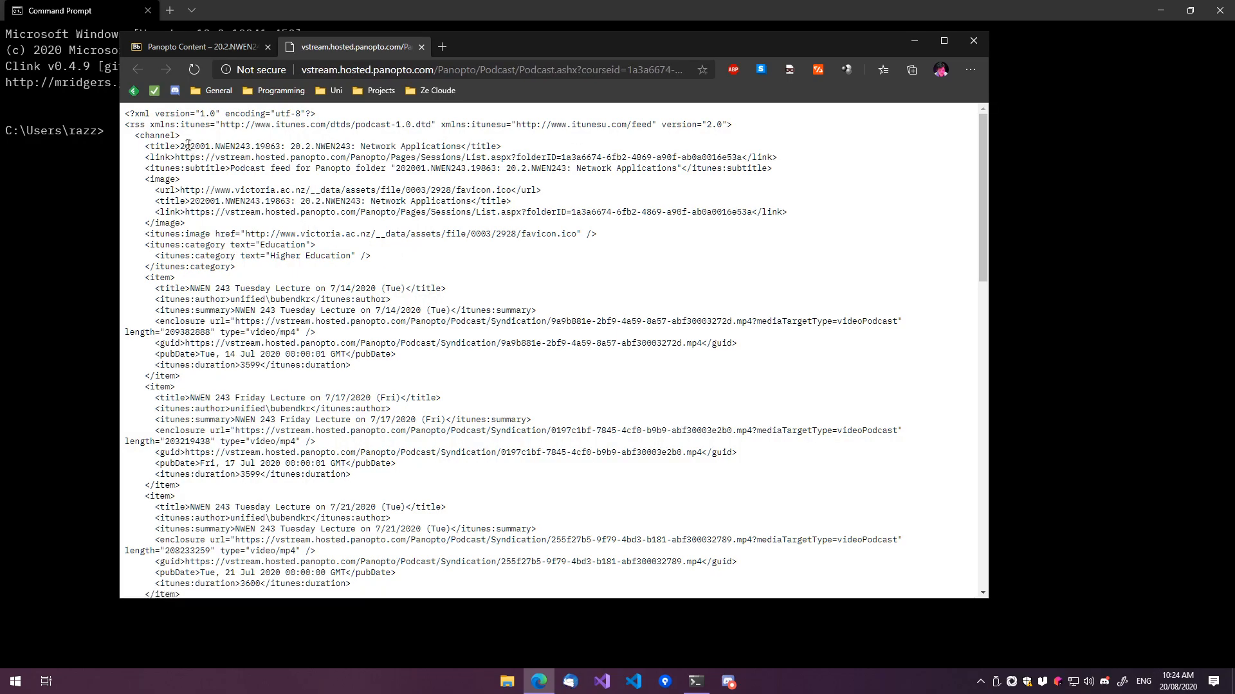
mouse_move(339, 191)
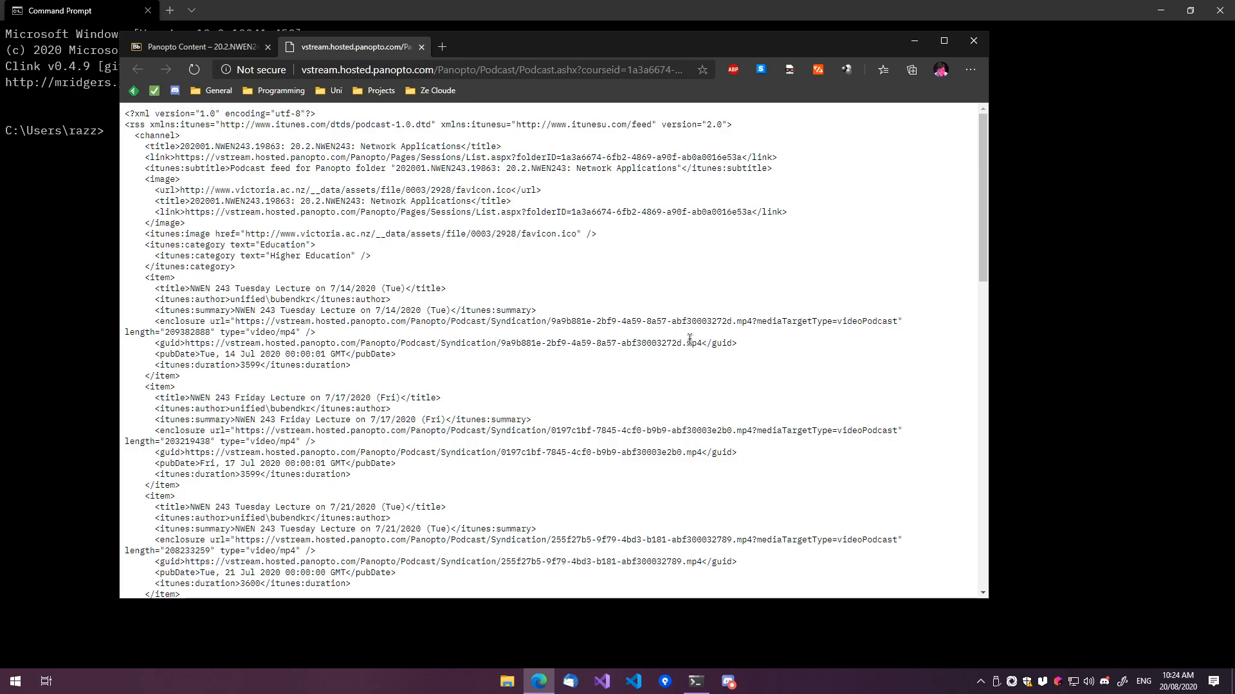
double_click(441, 342)
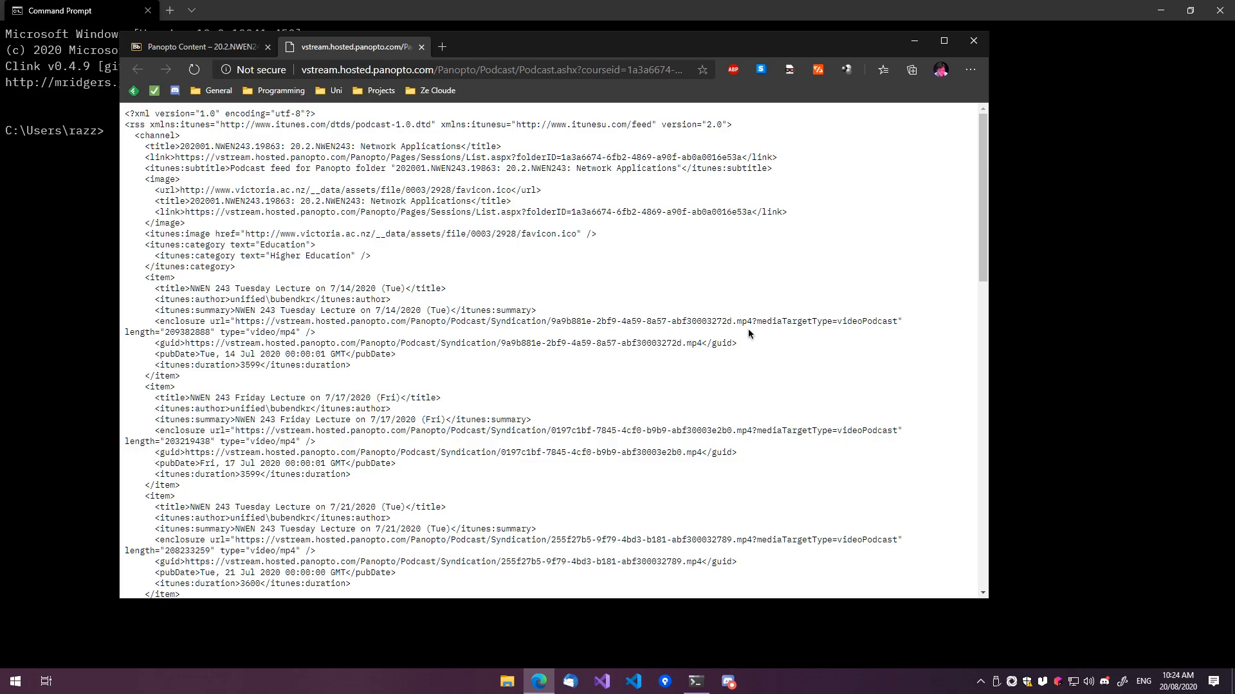
mouse_move(730, 323)
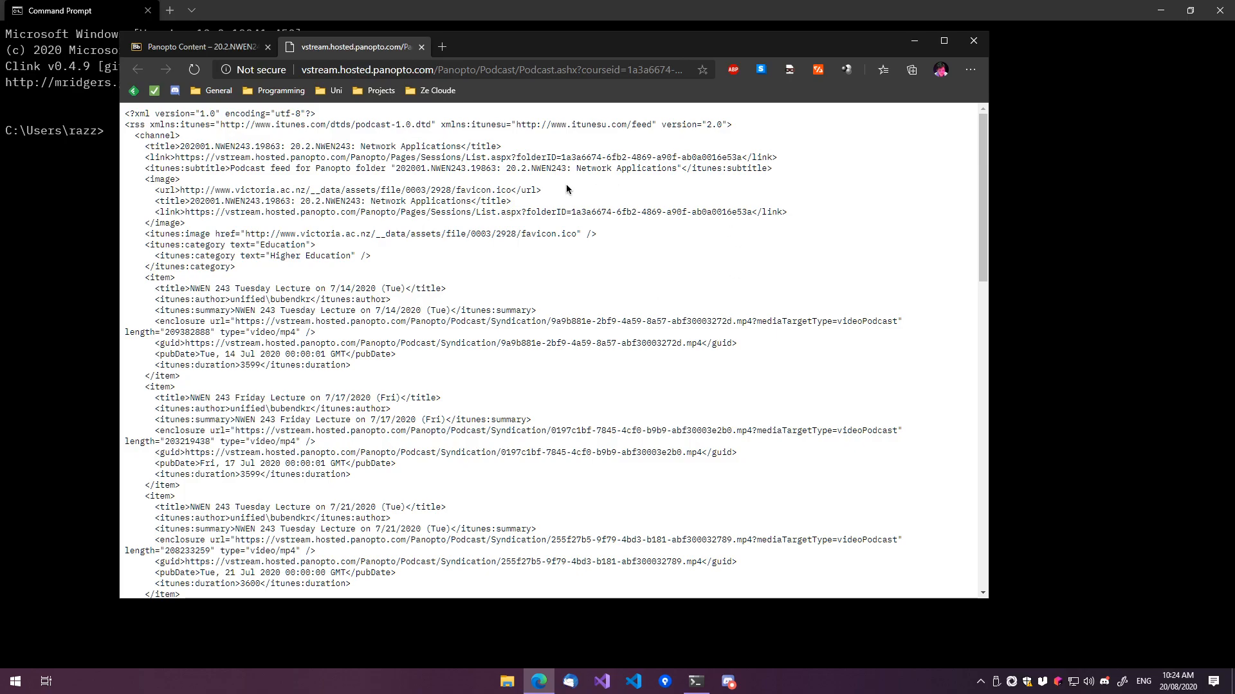
scroll("down", 3)
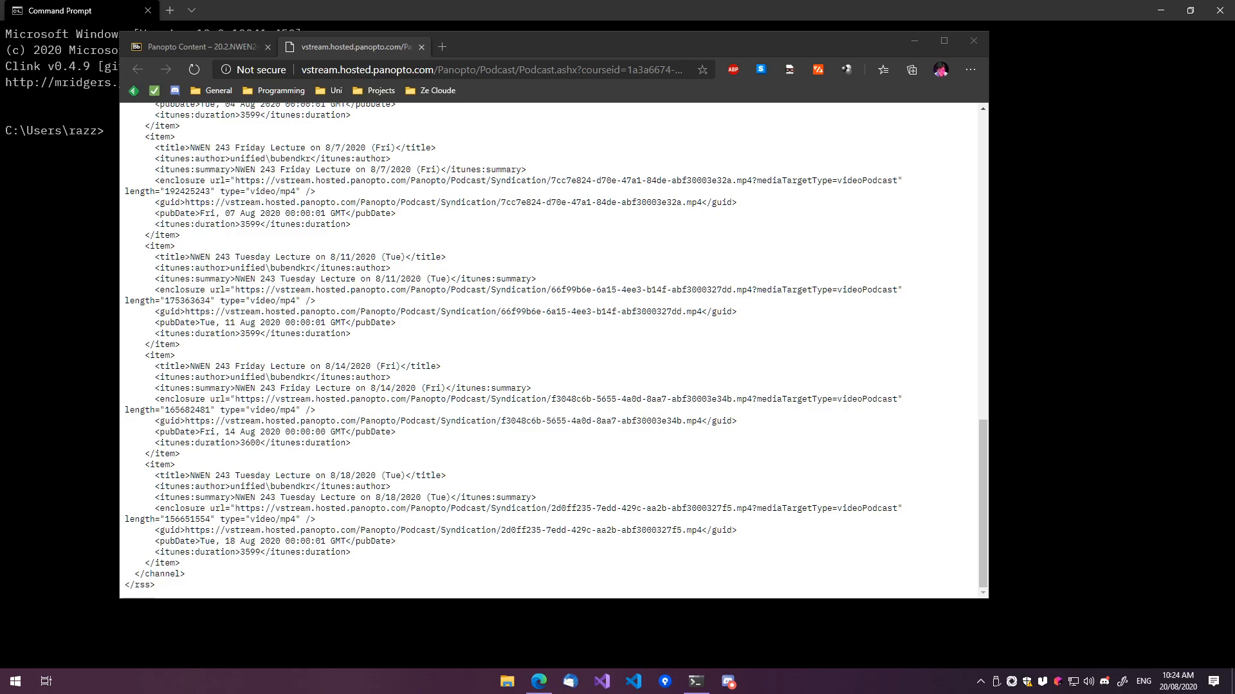
mouse_move(514, 6)
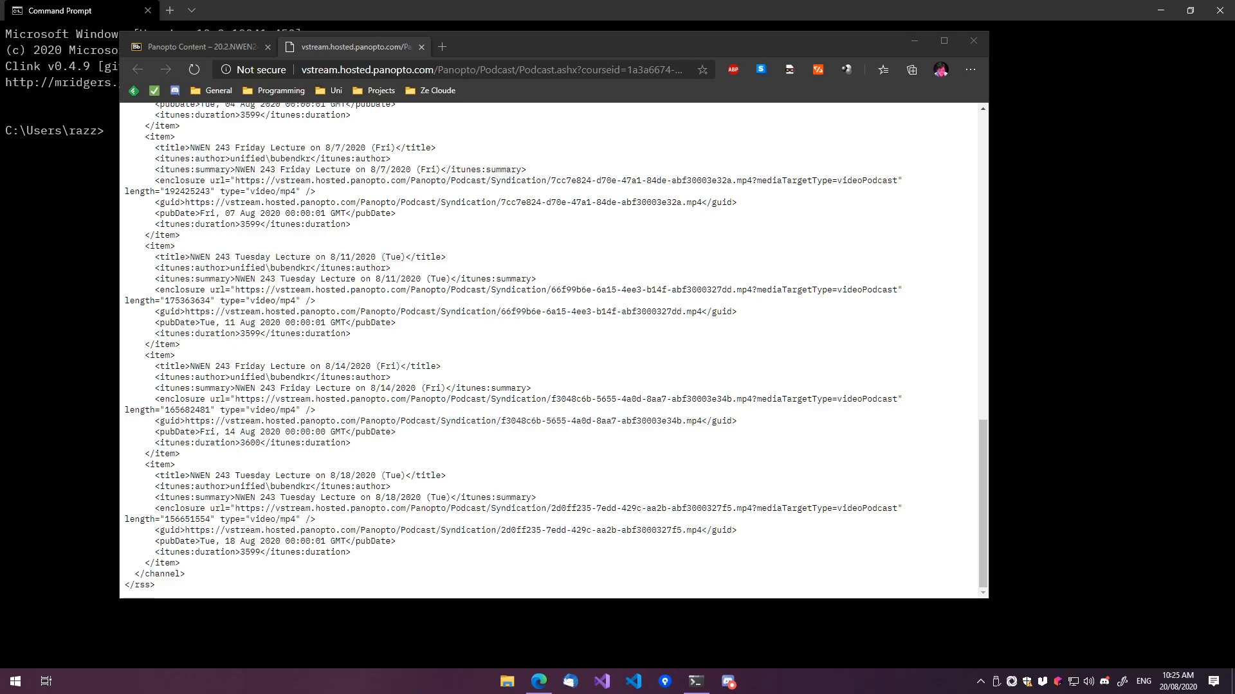
mouse_move(514, 306)
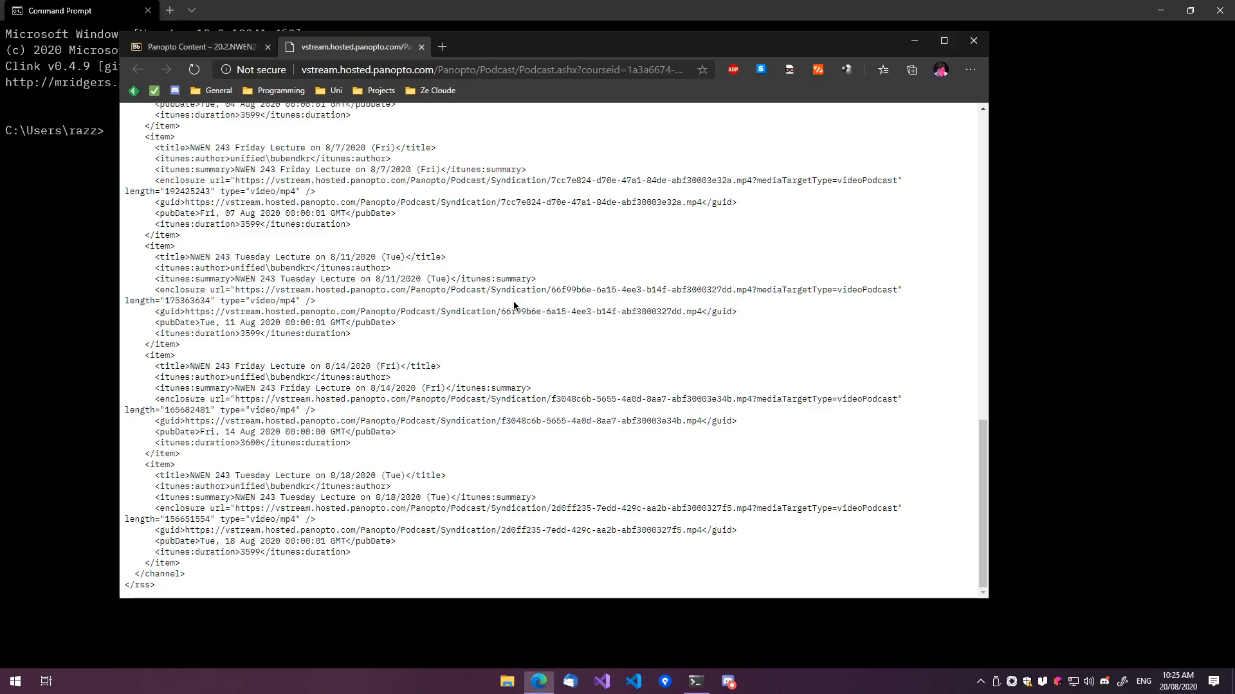
- Copy the whole RSS feed XML into a new untitled VS Code file
left_click(602, 681)
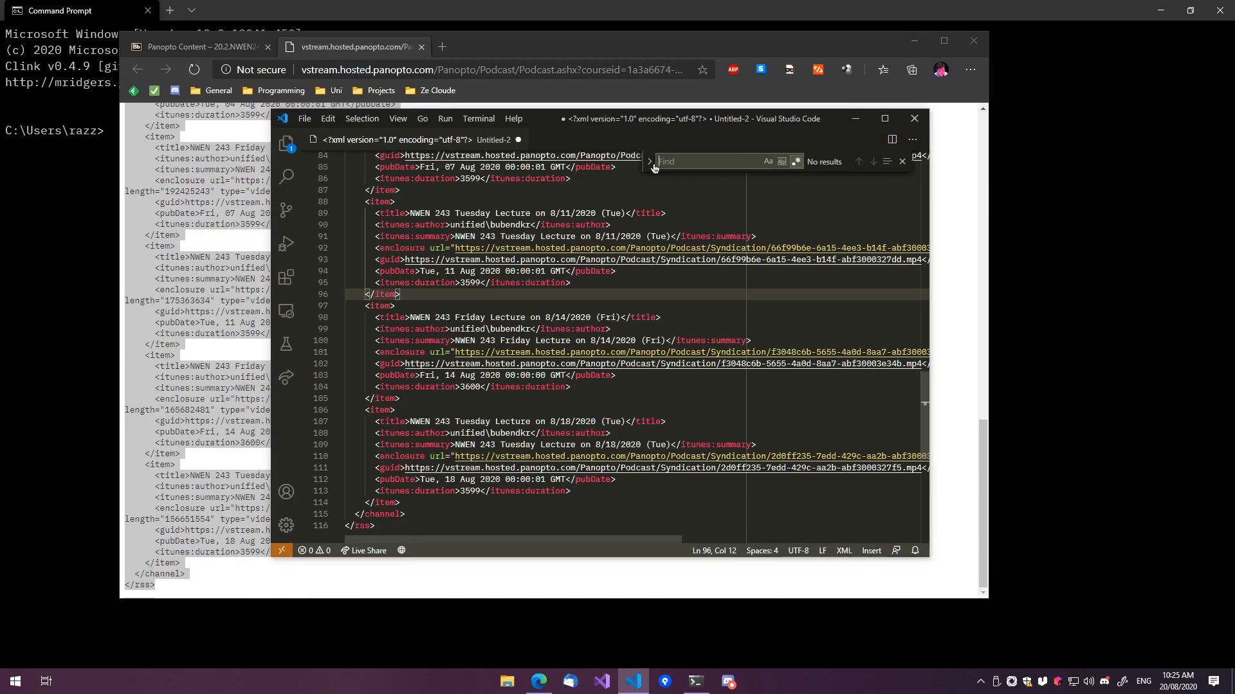
left_click(648, 162)
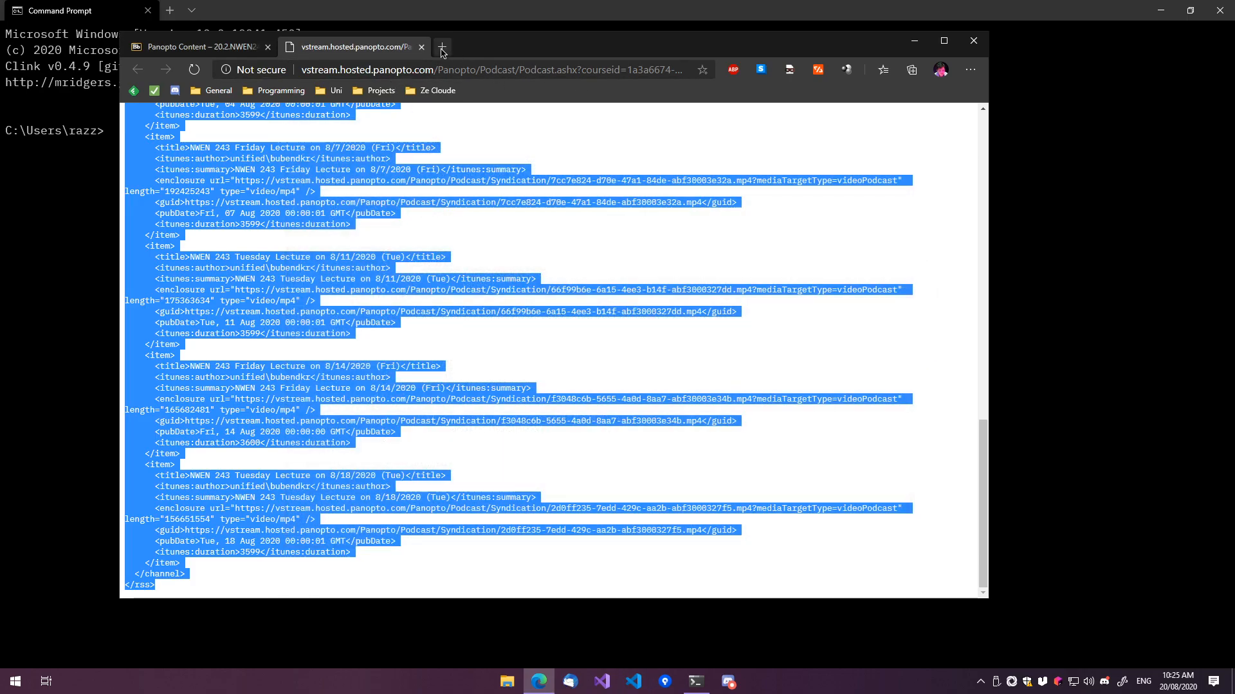
- On regexr.com, enter the lazy expression https:\/\/.*?\.mp4 over the pasted feed for 22 matches
left_click(441, 46)
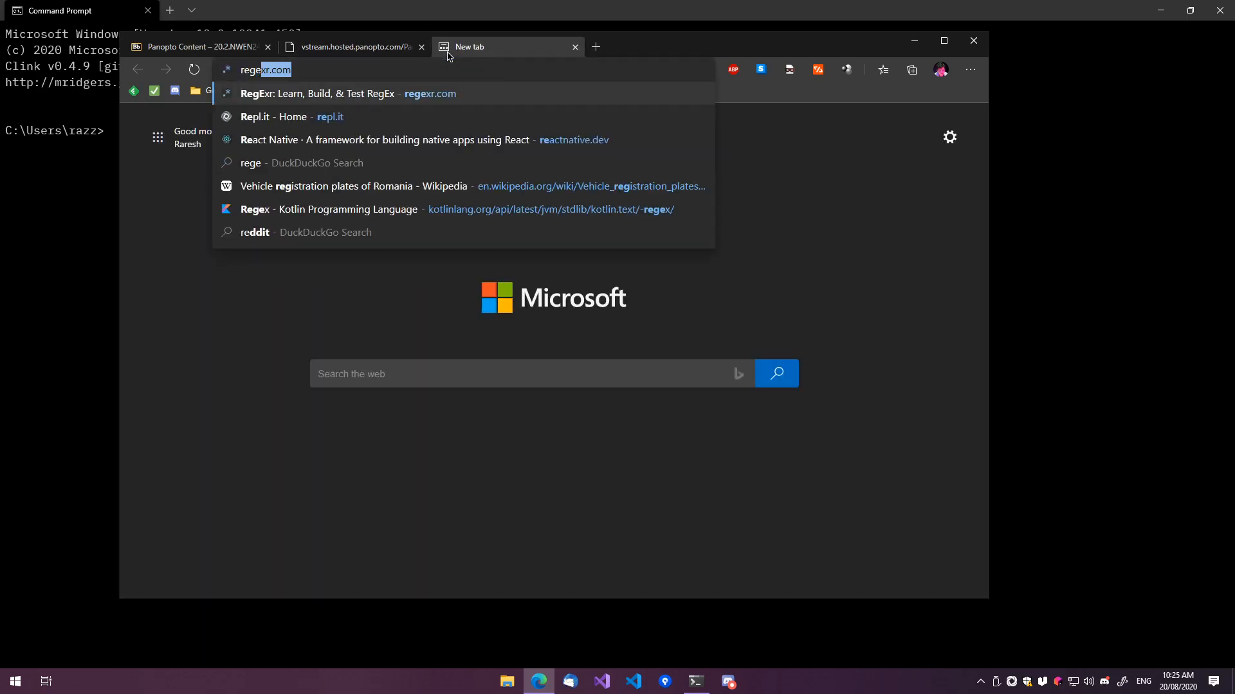
left_click(317, 93)
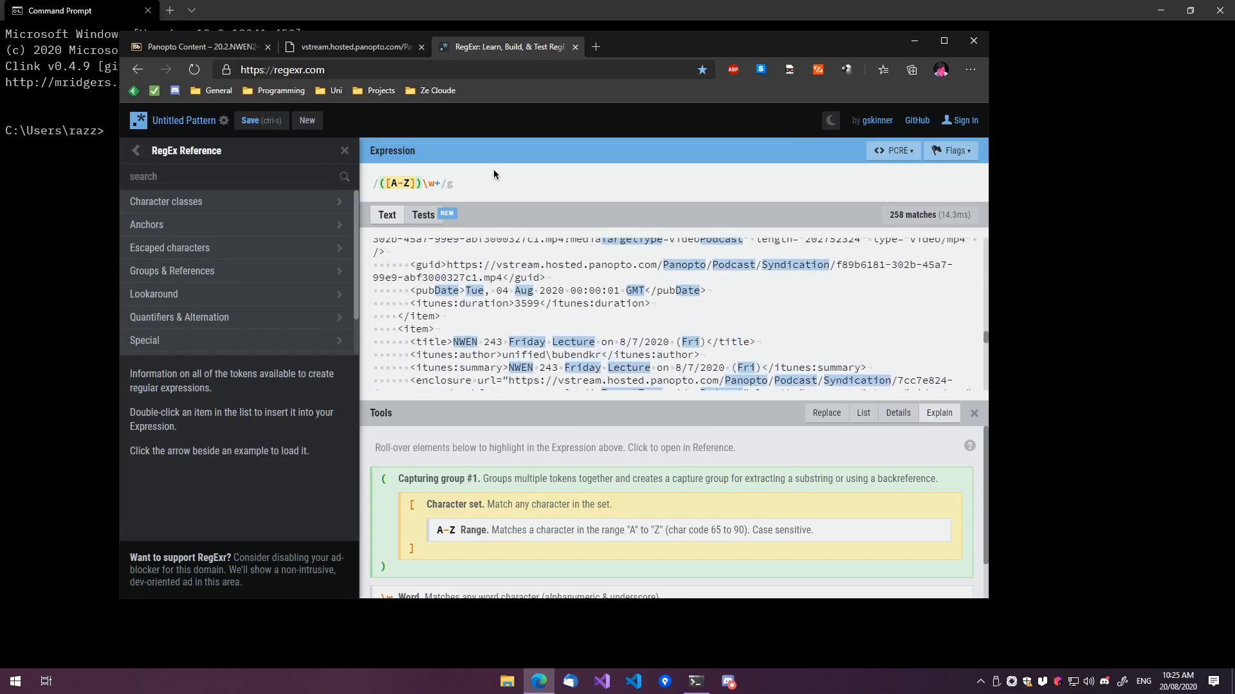
type("htp")
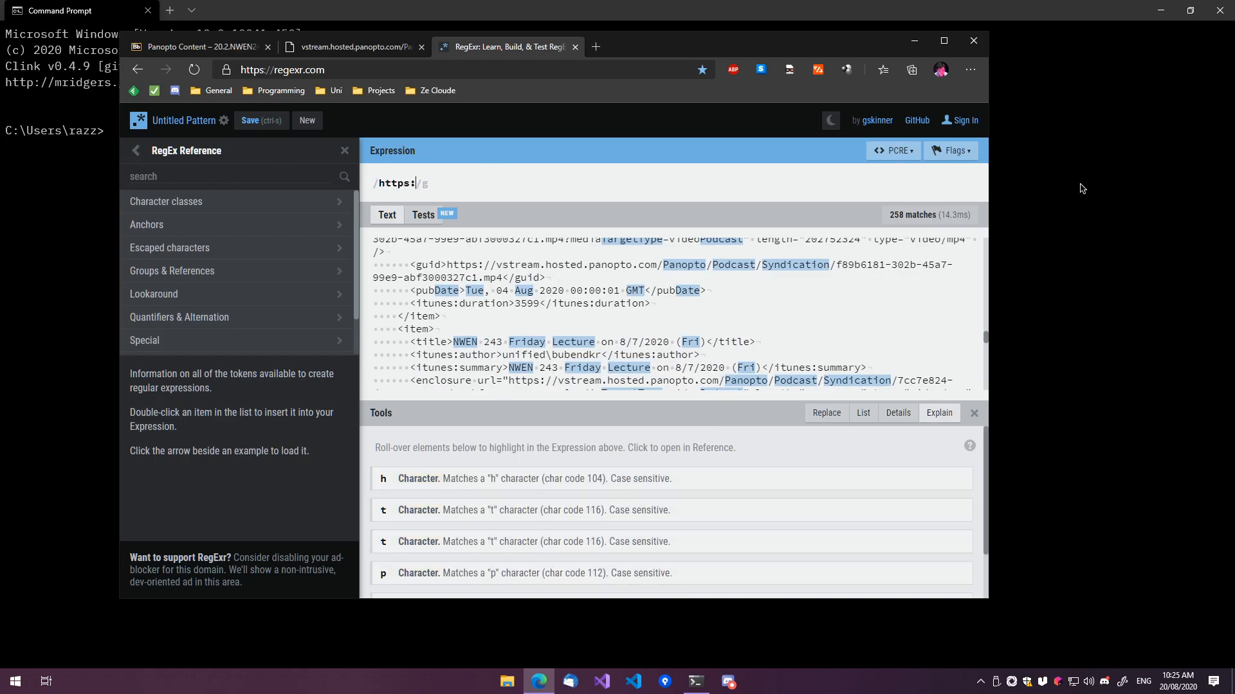
type("//")
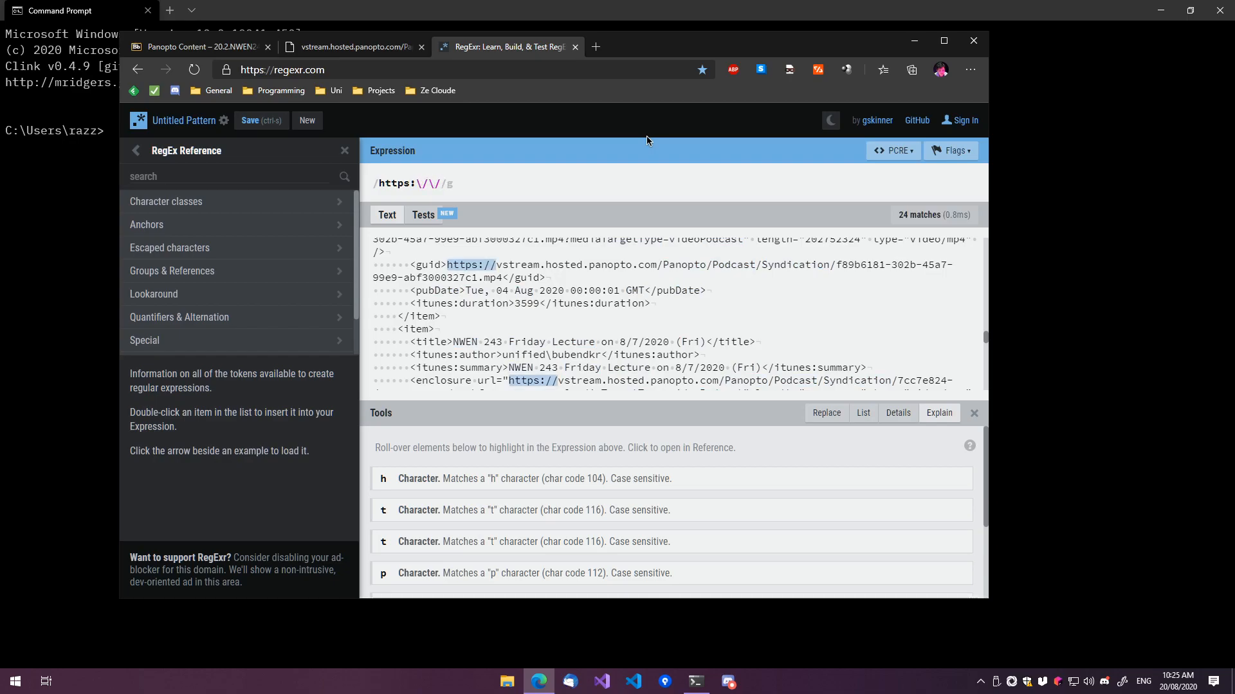
mouse_move(617, 242)
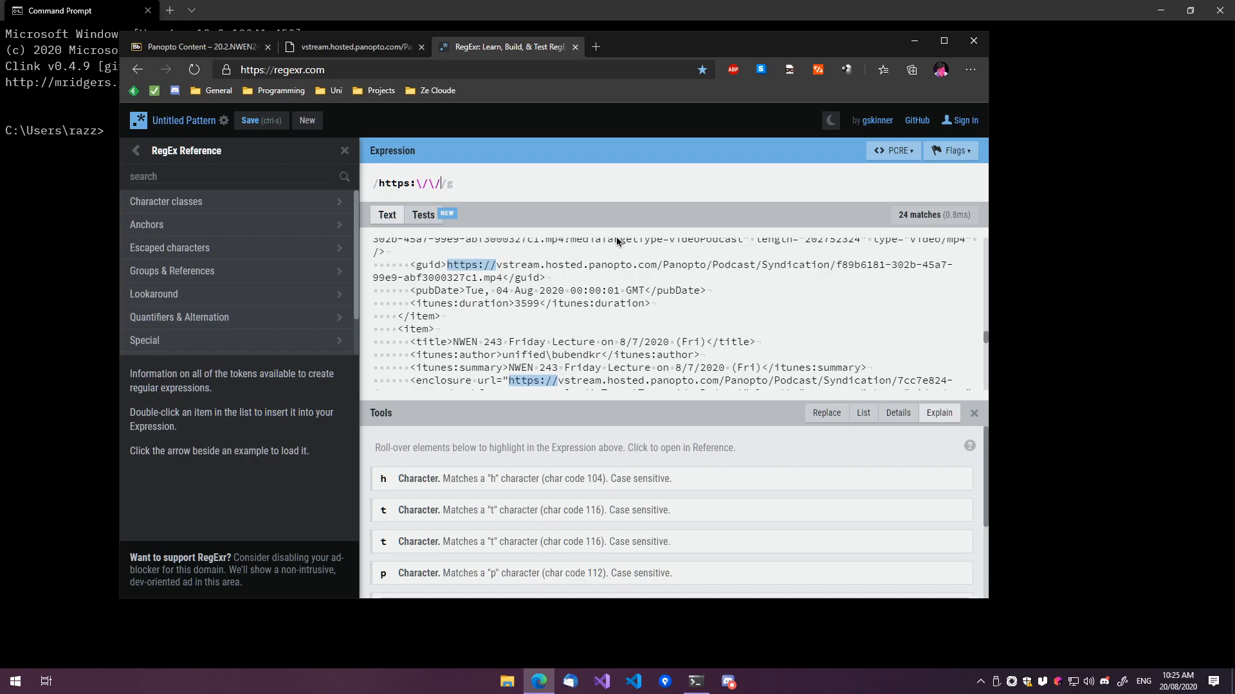
type(".*\\")
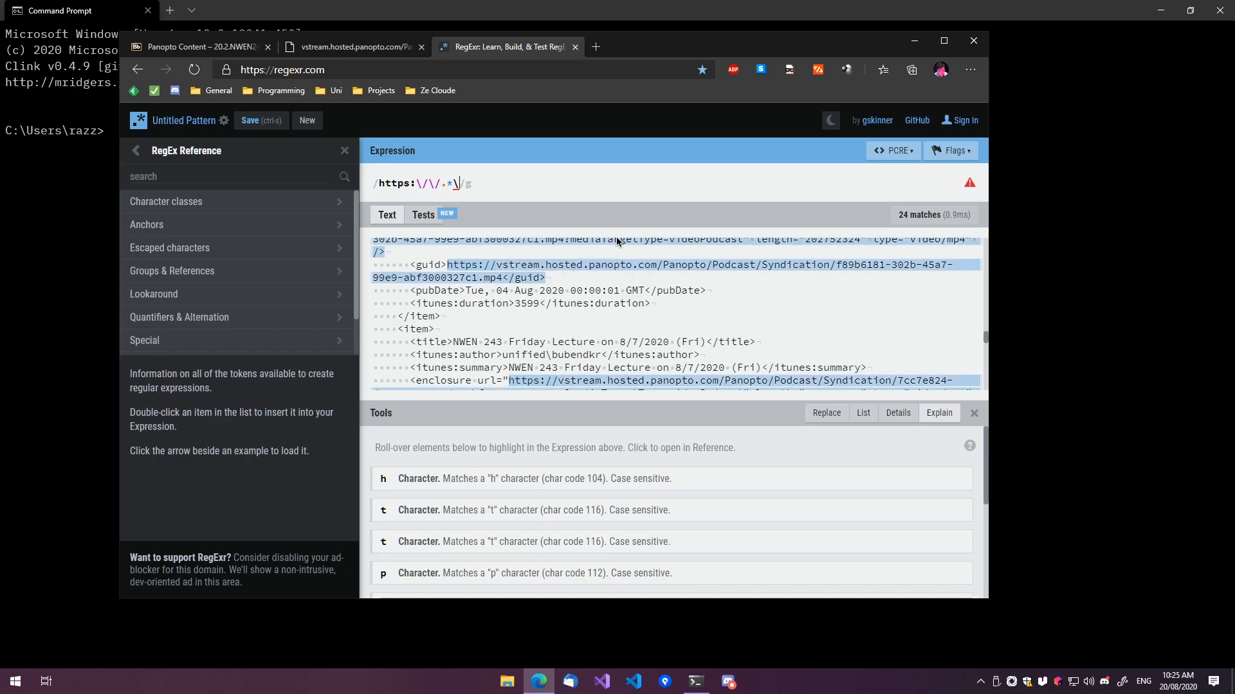
type(".mp4")
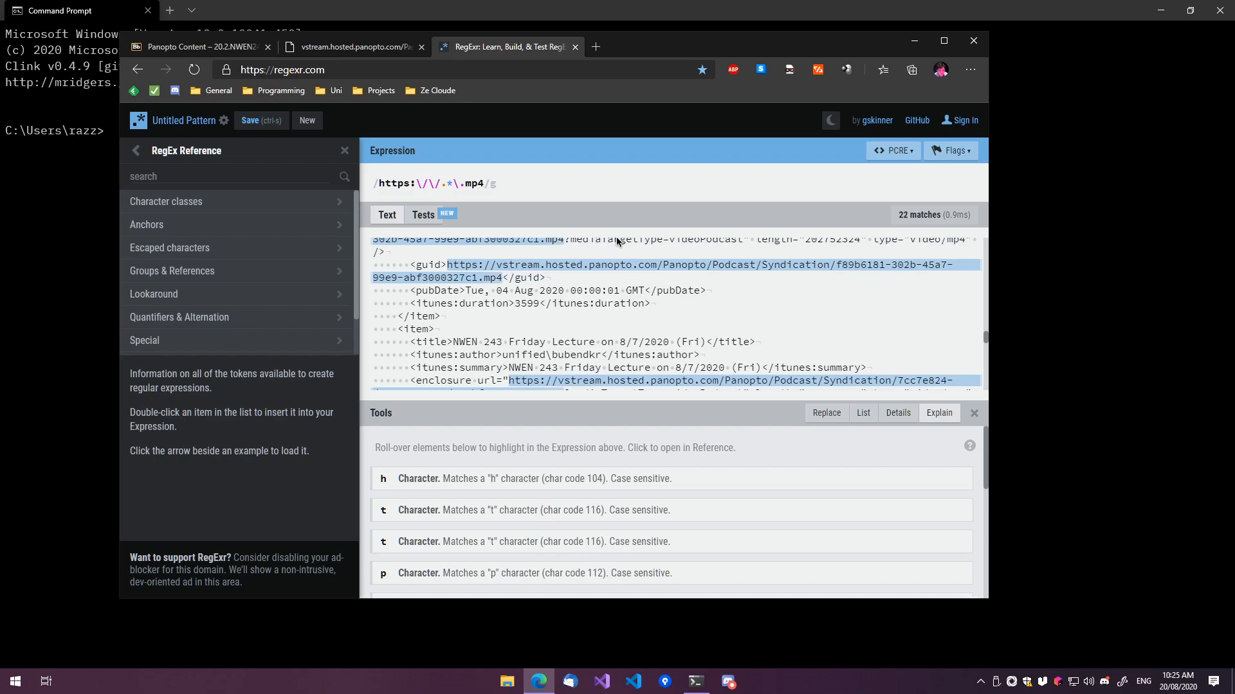
type("?")
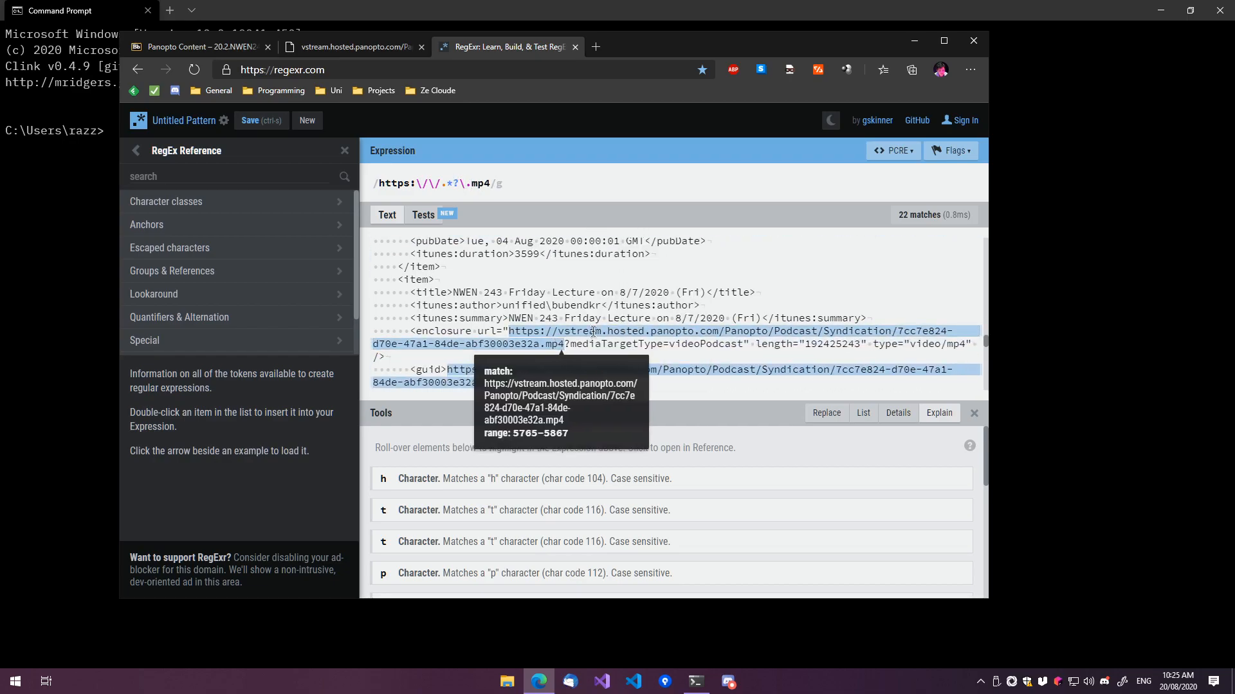
- Try a trailing [\?] class, consult the reference, then remove it to restore https:\/\/.*?\.mp4
left_click(950, 151)
type("[!?")
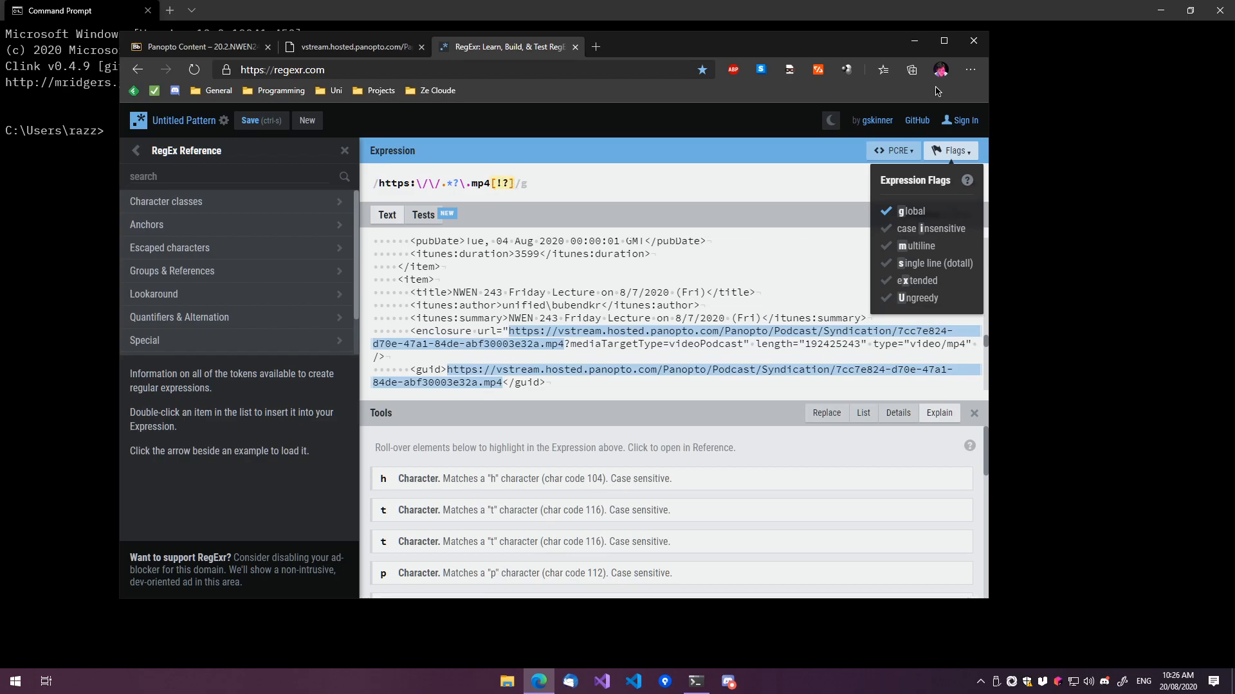
type("\\")
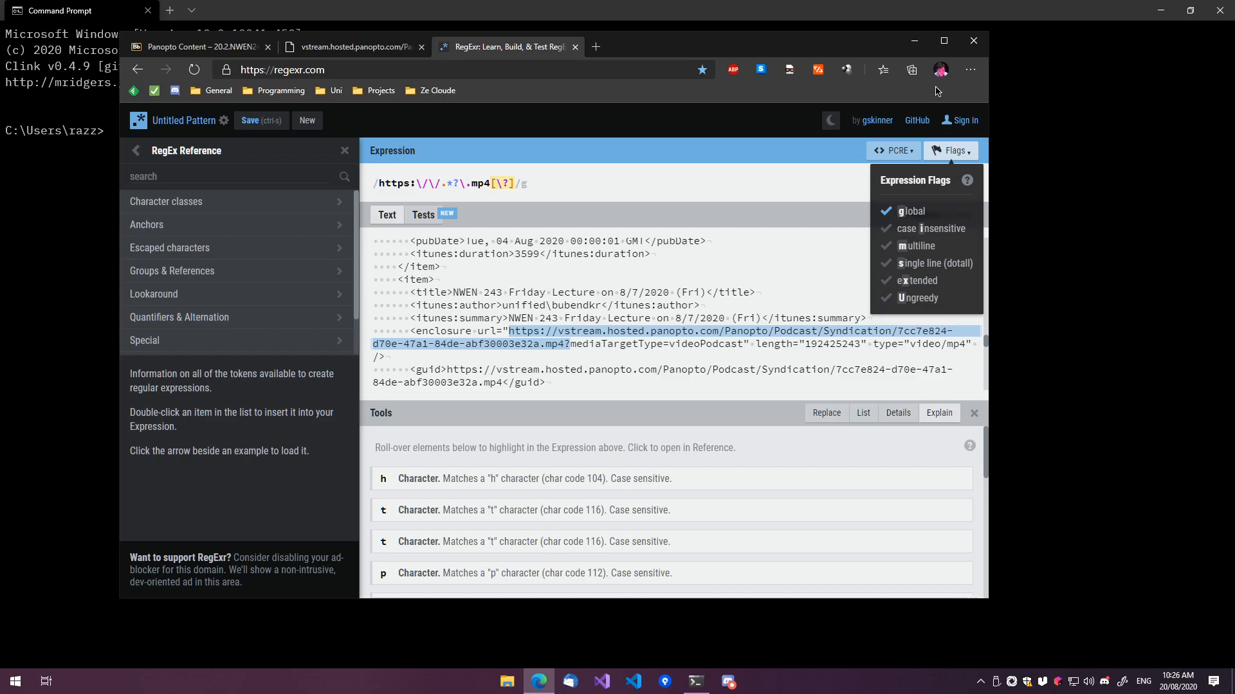
mouse_move(296, 282)
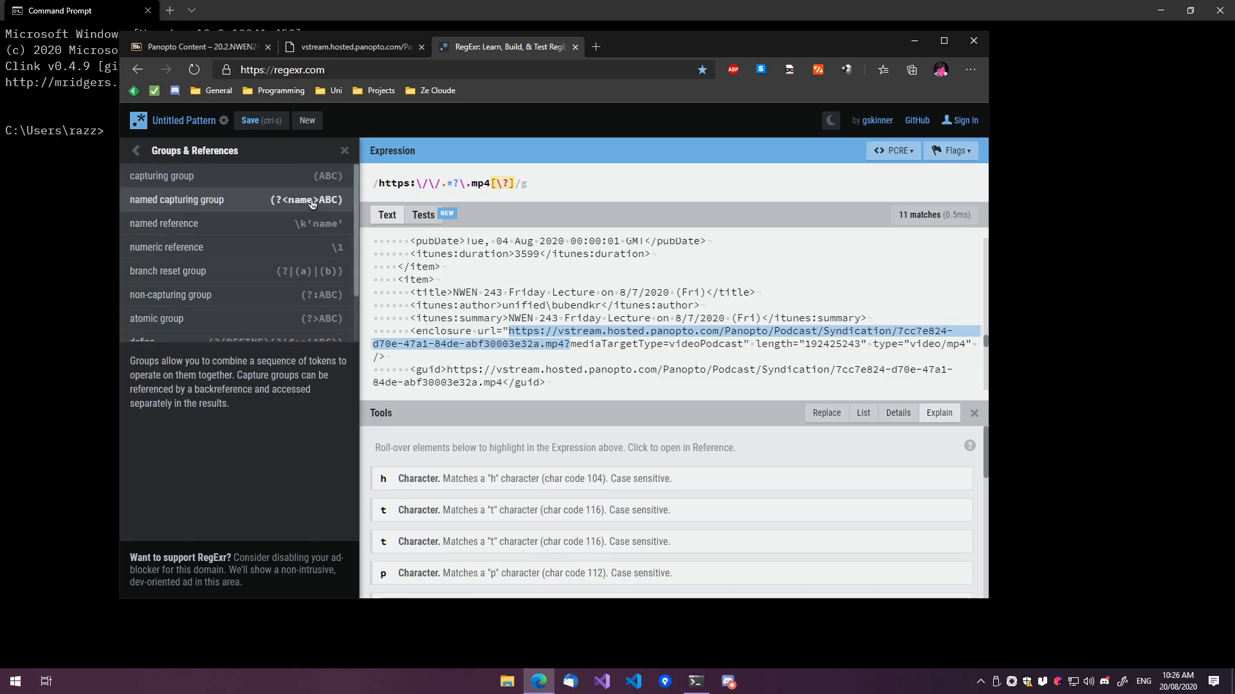
left_click(135, 151)
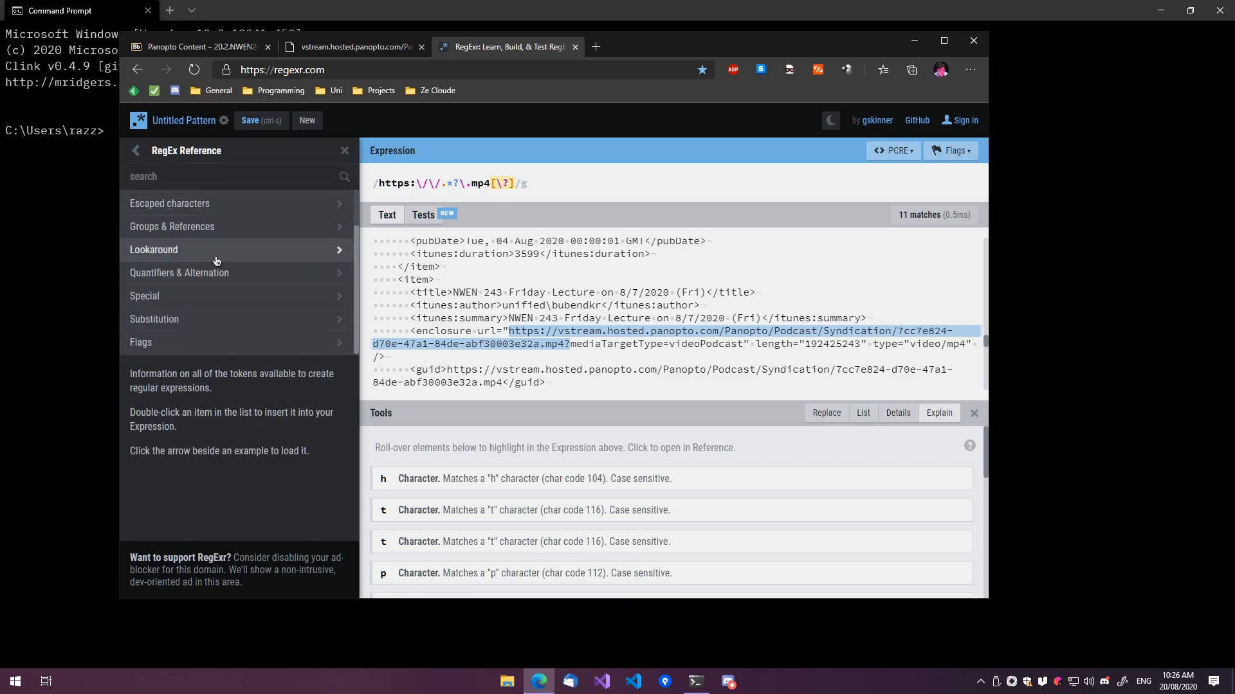
left_click(170, 203)
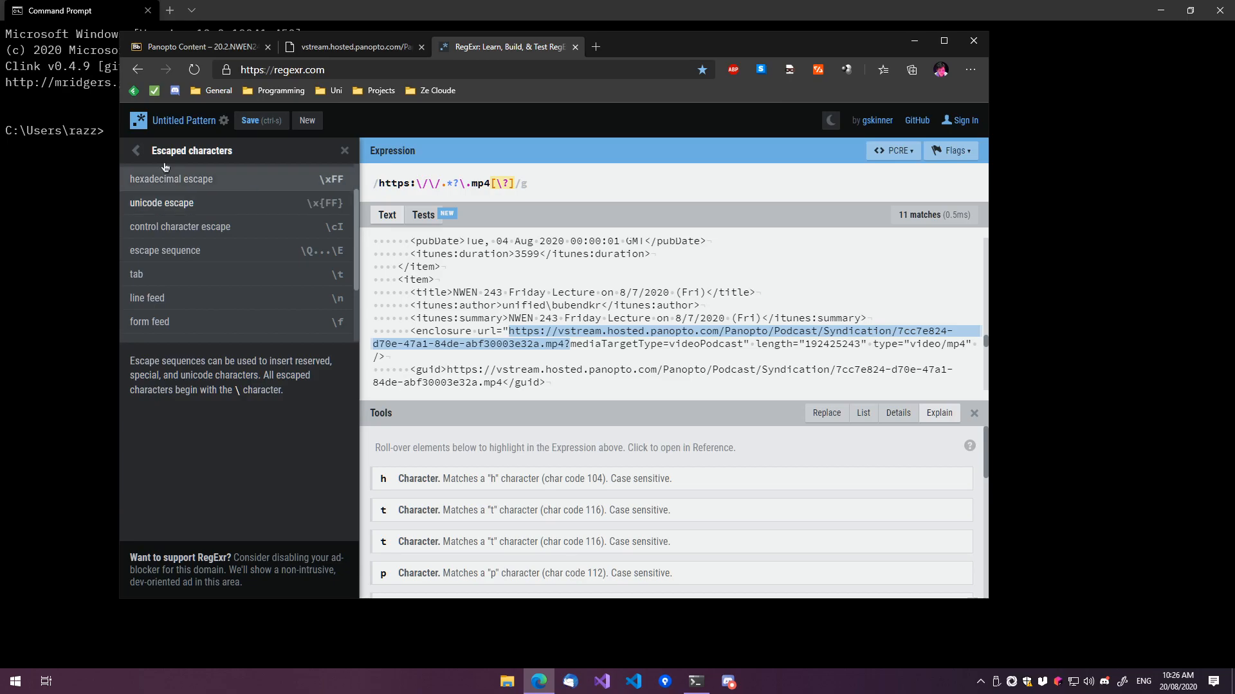
left_click(135, 150)
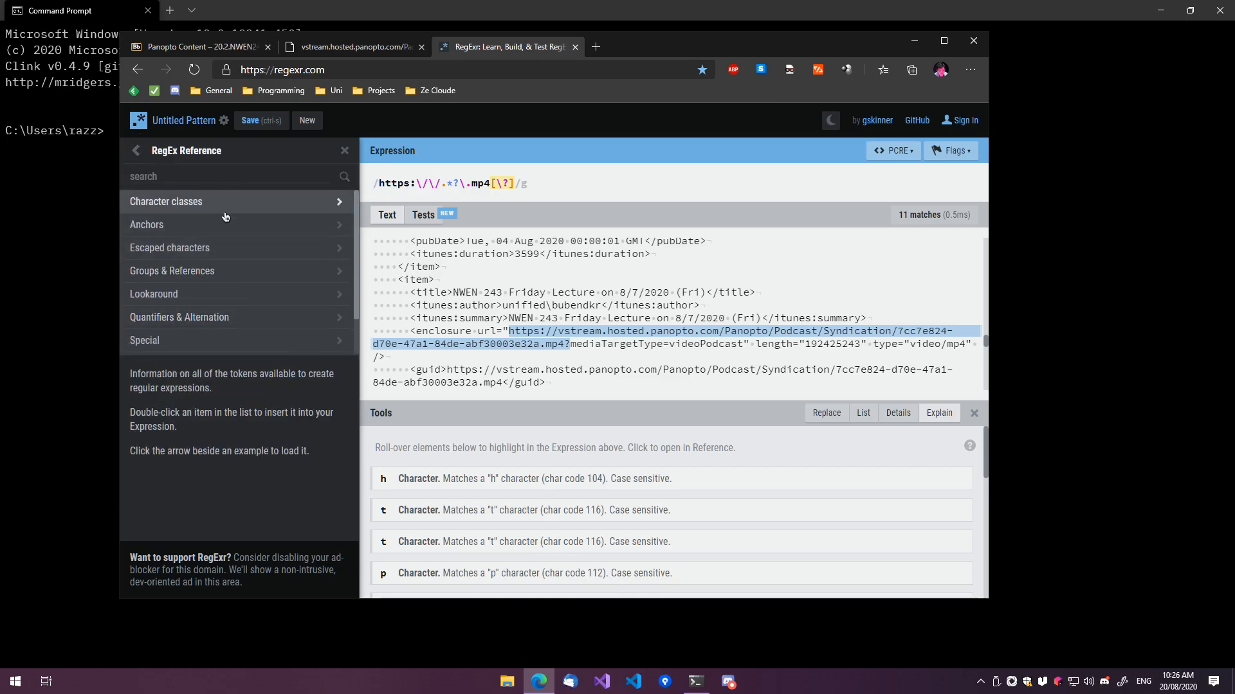
left_click(145, 224)
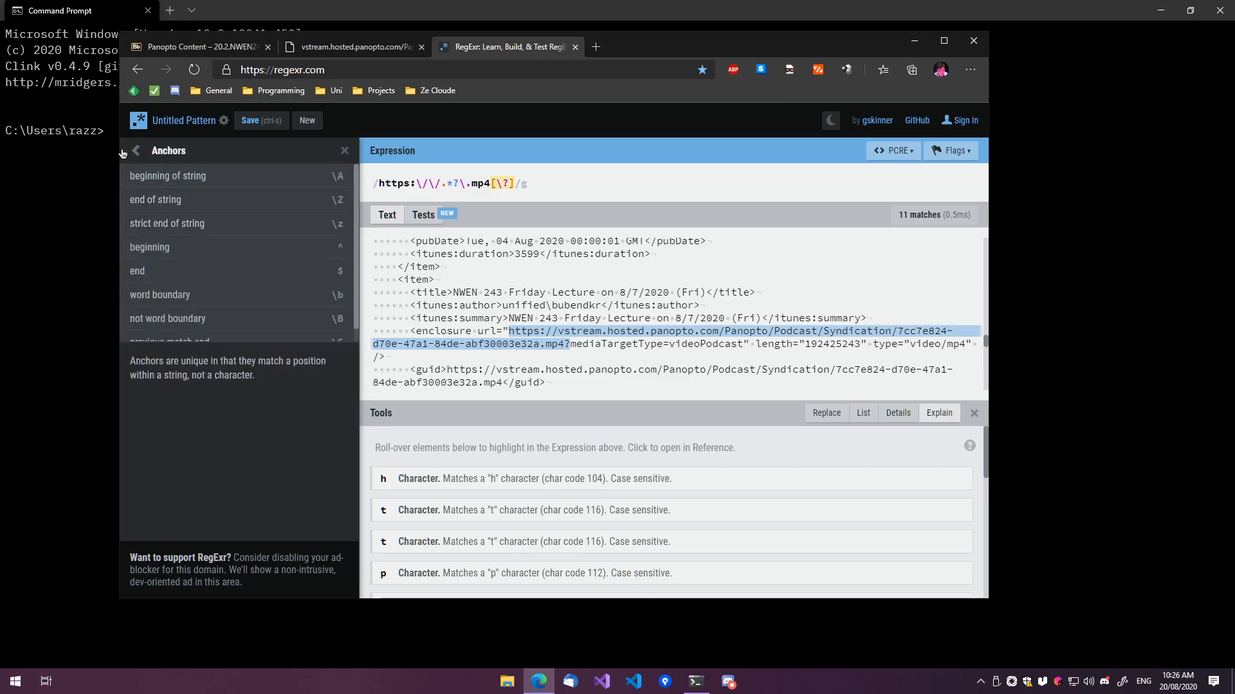
left_click(135, 150)
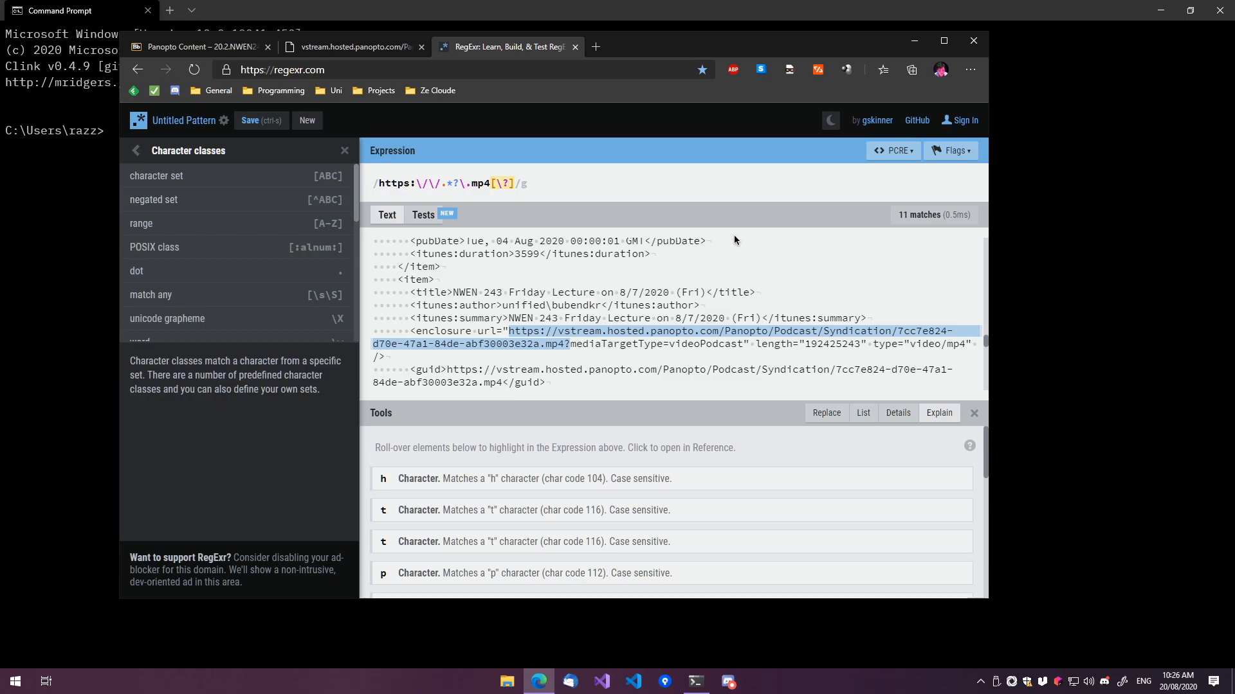
mouse_move(472, 184)
type("^")
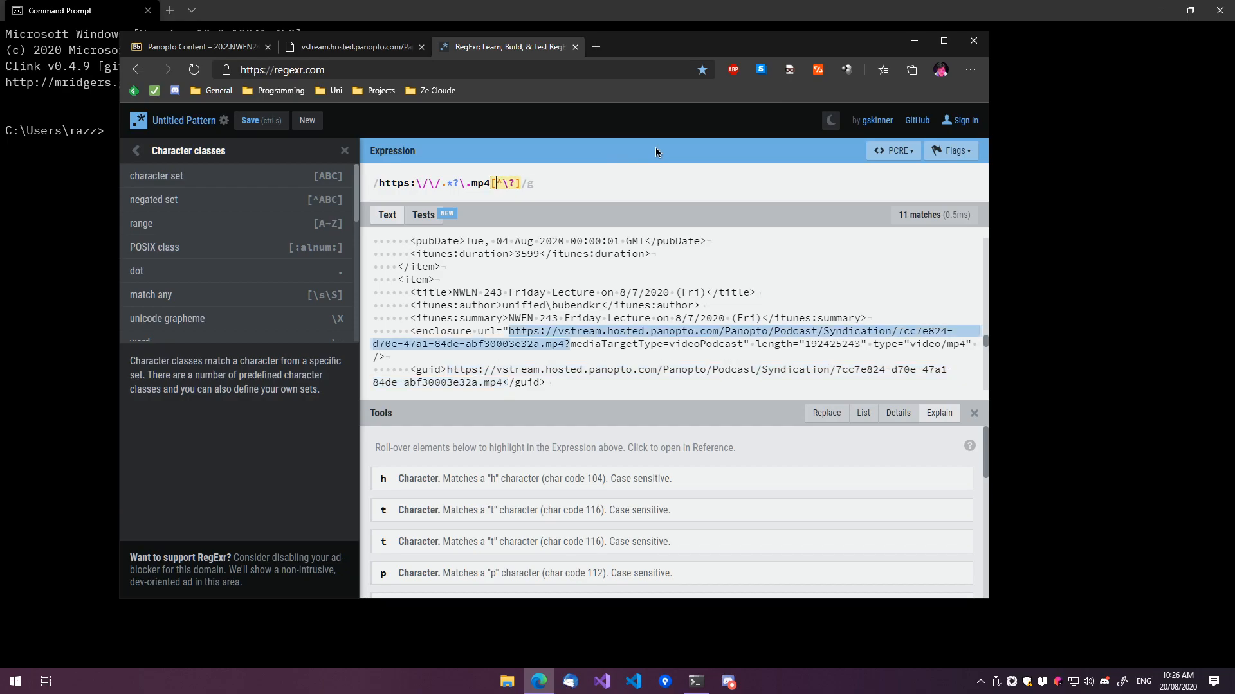
key("Backspace")
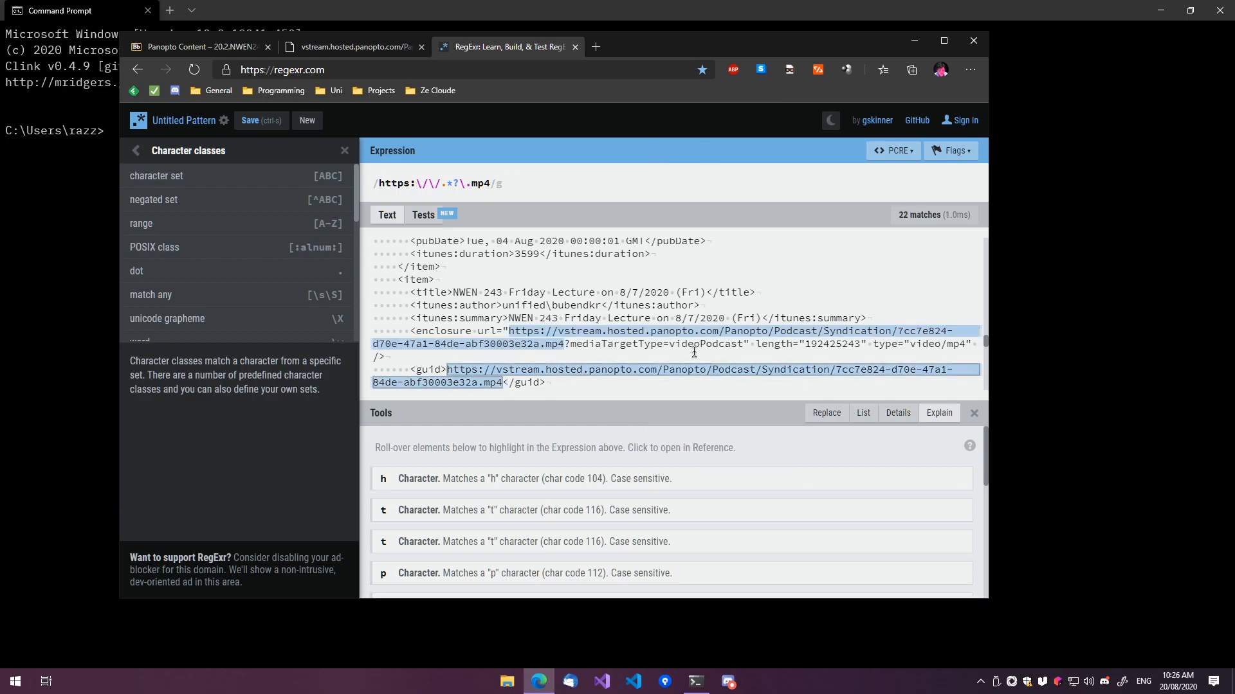
mouse_move(489, 375)
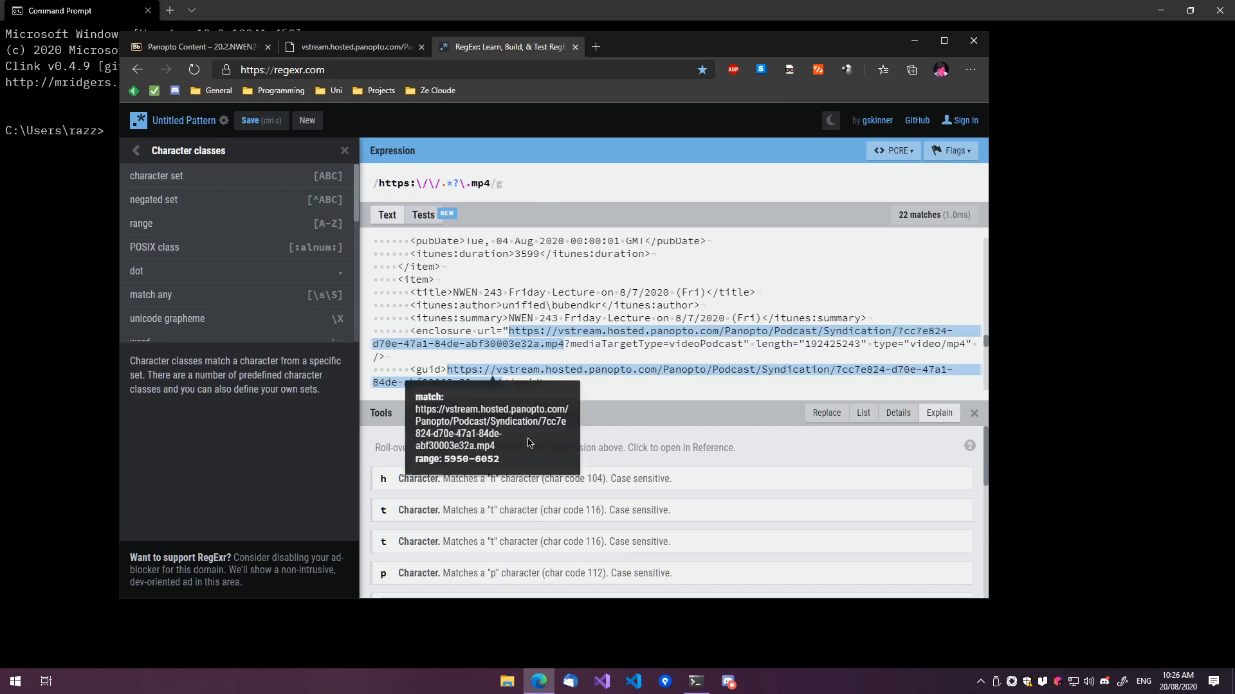
- Use the List tool with $0\n to output every matched MP4 URL on its own line
left_click(863, 413)
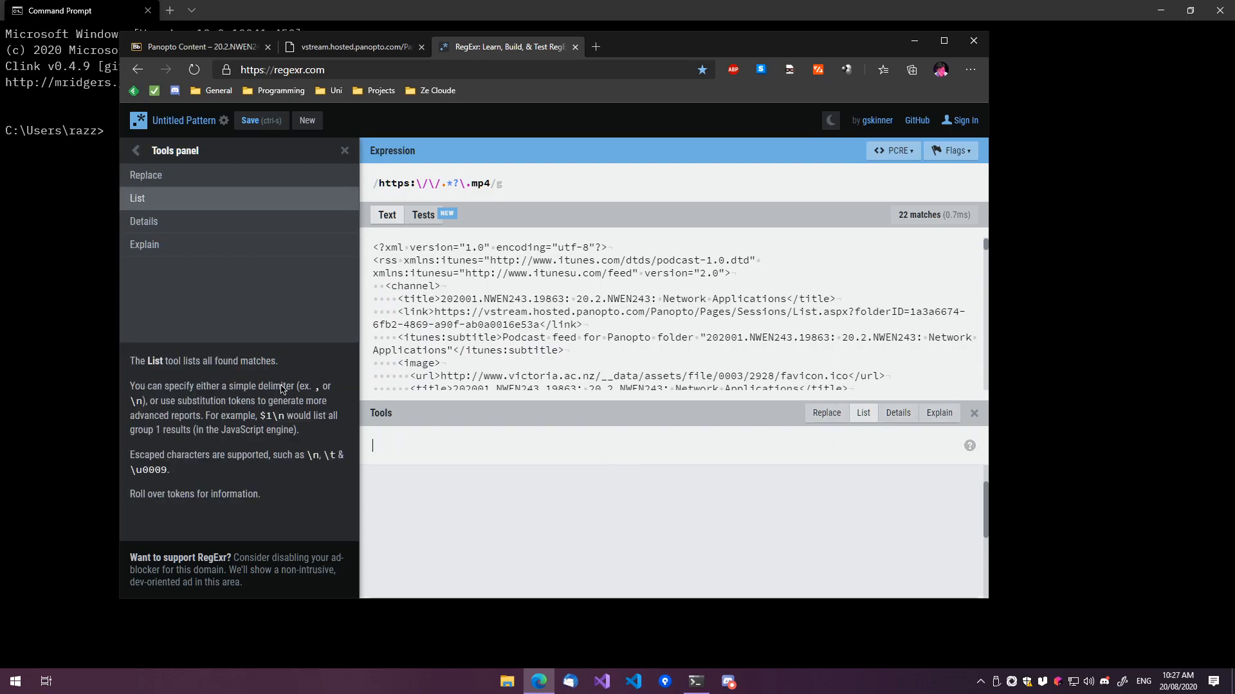
type("$1")
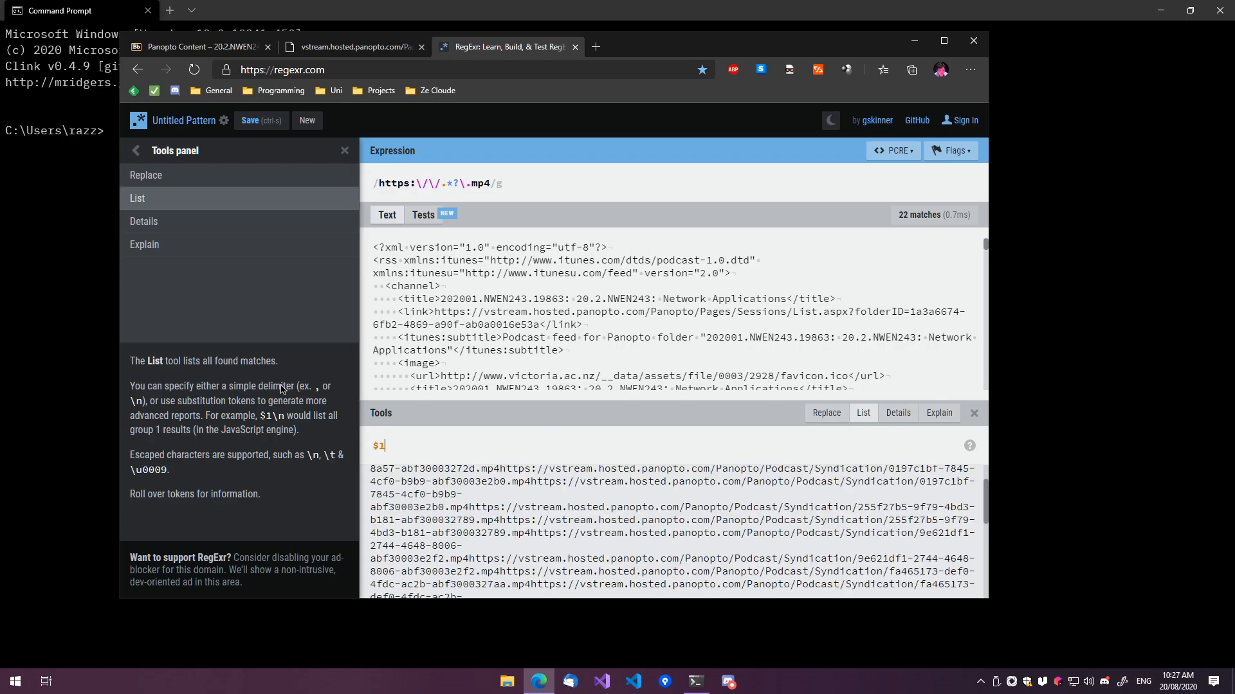
left_click(438, 445)
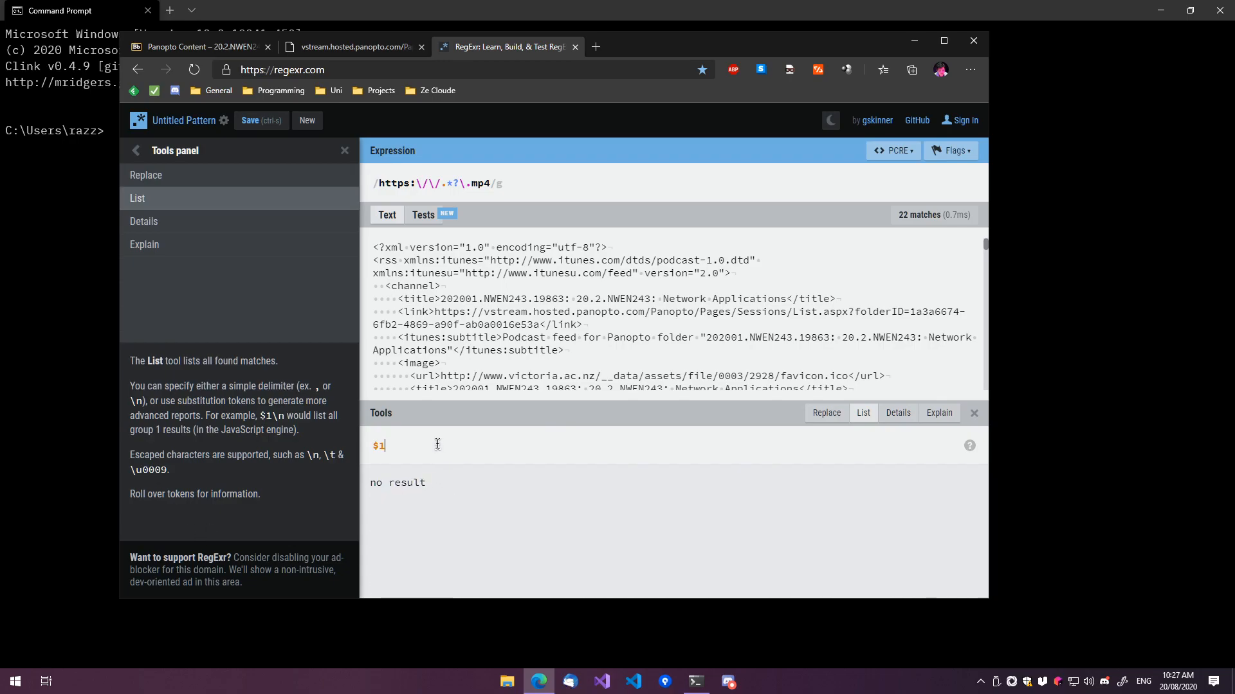
type("0")
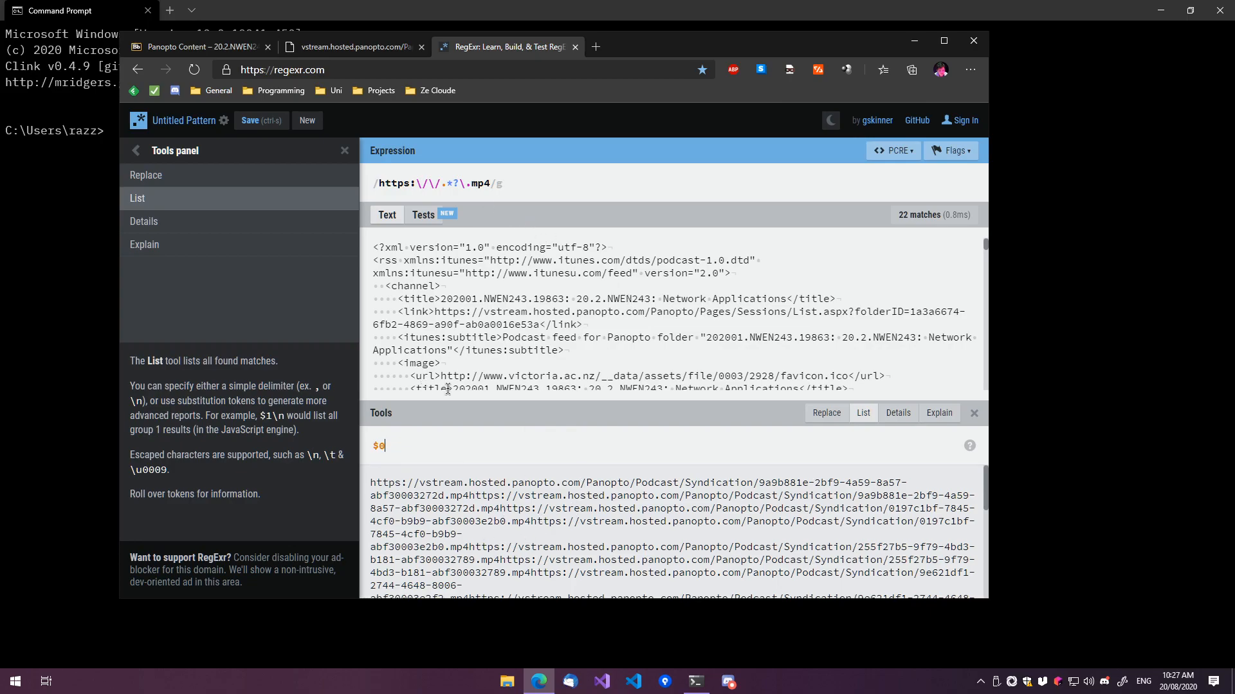
type("\\n")
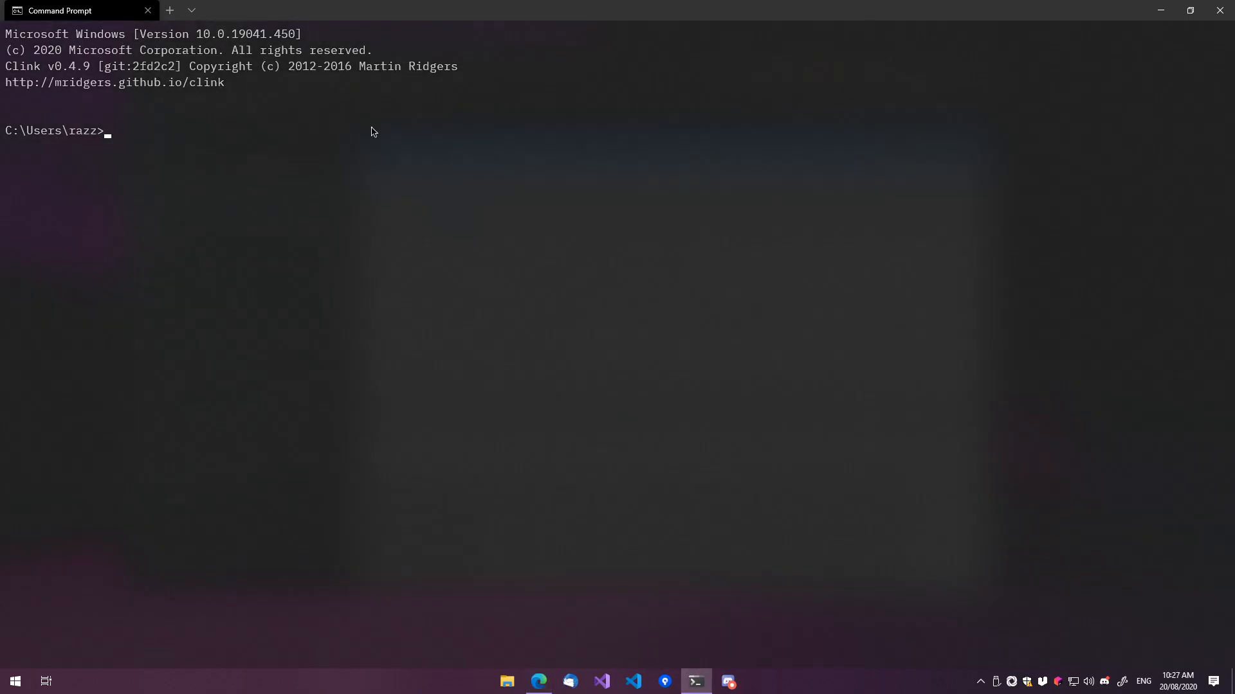
- In WSL, create Lectures/NWEN243 under /mnt/d/Downloads and move into it
type("wsl")
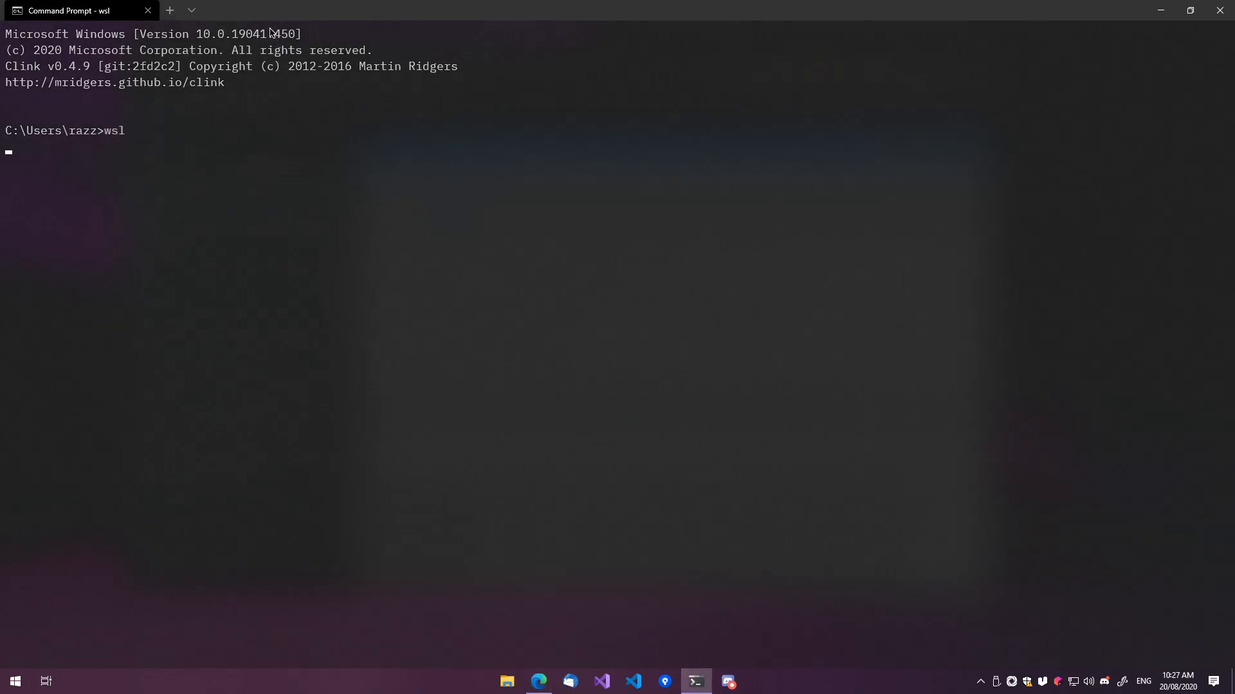
type("cd D")
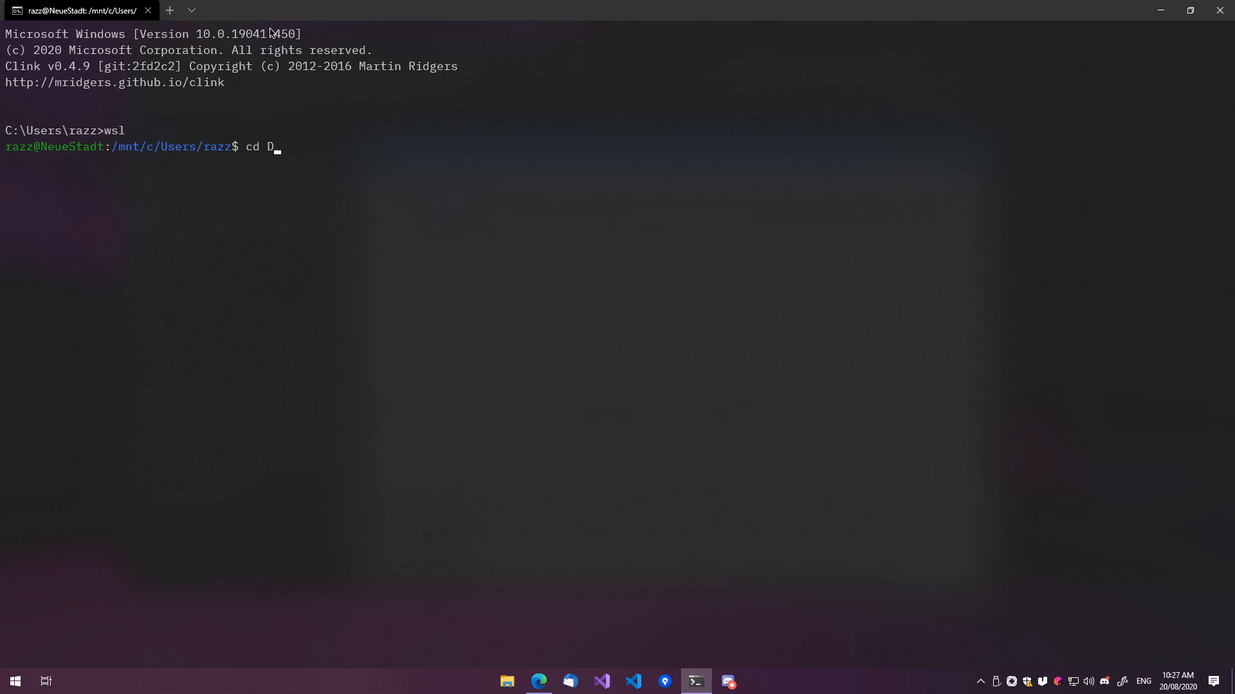
type("/.")
type("mkdir")
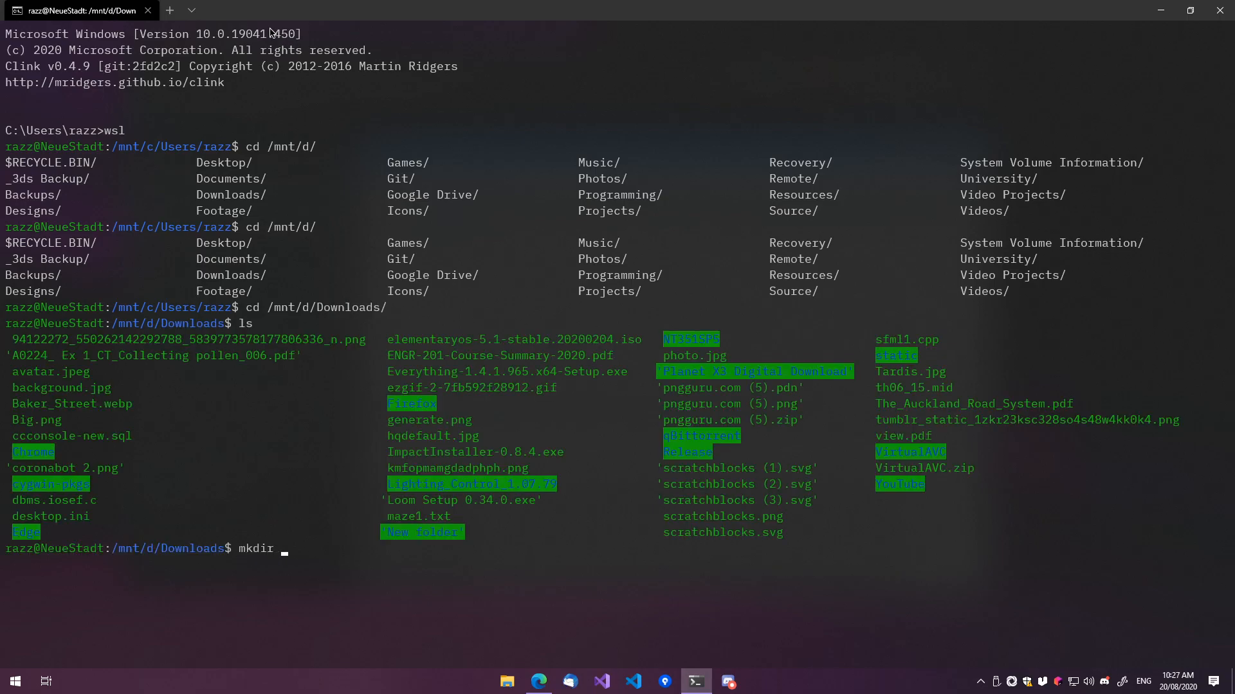
type("Hello")
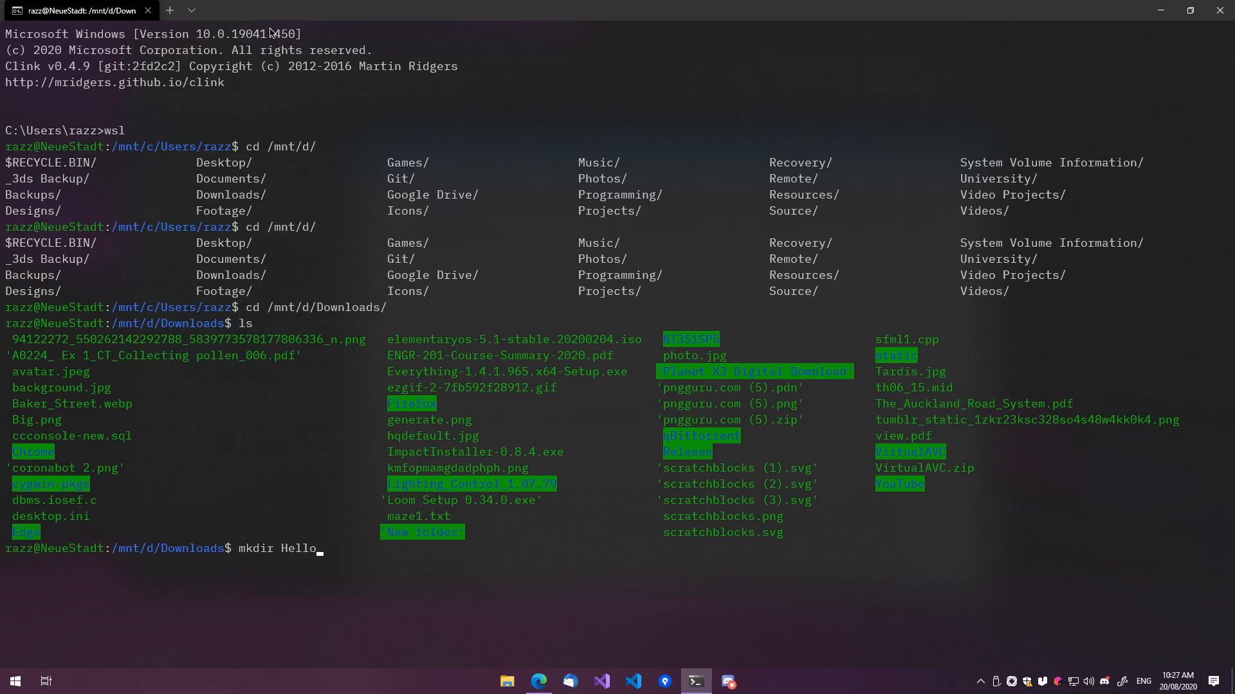
type("Lectures")
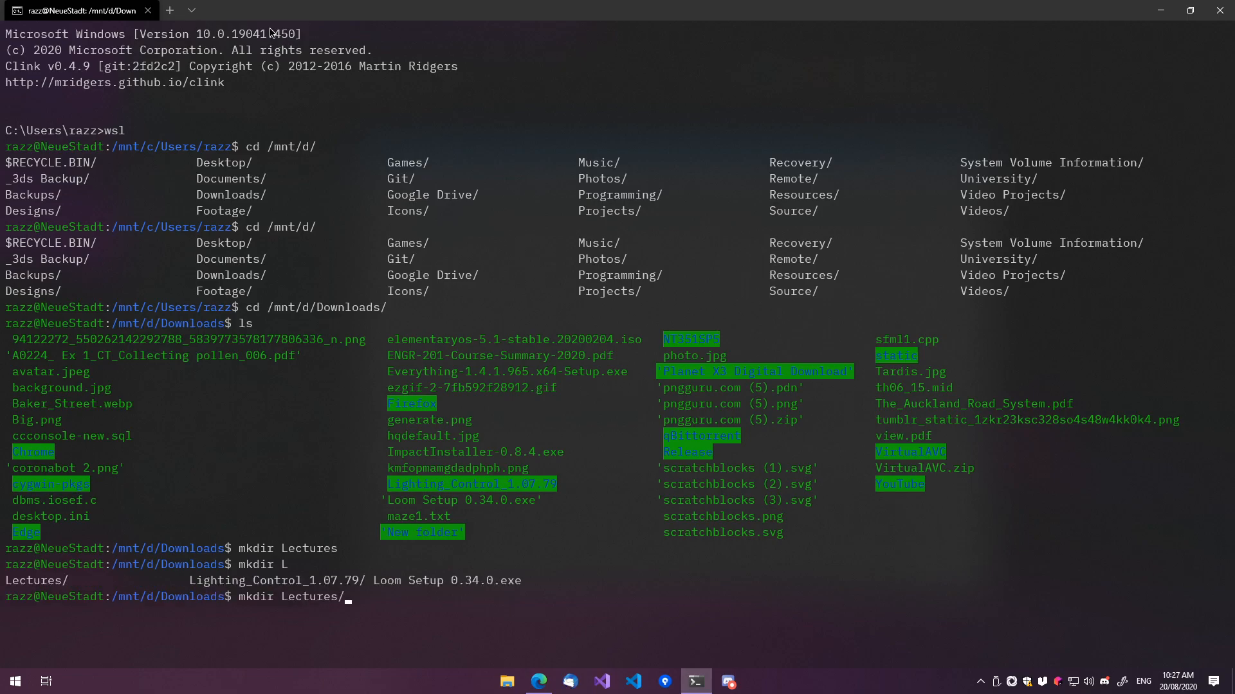
type("NWEN25")
type("cd")
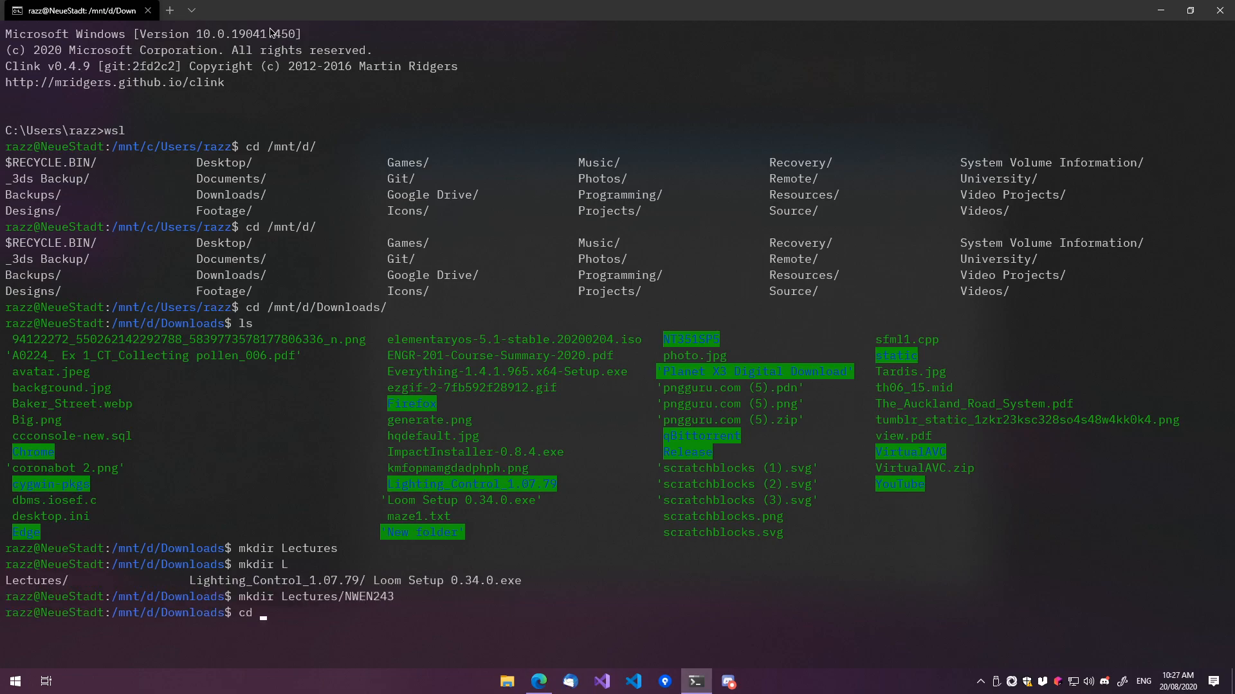
type("Lectures/NWEN243/")
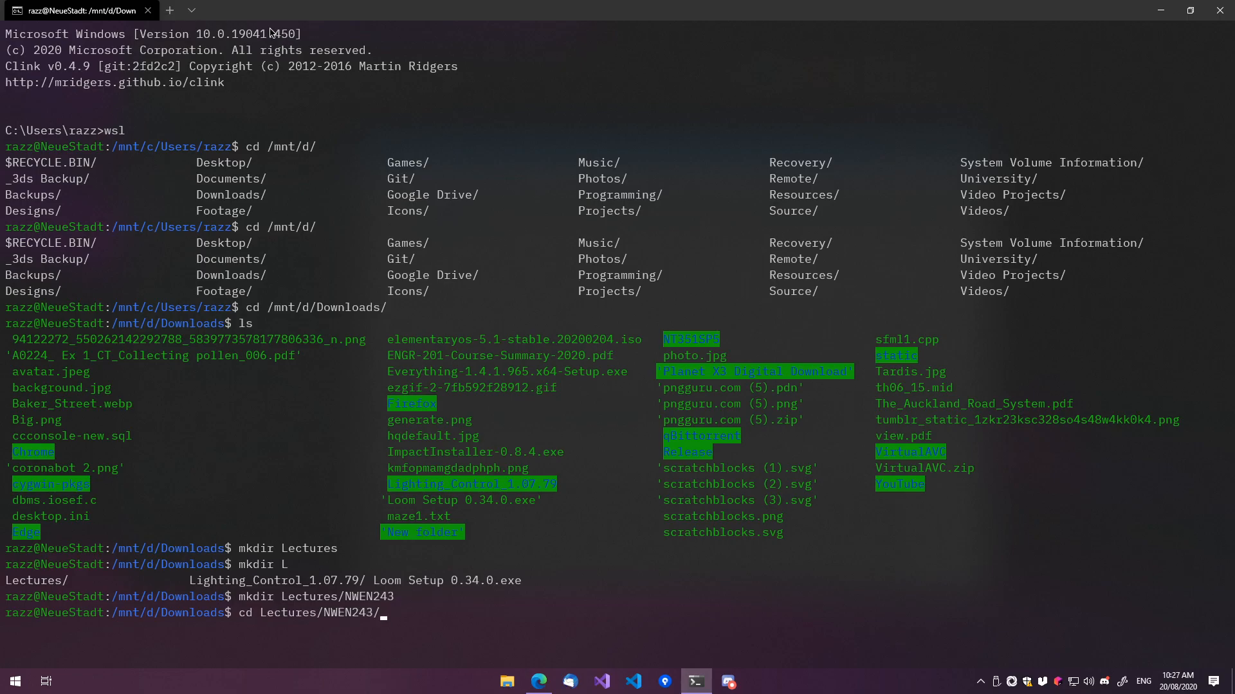
- After vim wget-list fails, start installing neovim with sudo apt install
type("vim")
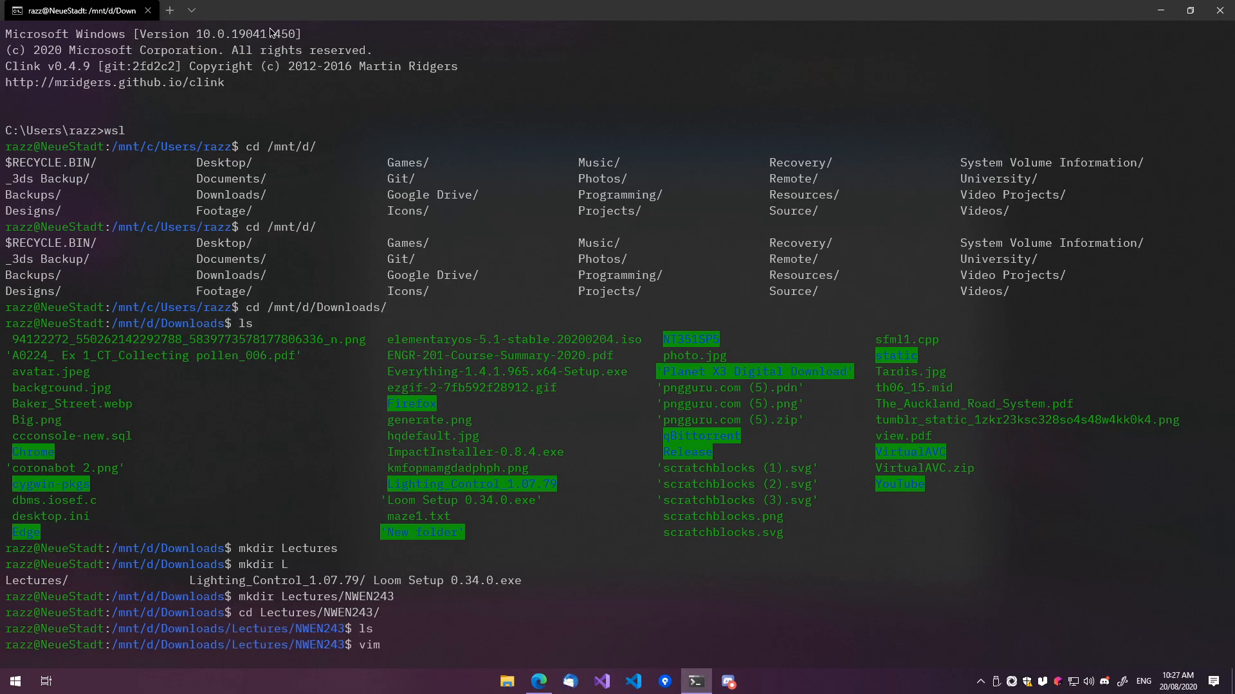
type("wget-list.txt")
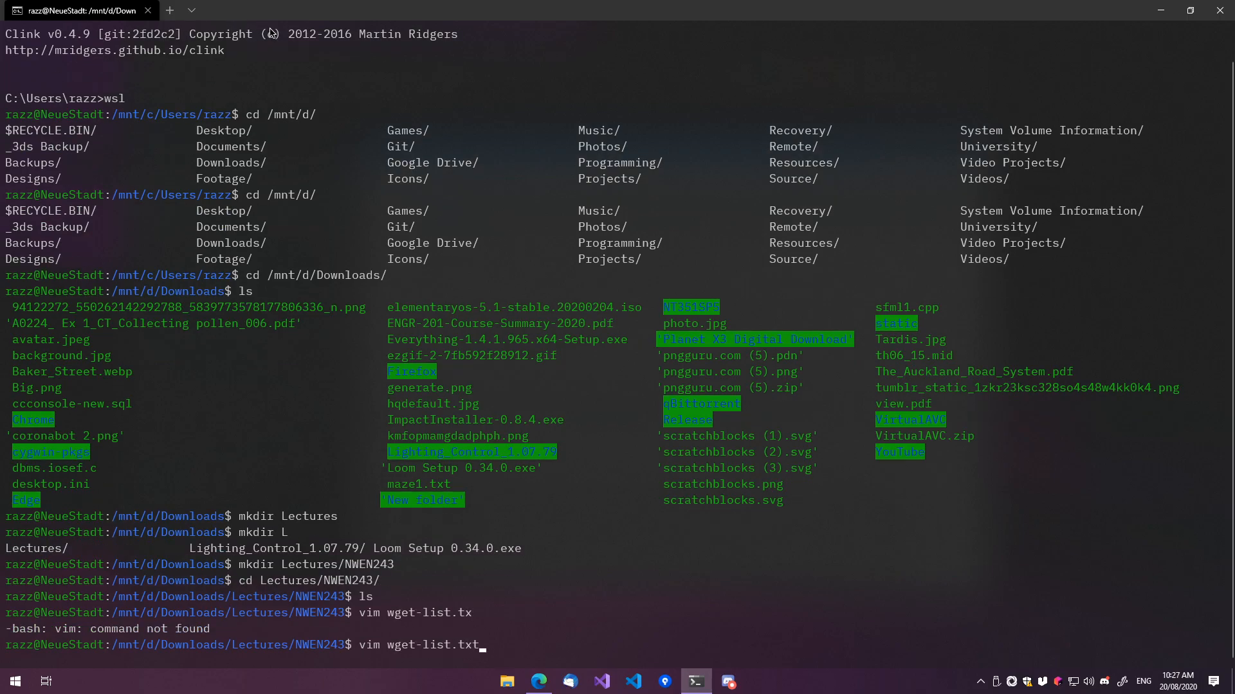
type("sudo apt install n")
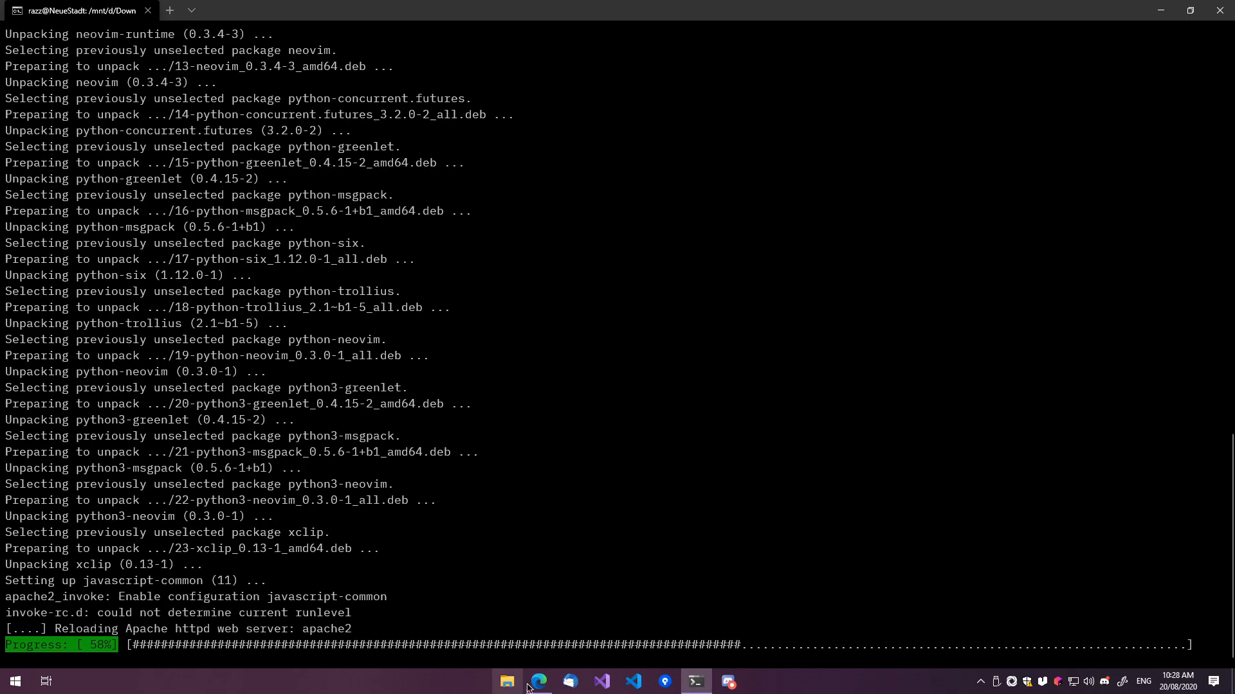
- View the CYBR271 Course Information page in Edge, then edit wget-list.txt in vim
left_click(538, 682)
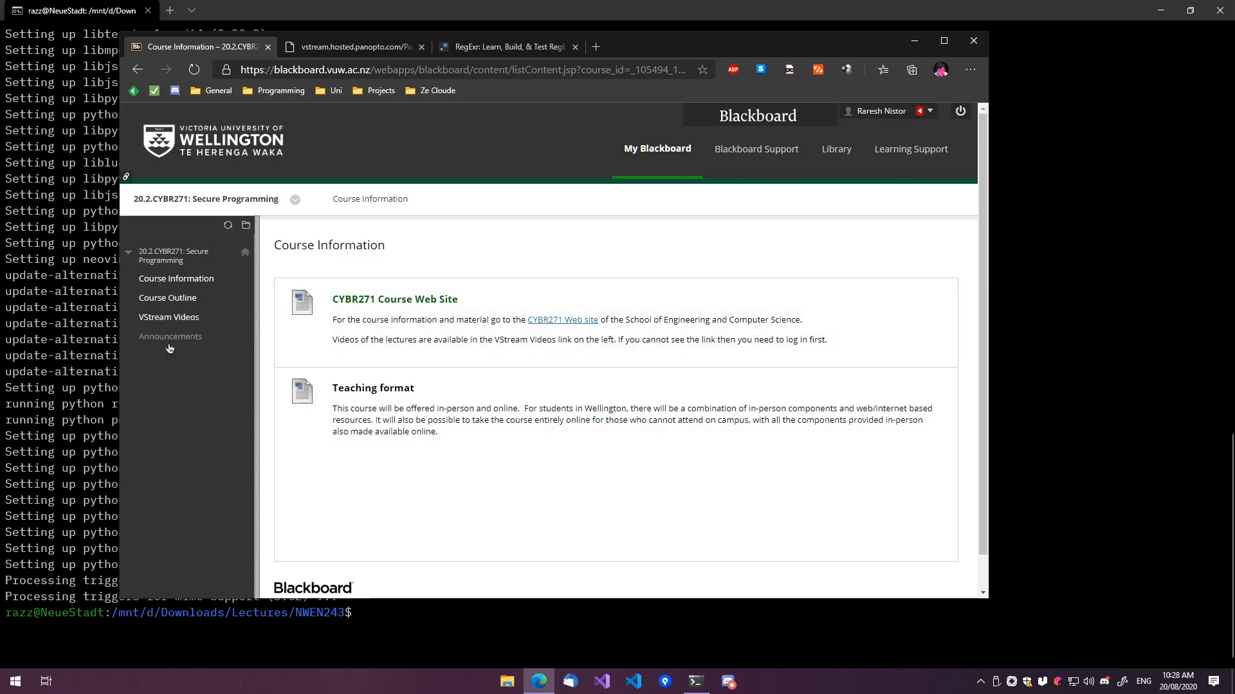
left_click(168, 317)
type("vim wget-list.txt")
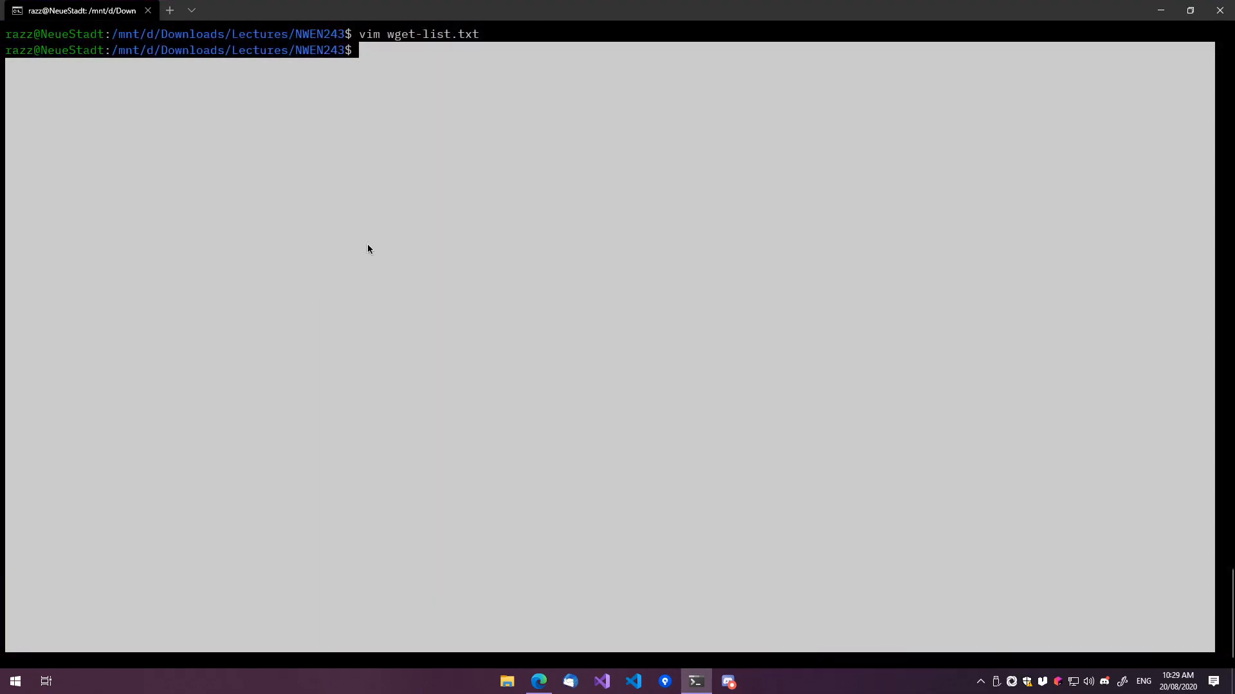
- Count duplicates with uniq -c, then write the de-duplicated URLs to wget-list.lst
type("sor")
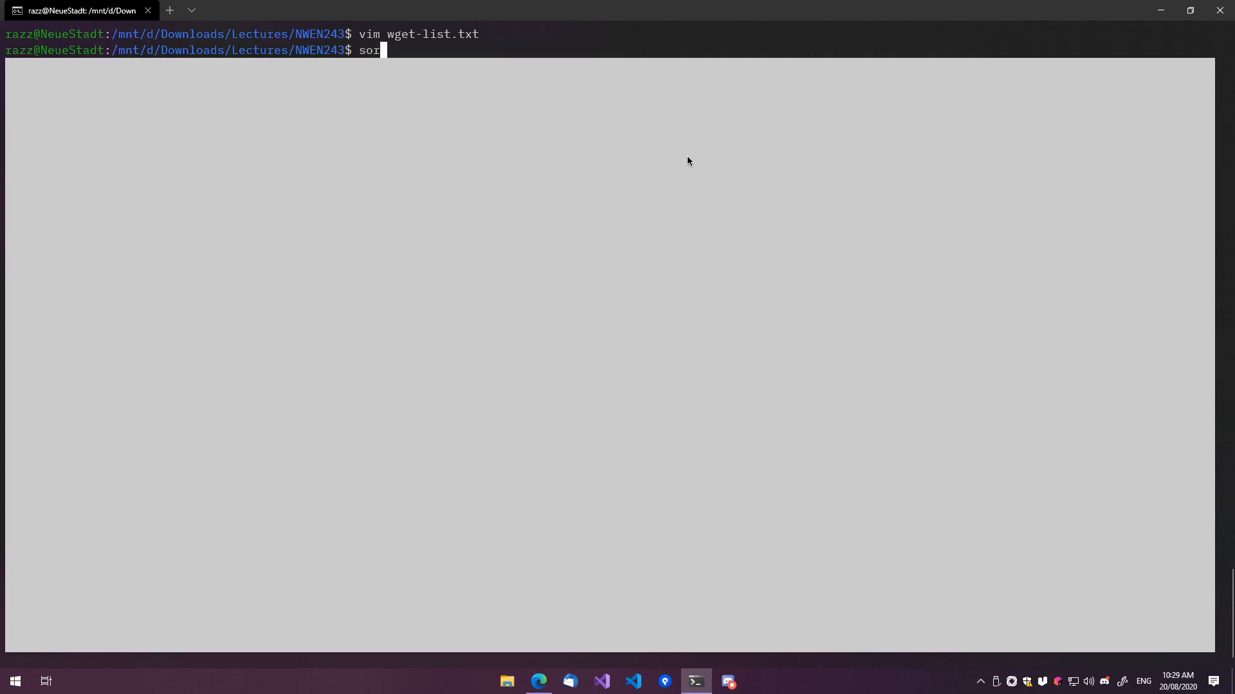
type("uniq -c")
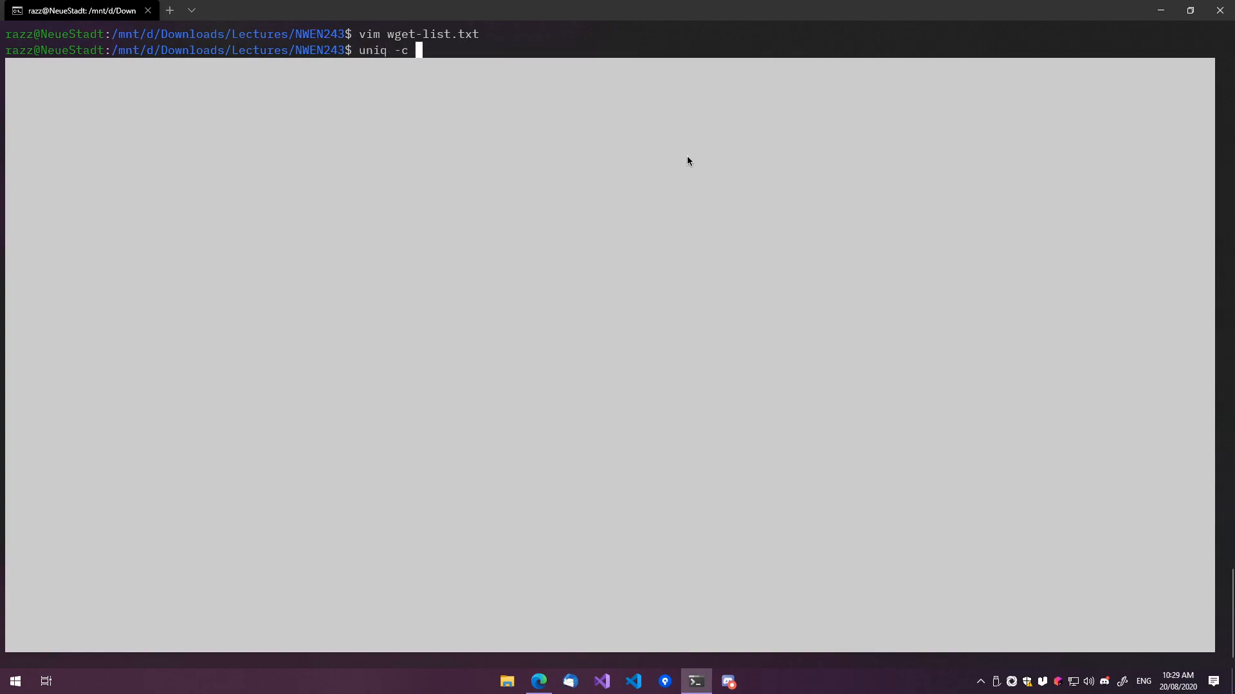
key("Home")
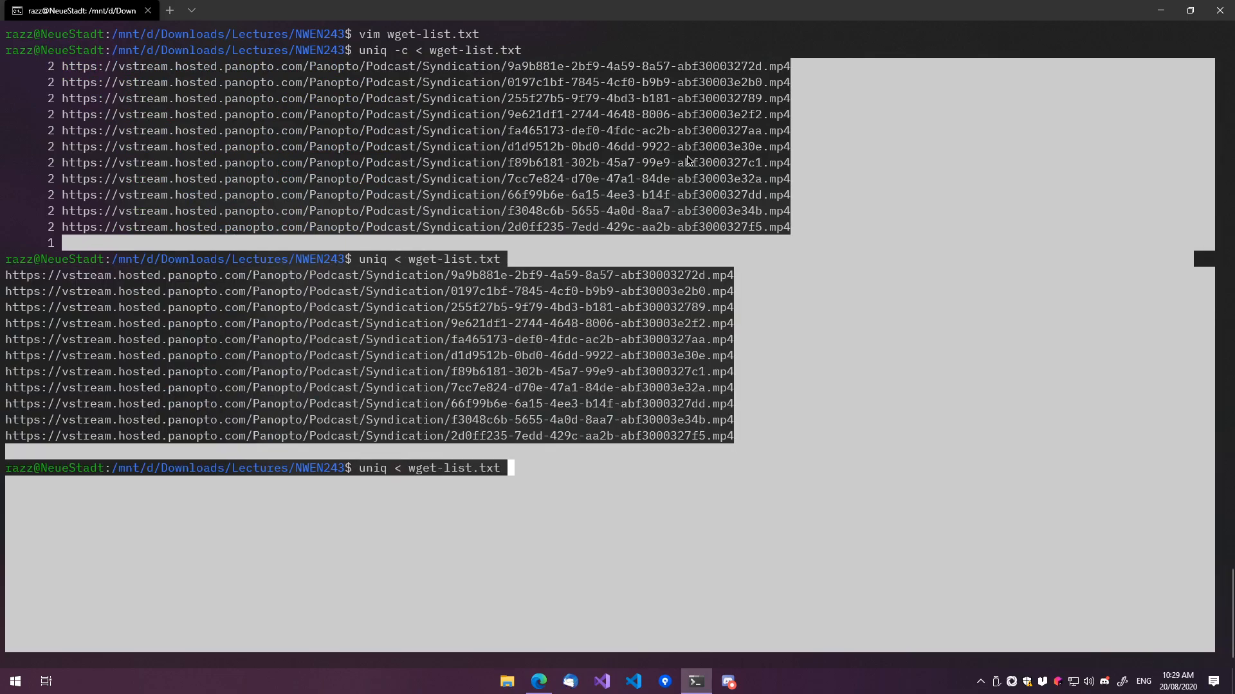
type(">")
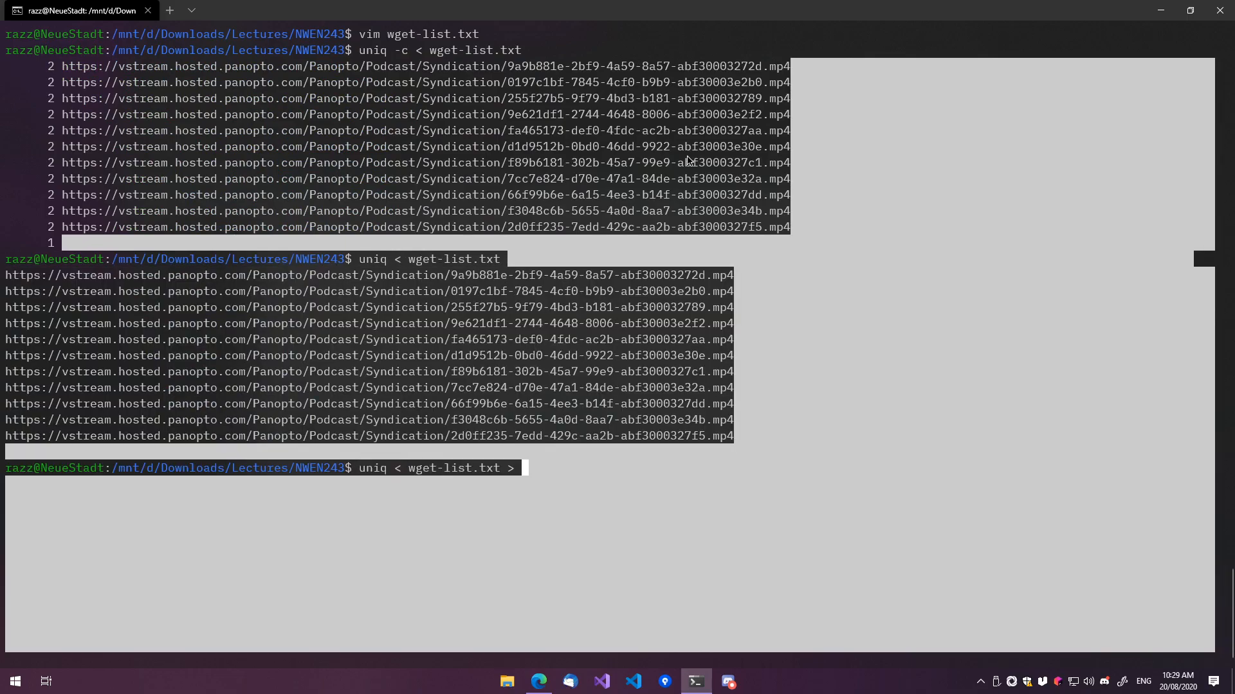
type("wget-list.")
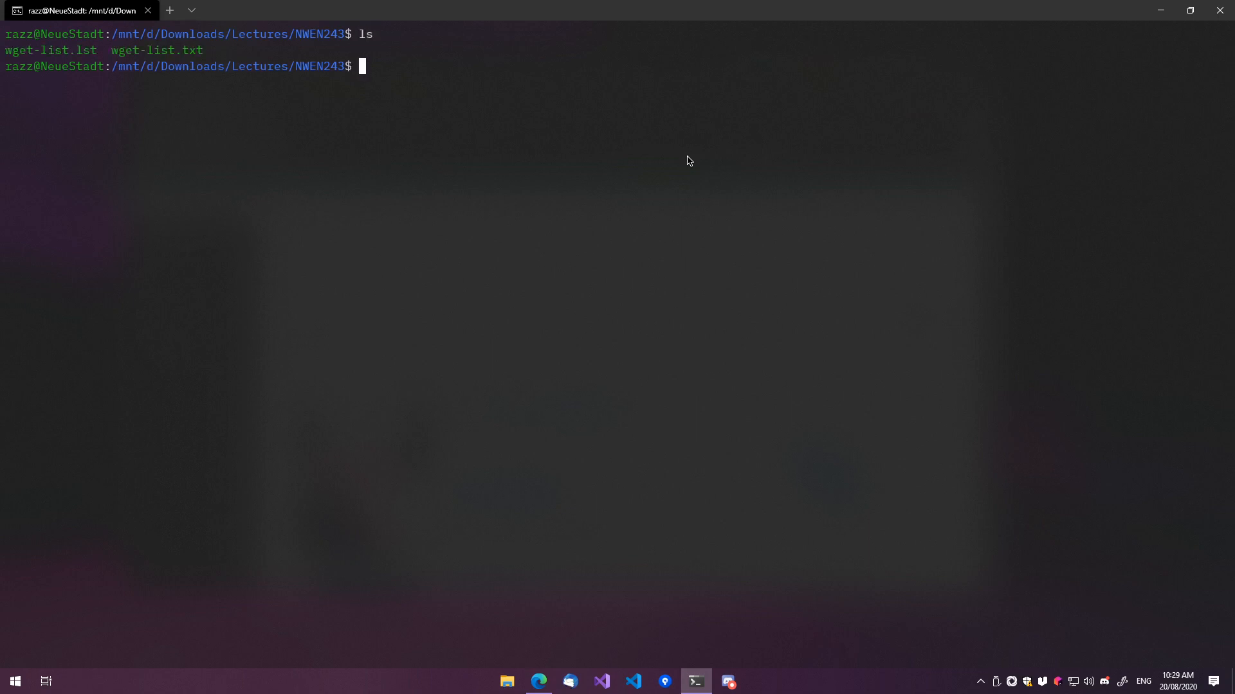
- Remove wget-list.txt leaving wget-list.lst, then find tmux is not installed
type("rm wget-list.txt")
type("cat wget-list.lst")
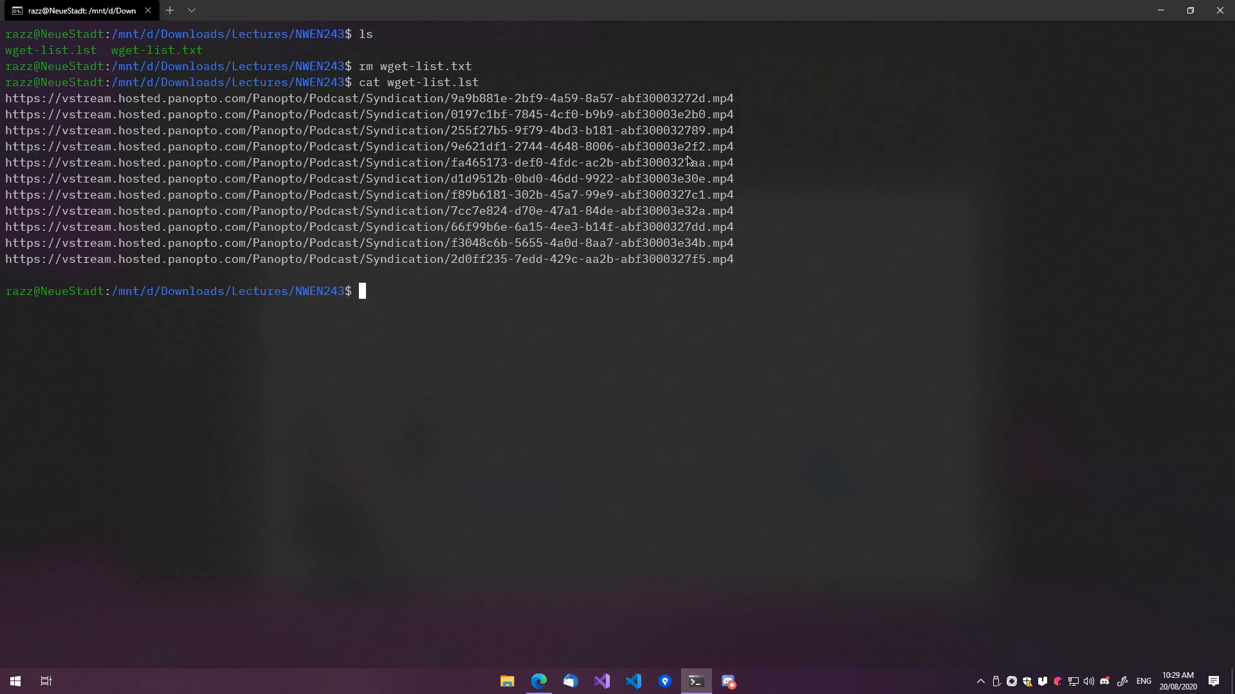
mouse_move(441, 85)
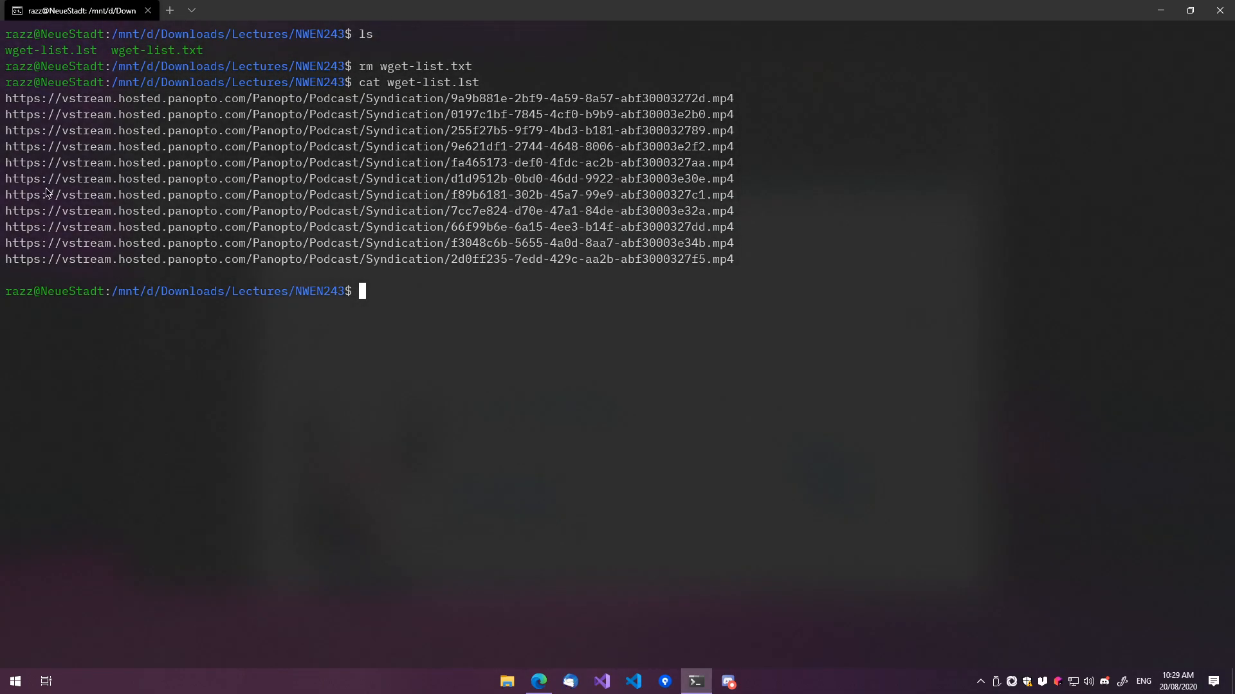
mouse_move(350, 251)
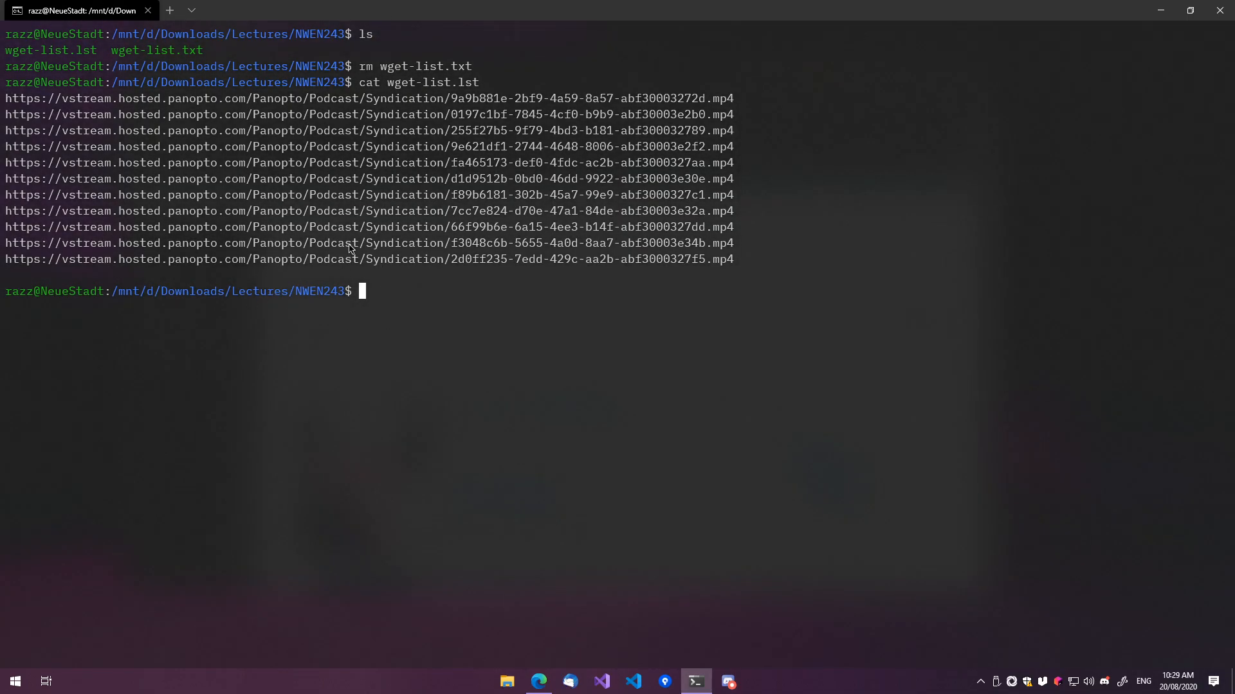
type("tmux a")
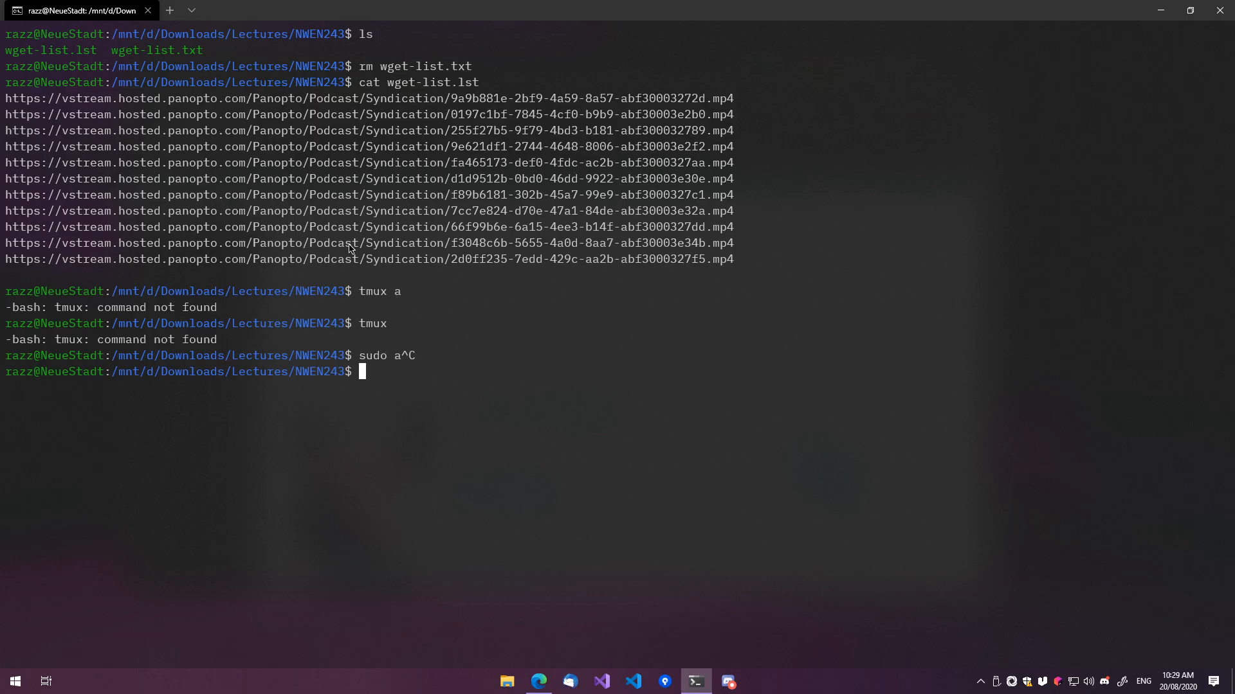
mouse_move(275, 201)
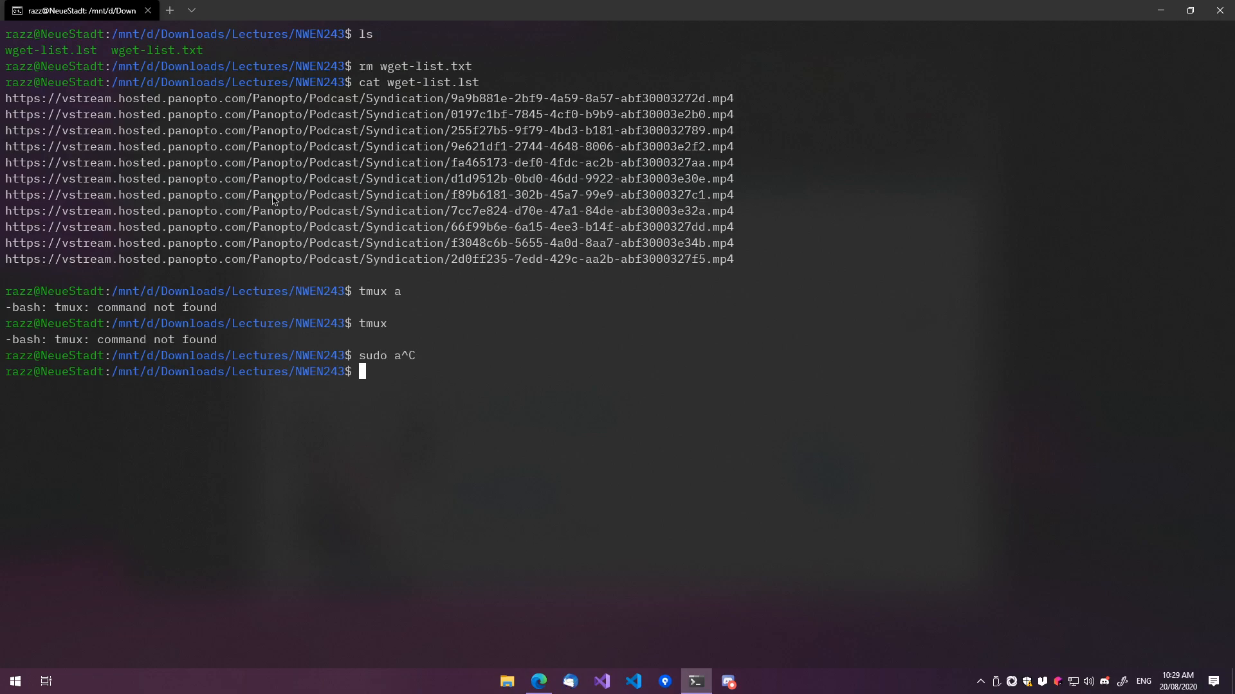
- Start a second Debian shell session from the profile dropdown
left_click(191, 10)
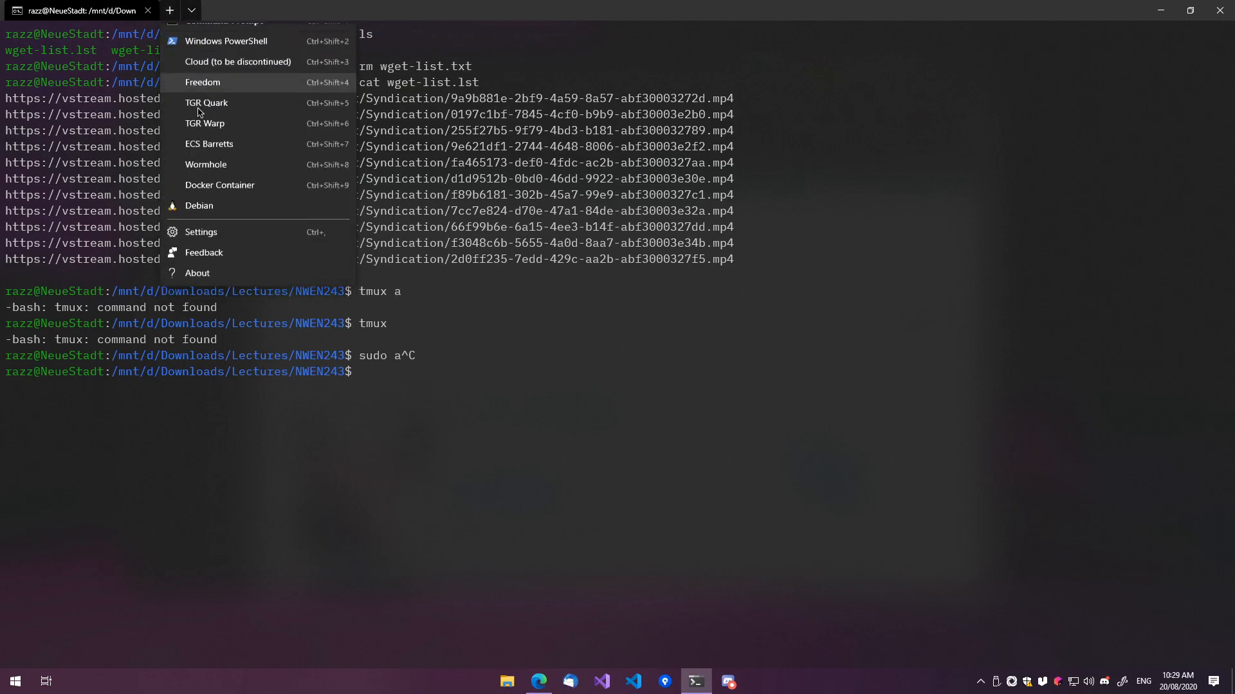
left_click(198, 206)
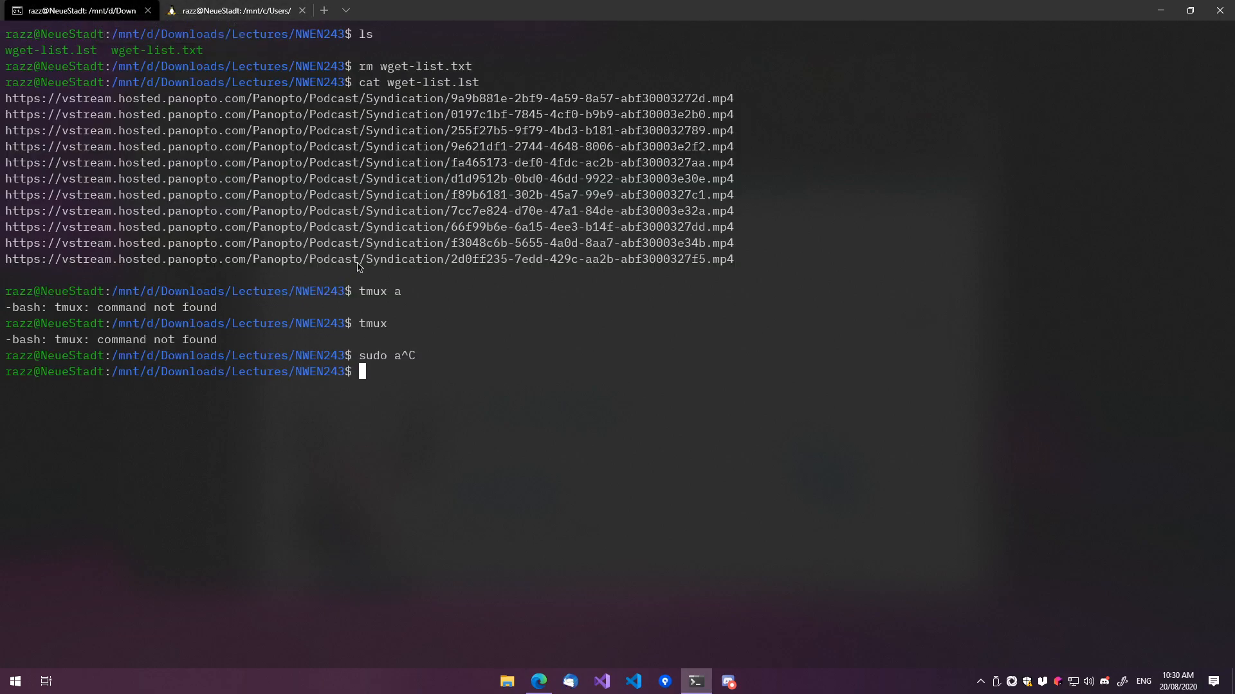
- List the NWEN243 folder, check wget --help, and run wget -i wget-list.lst
type("ls")
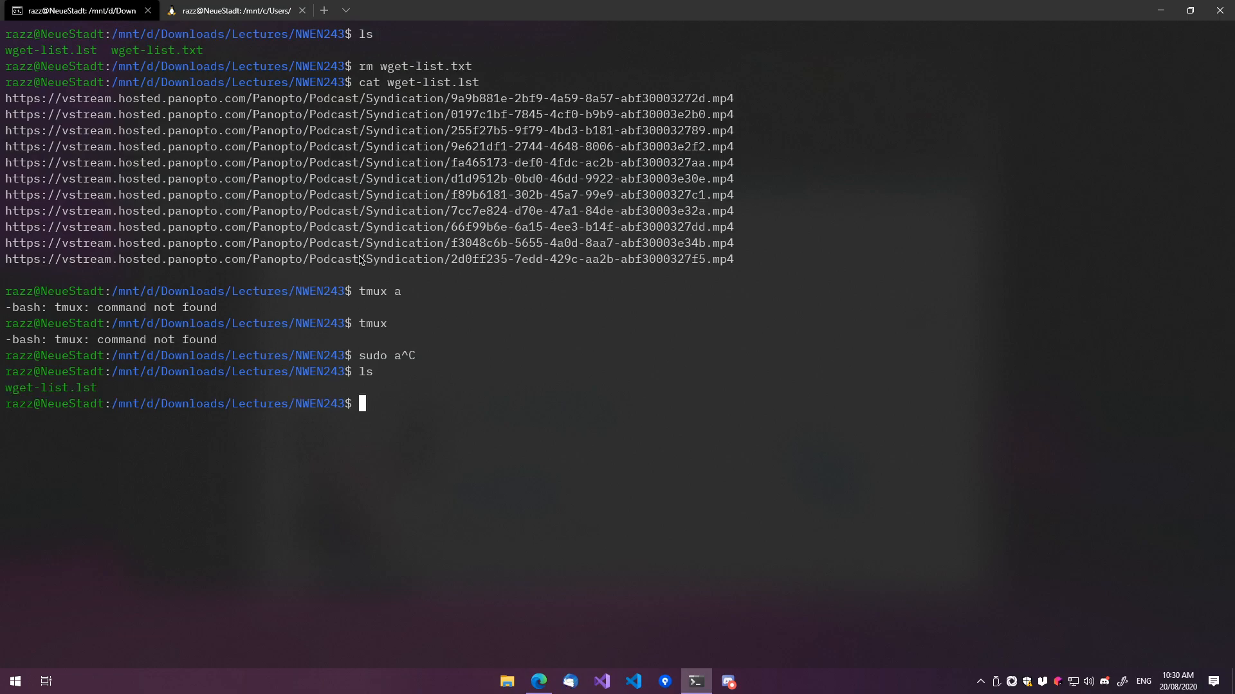
type("wget")
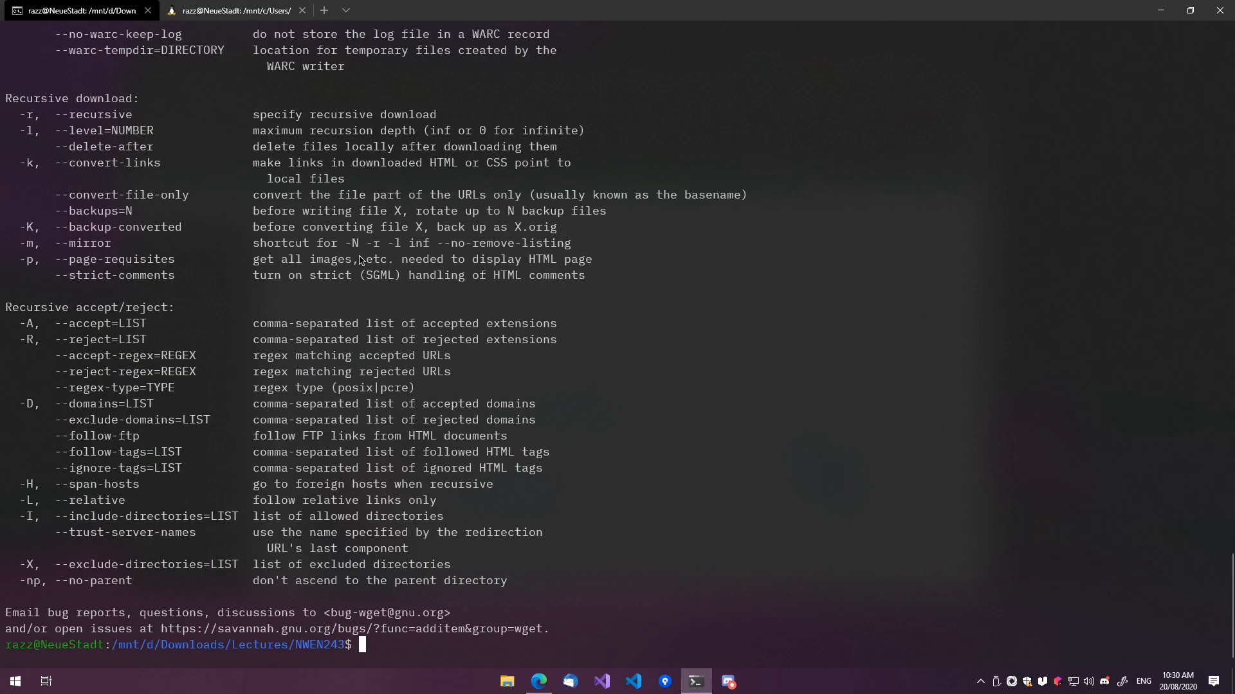
type("wget -")
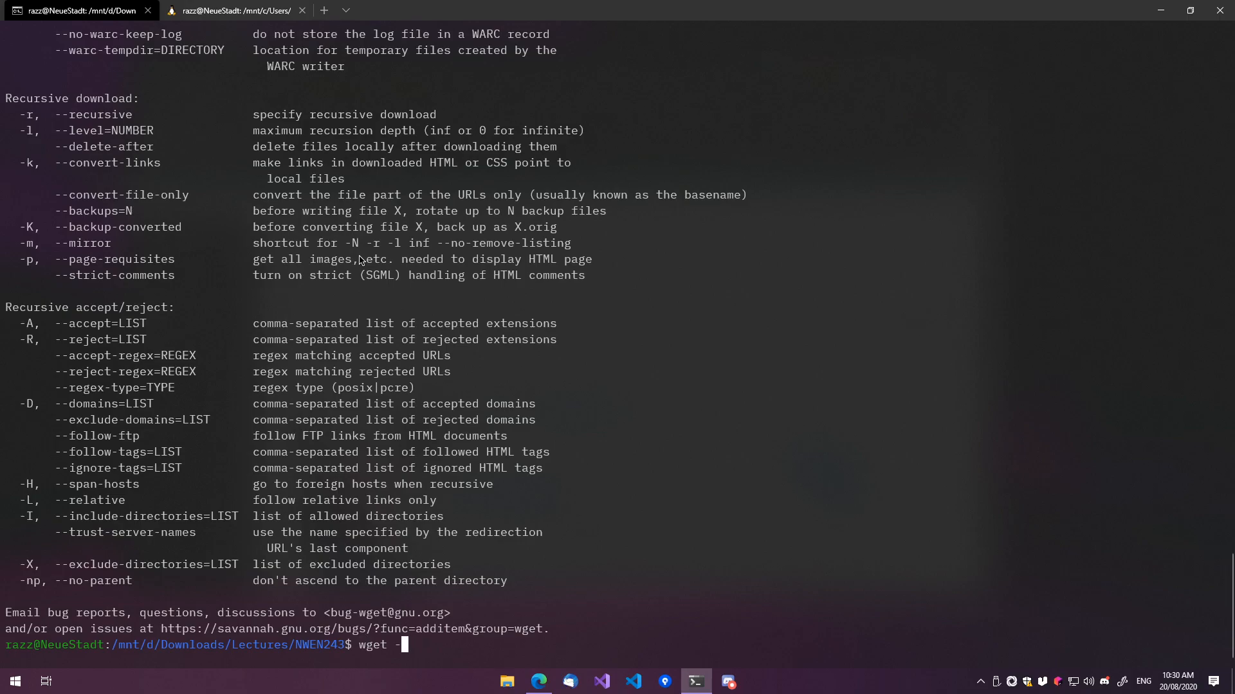
mouse_move(332, 285)
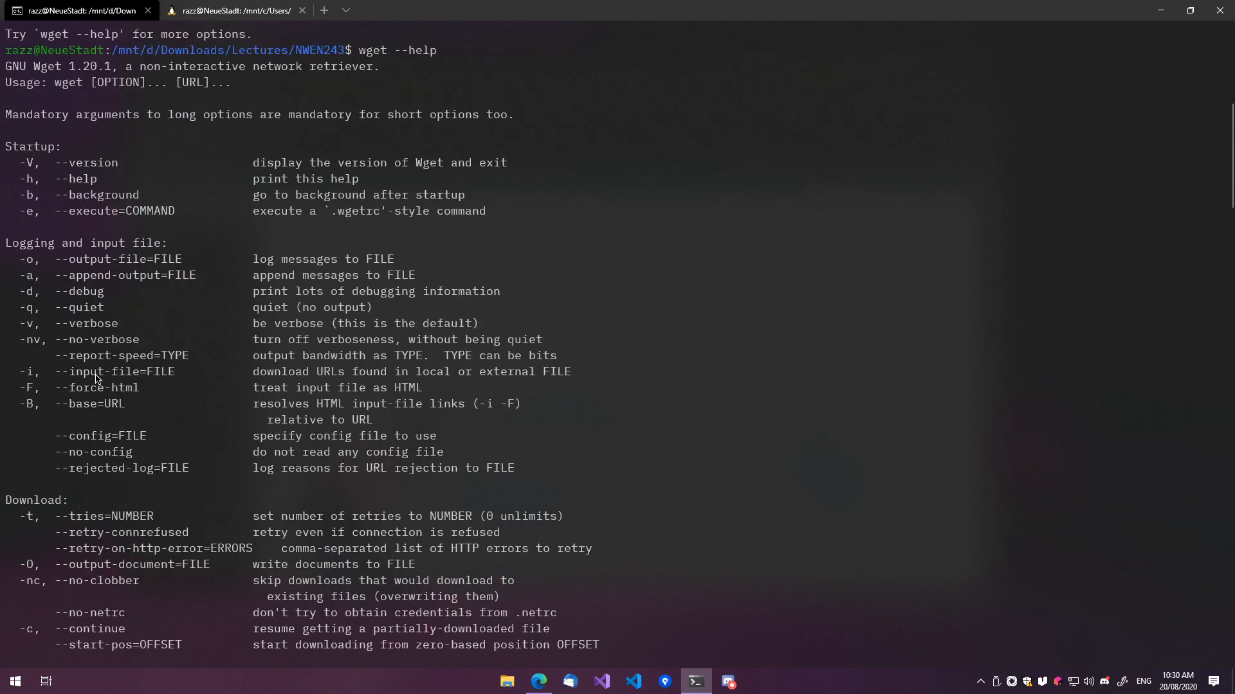
mouse_move(68, 268)
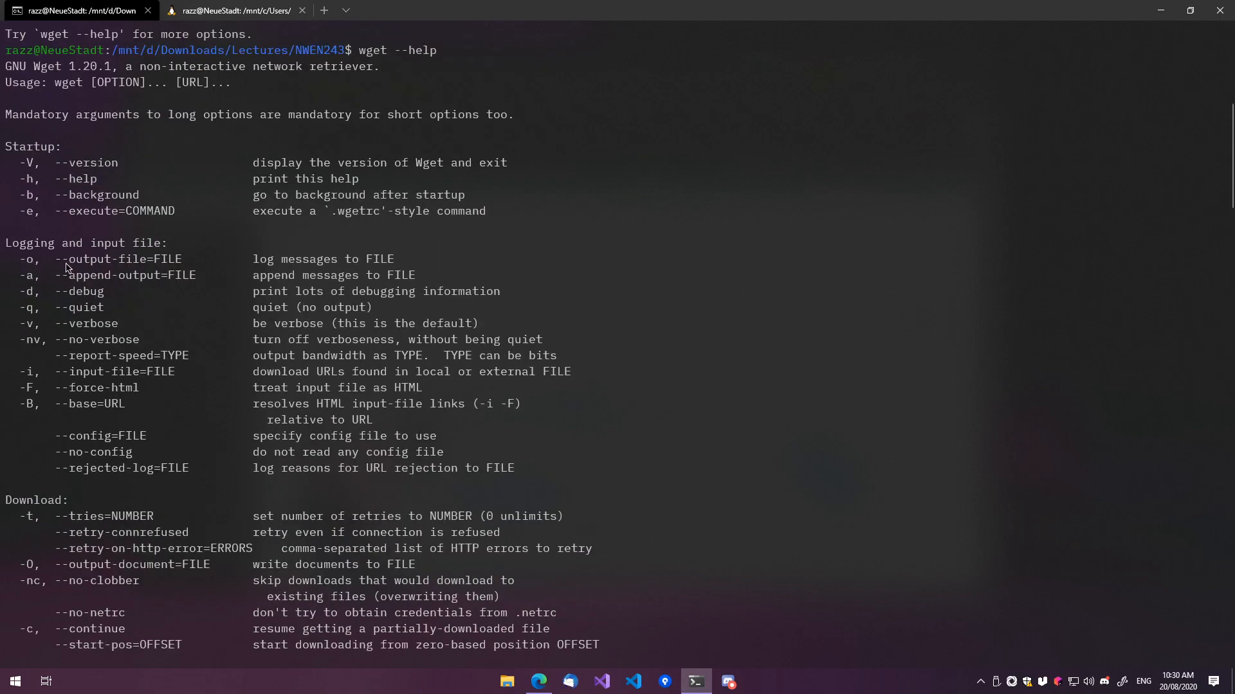
mouse_move(54, 355)
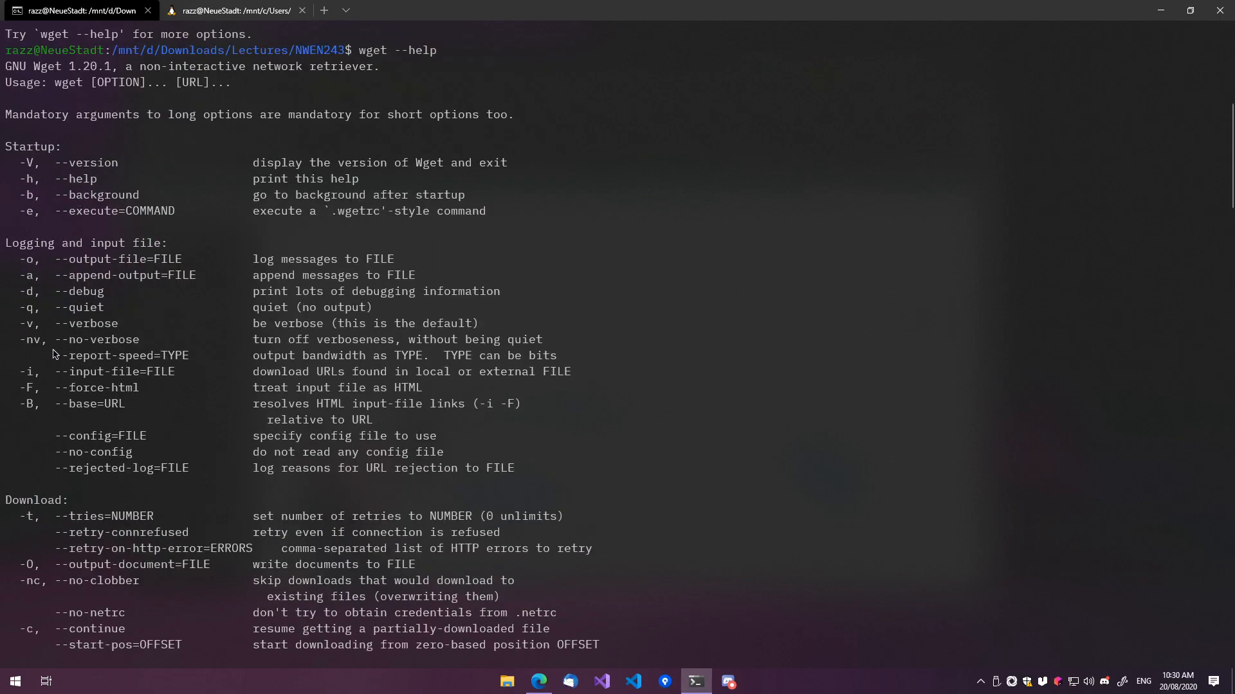
mouse_move(271, 370)
type("wget -i wget-list.lst")
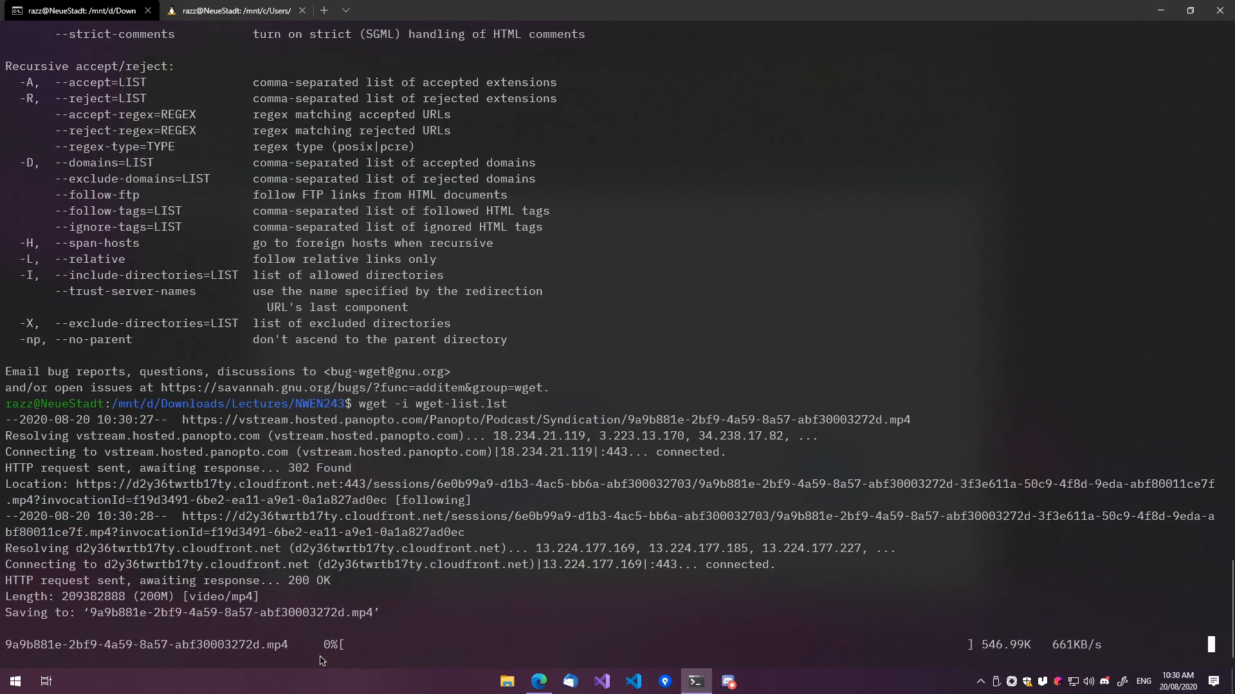
- In the other shell, cd to /mnt/d/Downloads/Lectures, mkdir CYBR271 and move into the empty folder
left_click(229, 10)
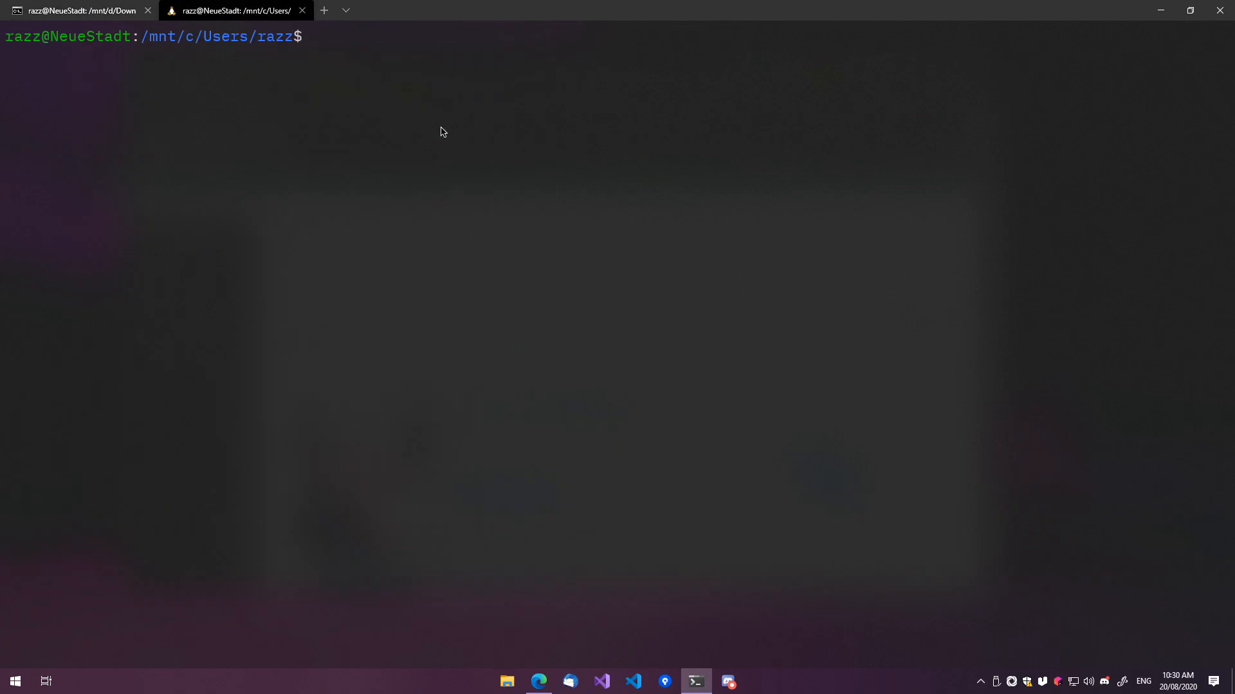
type("cd /mnt/d/Downloads/")
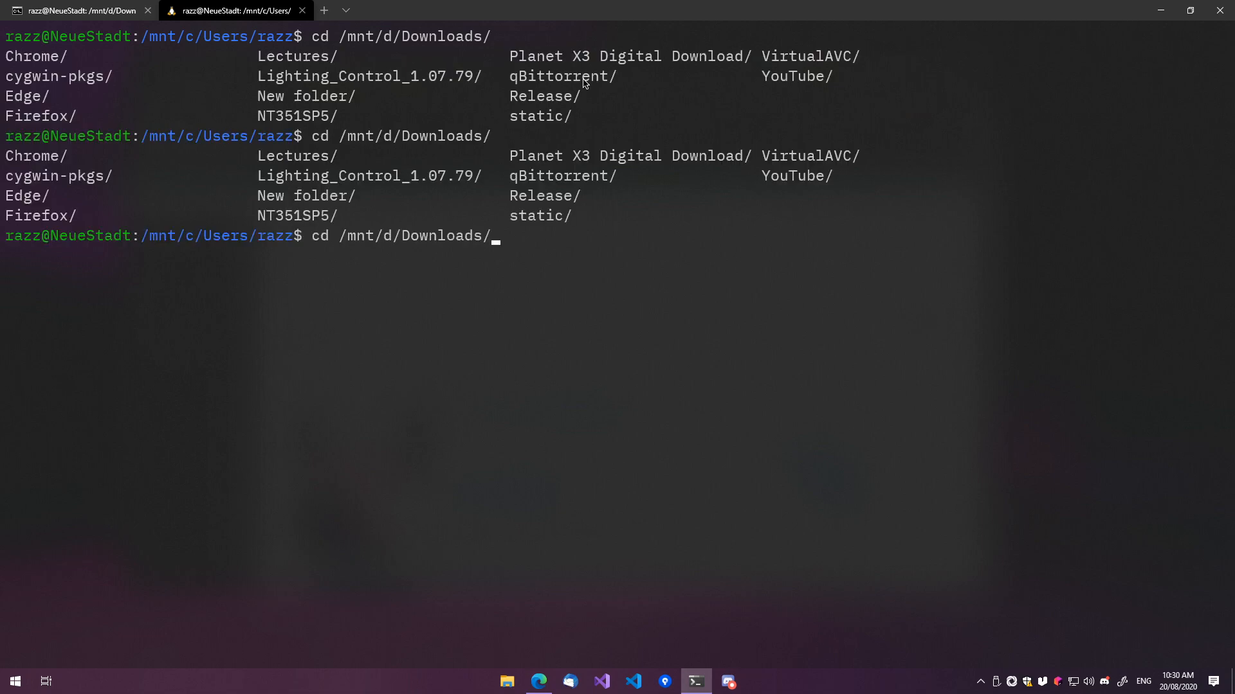
type("L")
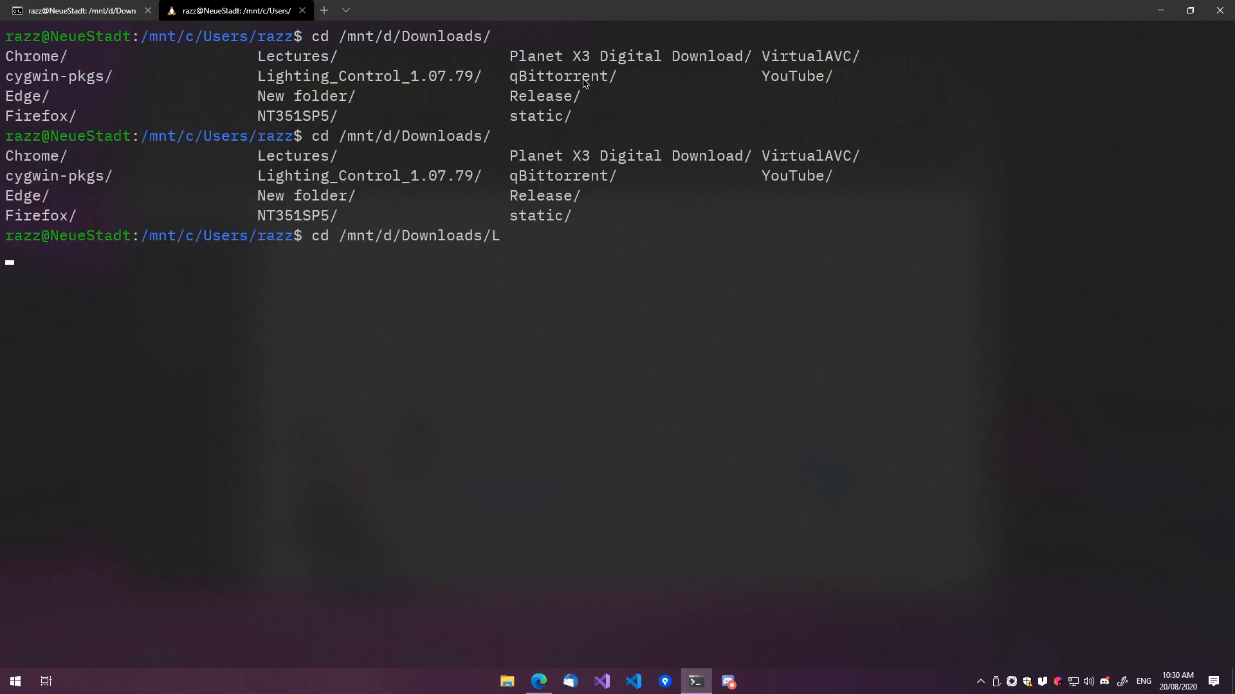
type("mkdir CYBR271")
type("ls")
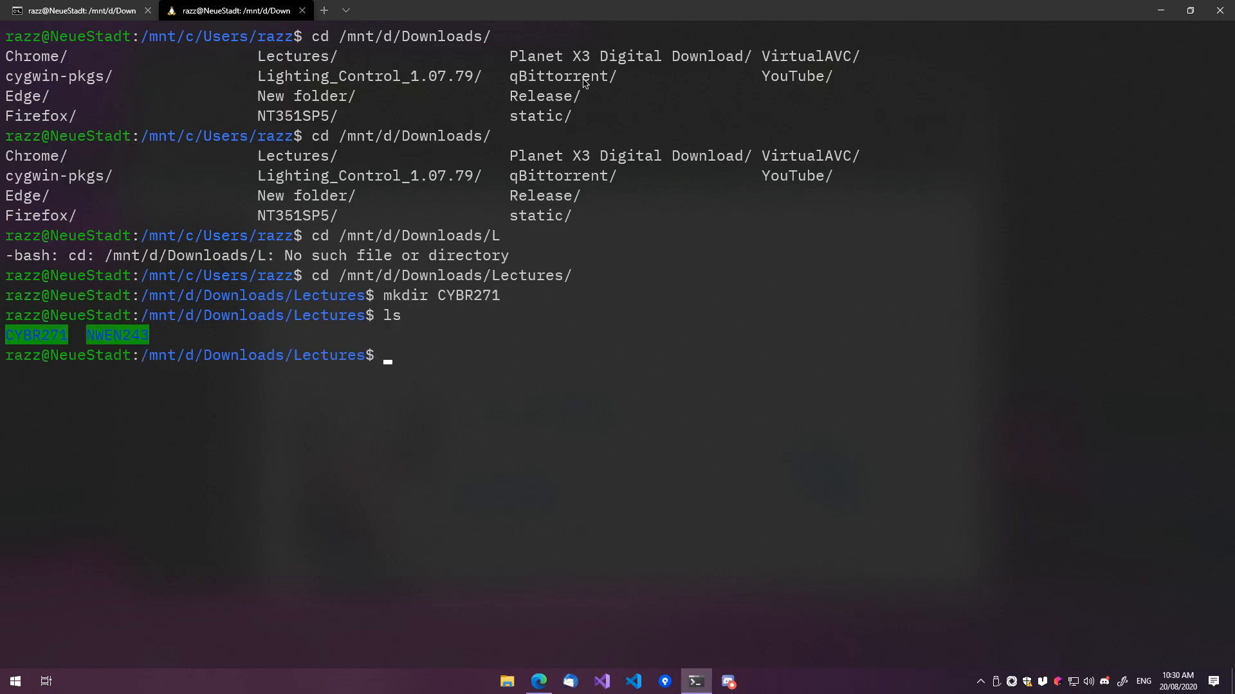
type("cd CYBR271/")
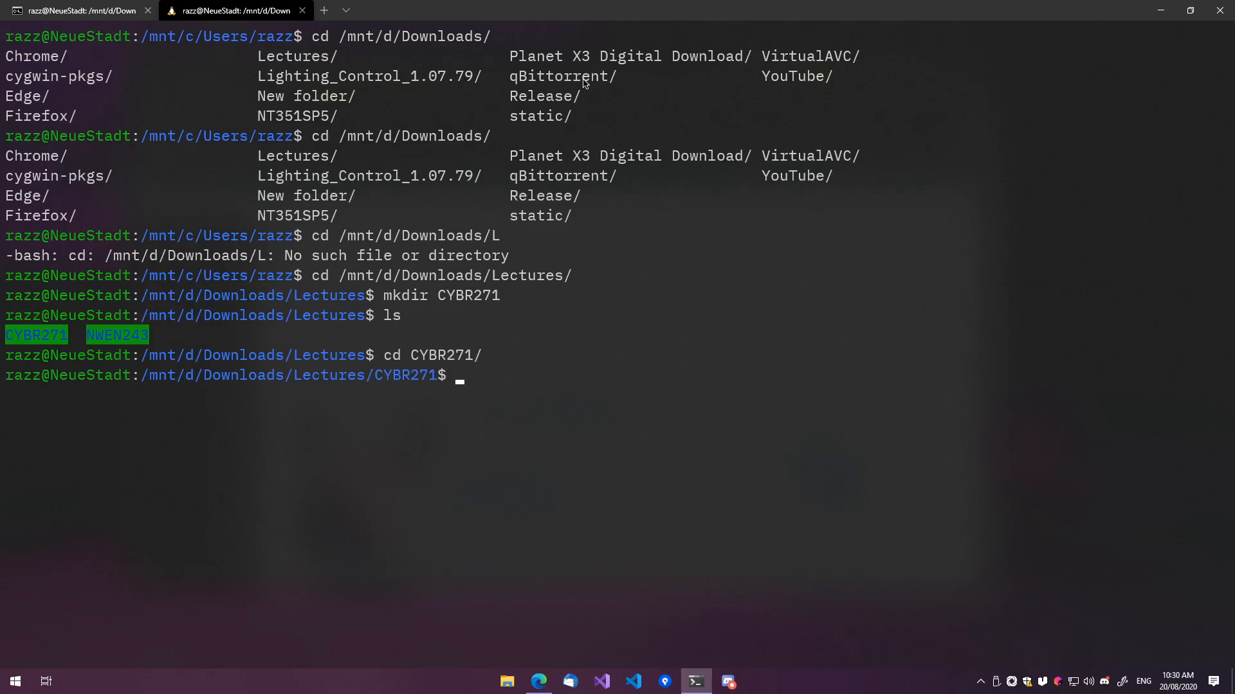
type("ls")
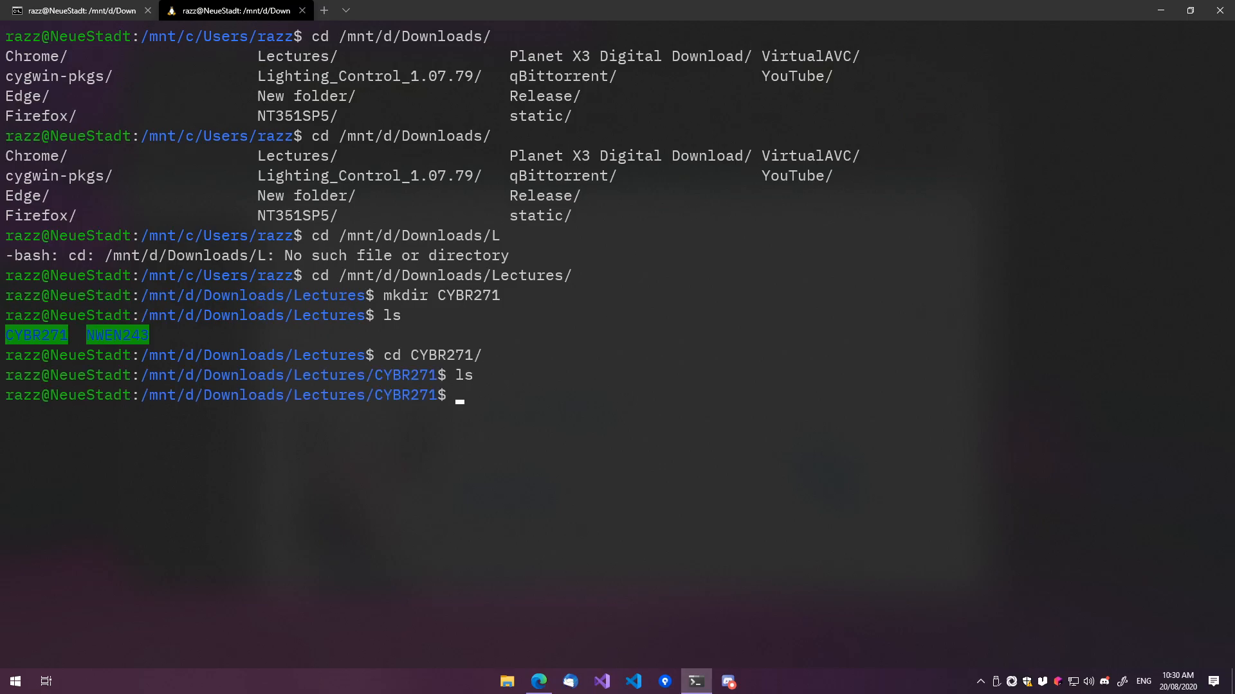
mouse_move(682, 342)
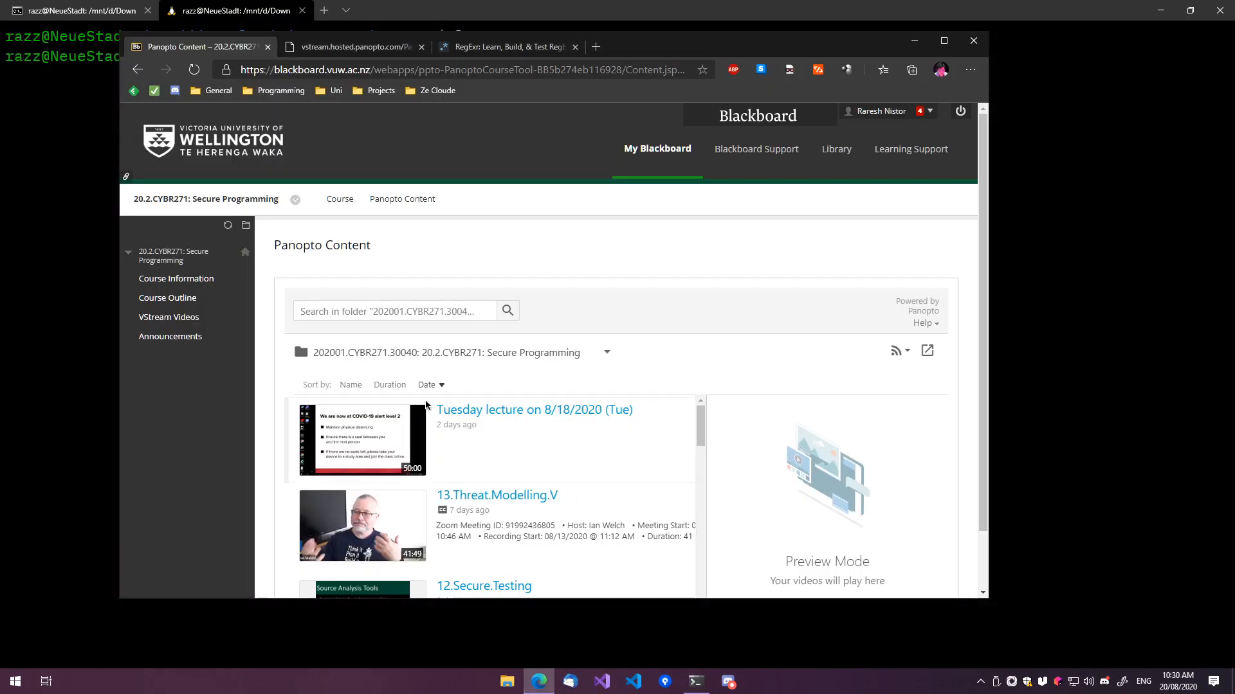
- Subscribe to the CYBR271 lecture RSS feed and extract its MP4 links in RegExr
left_click(895, 350)
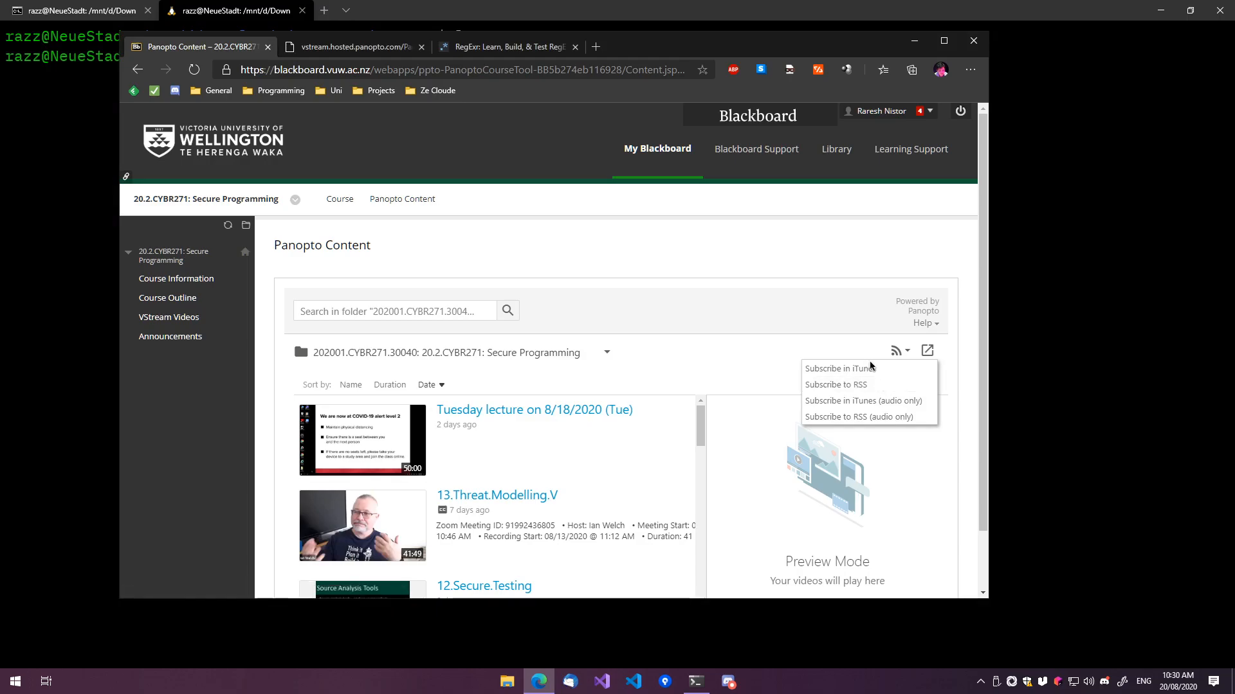
left_click(835, 385)
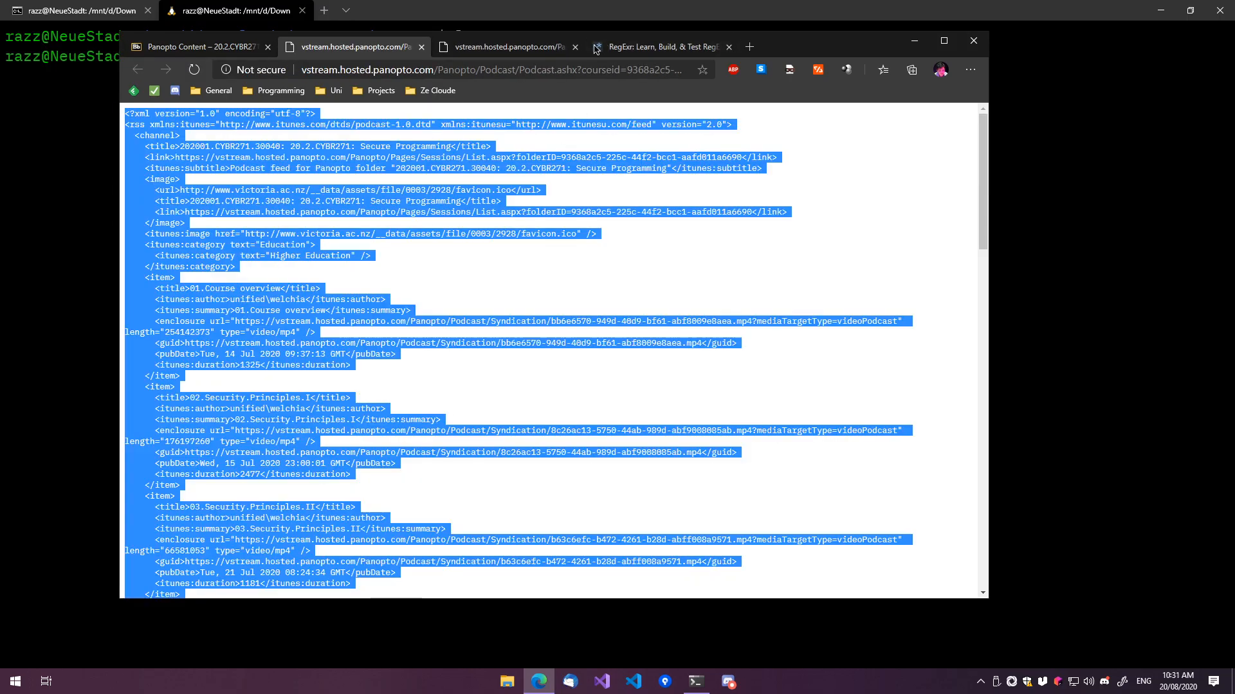
left_click(657, 46)
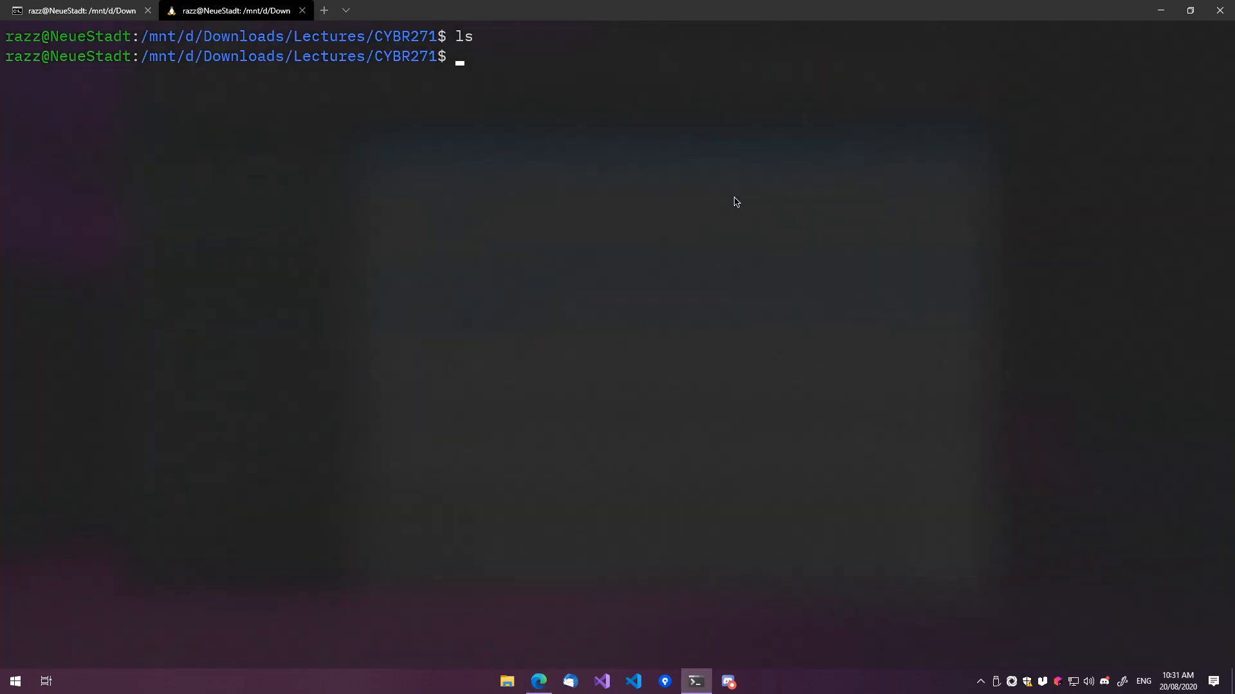
- Paste the extracted URLs into a new wget-list-raw.txt in vim and save it
type("ls")
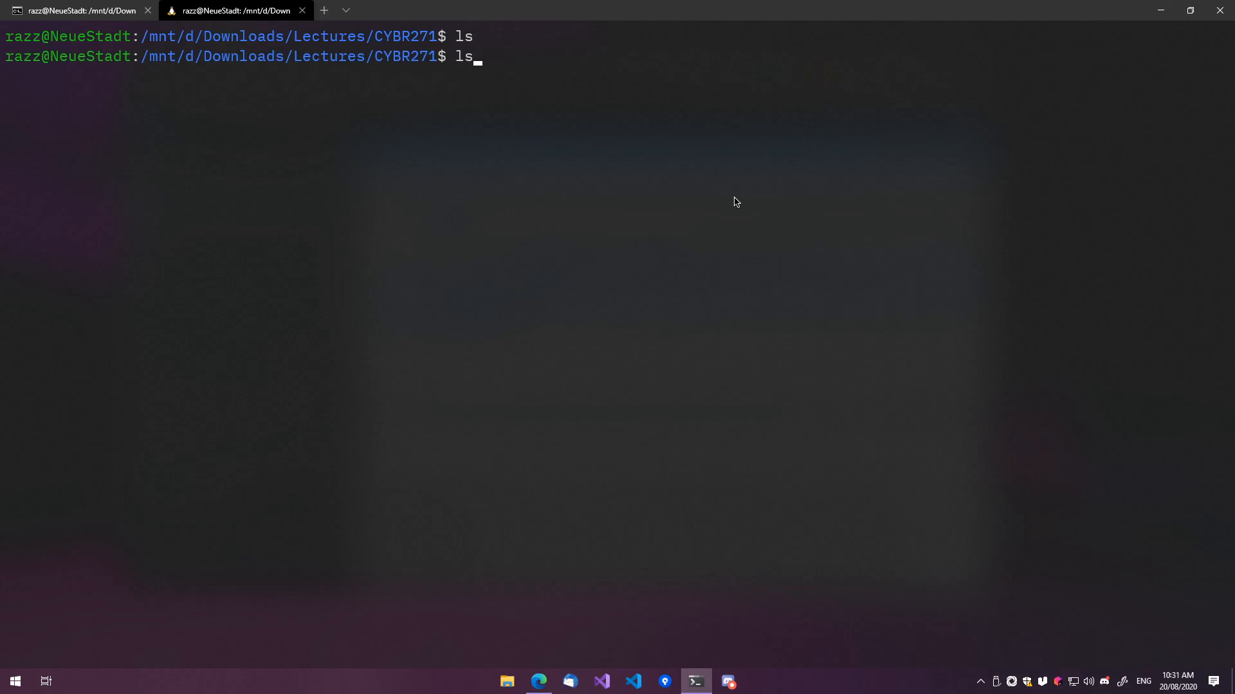
type("vim")
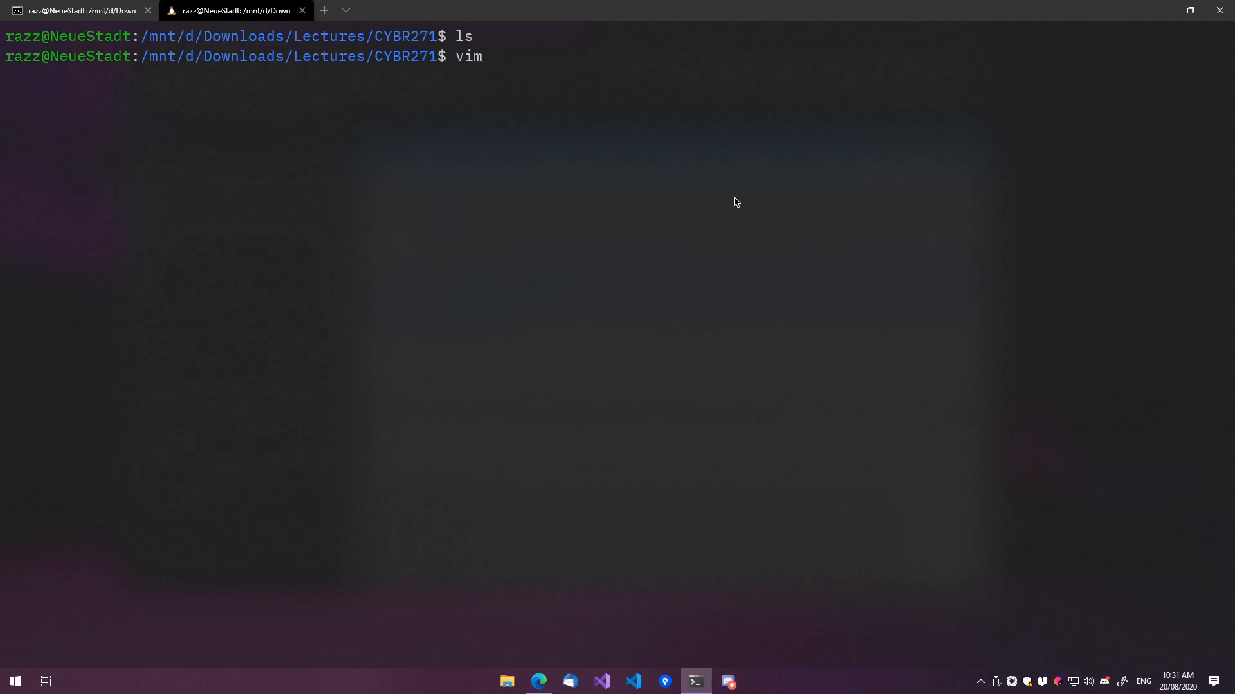
type("wget-")
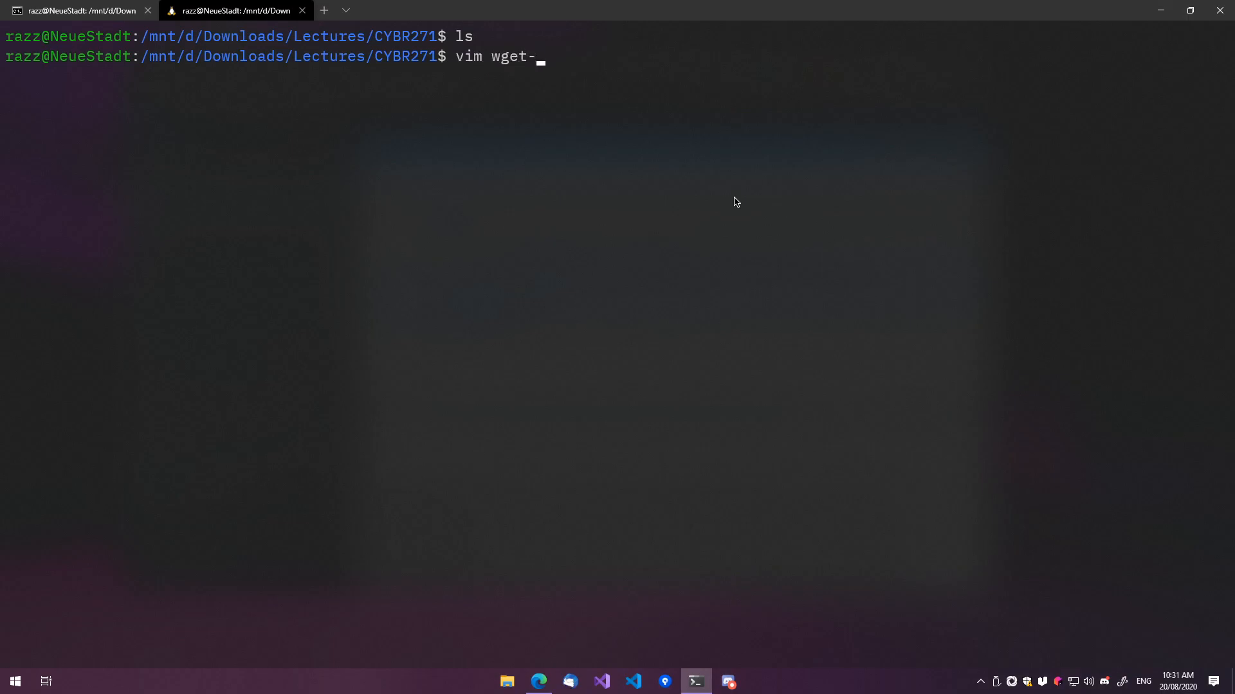
type("list-")
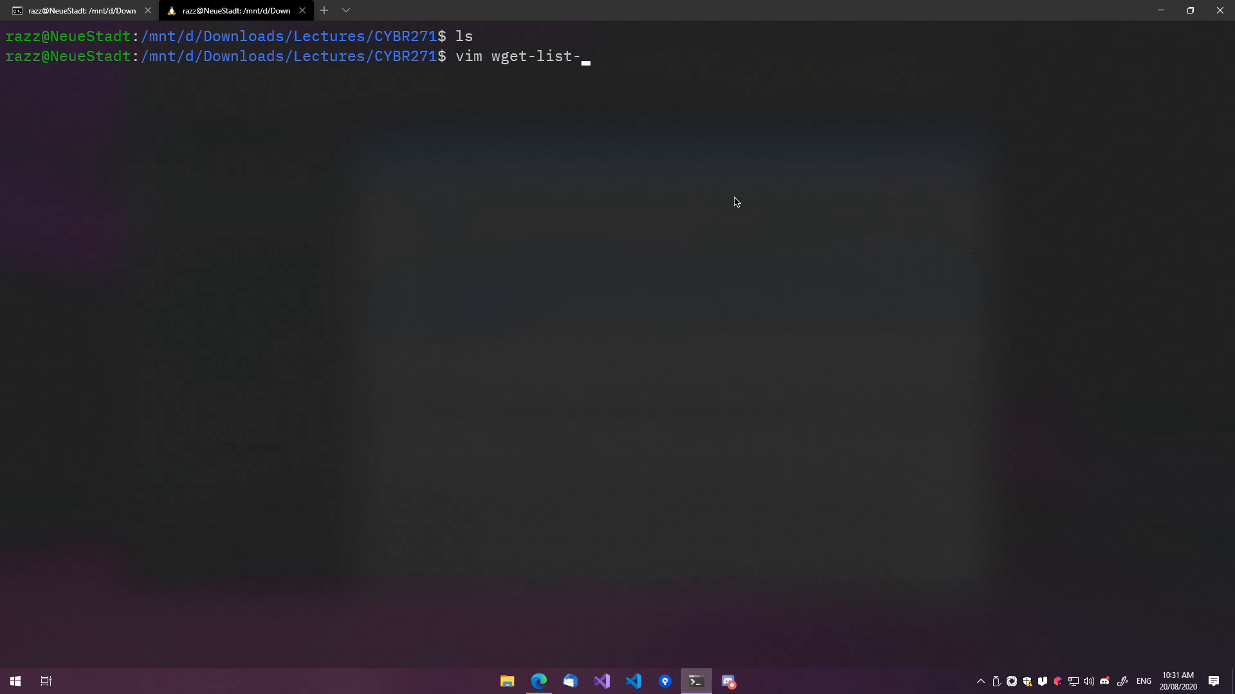
type("raw.txt")
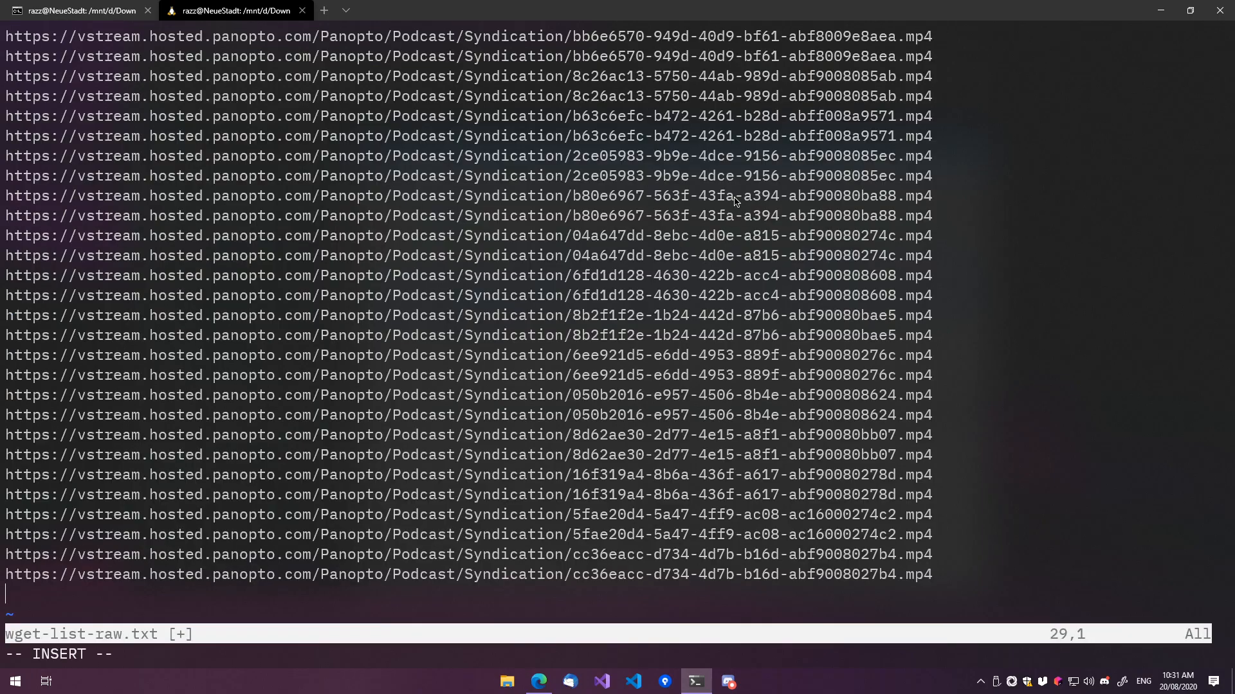
key("Escape")
type("u")
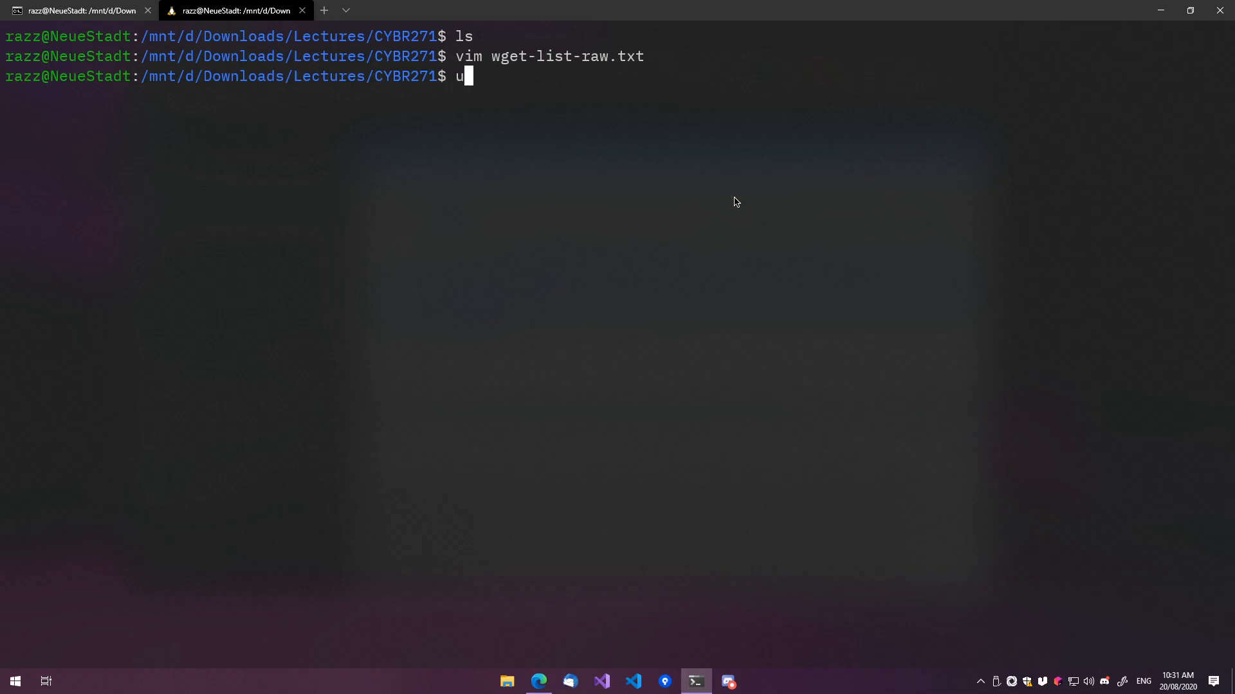
- Run uniq wget-list-raw.txt > wget-list.txt and begin wget -i wget-list.txt for CYBR271
type("niq")
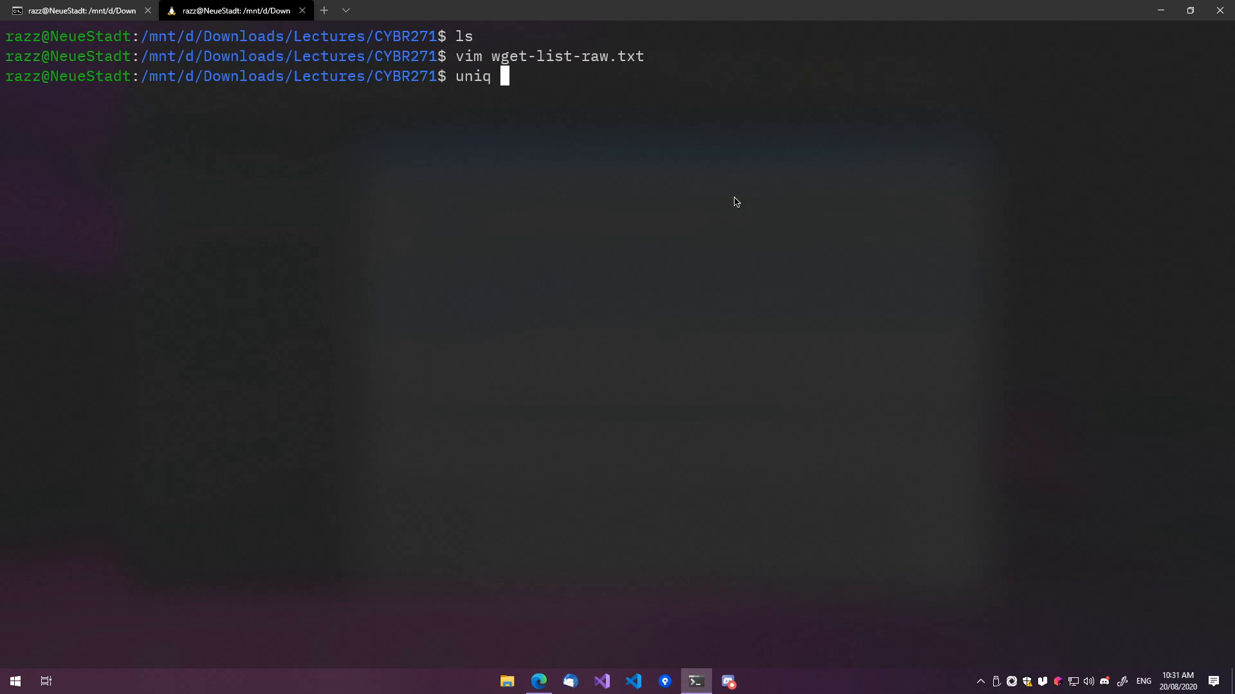
type("wget-list-raw.txt")
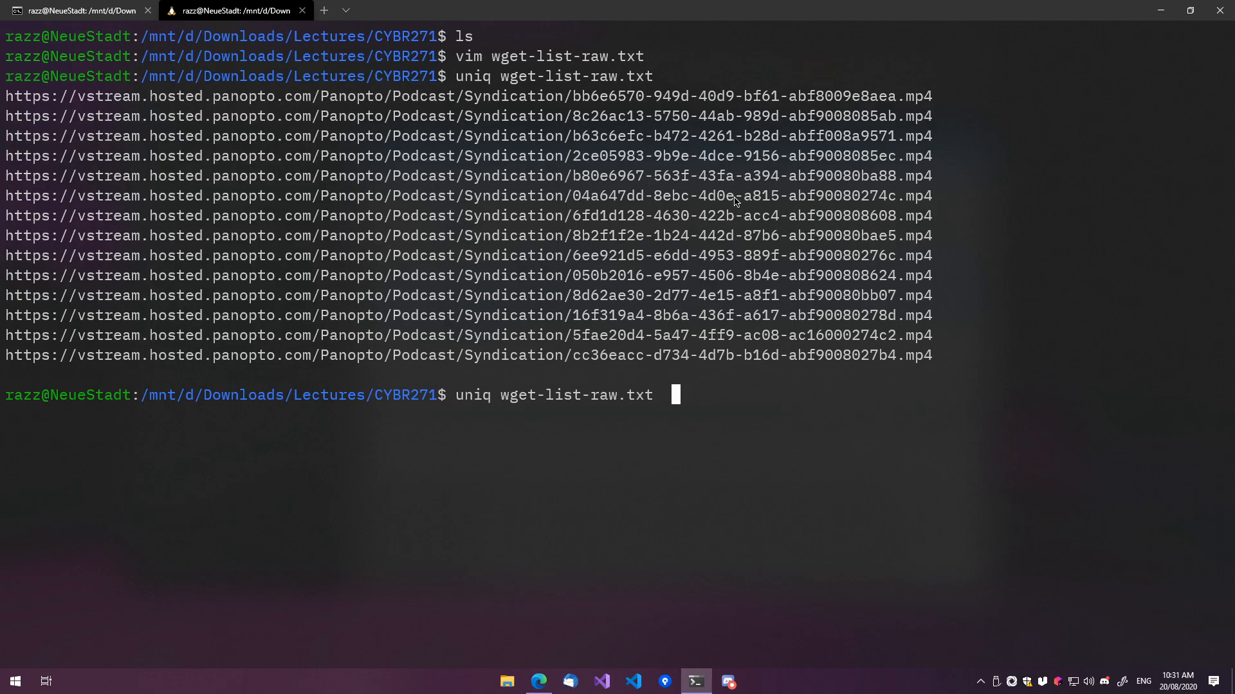
type("> wget-list-raw")
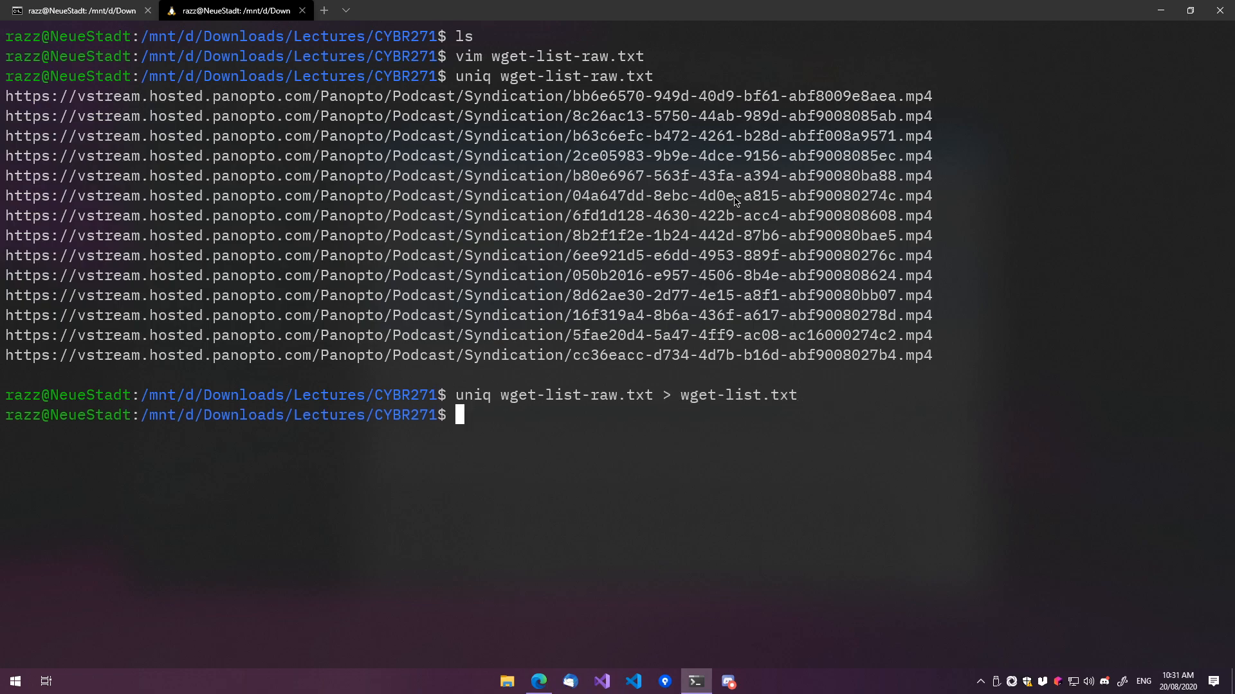
type("wget -i wget-list.txt")
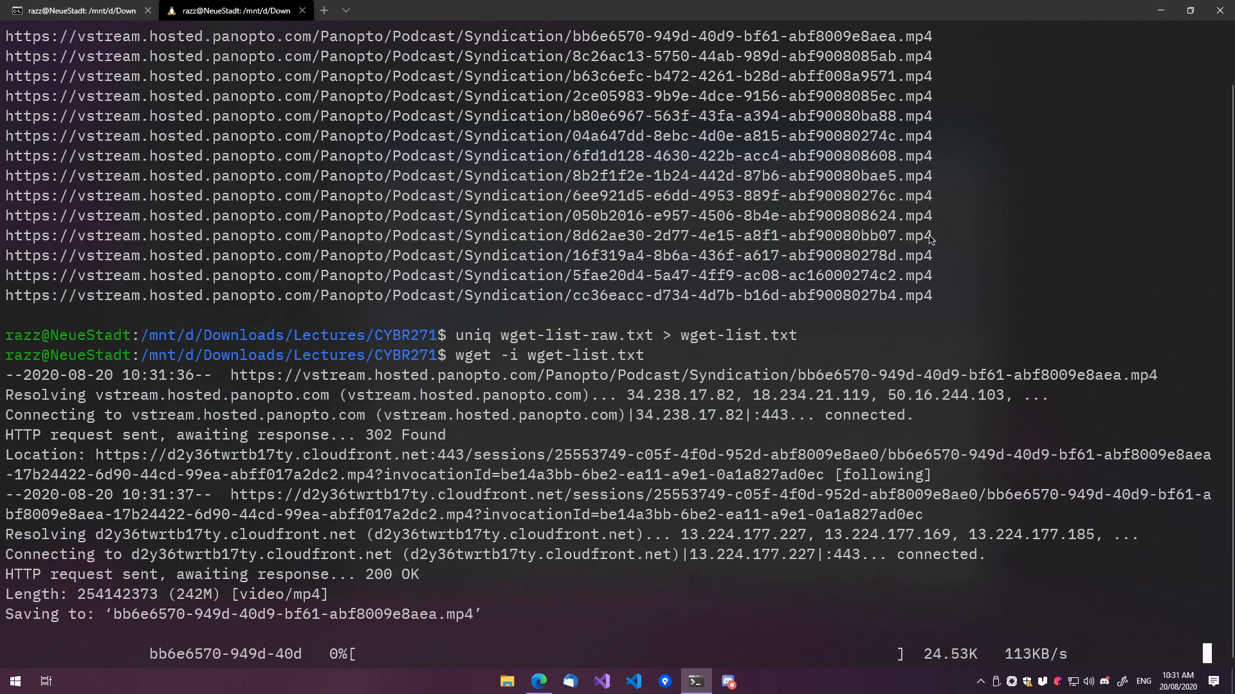
mouse_move(533, 557)
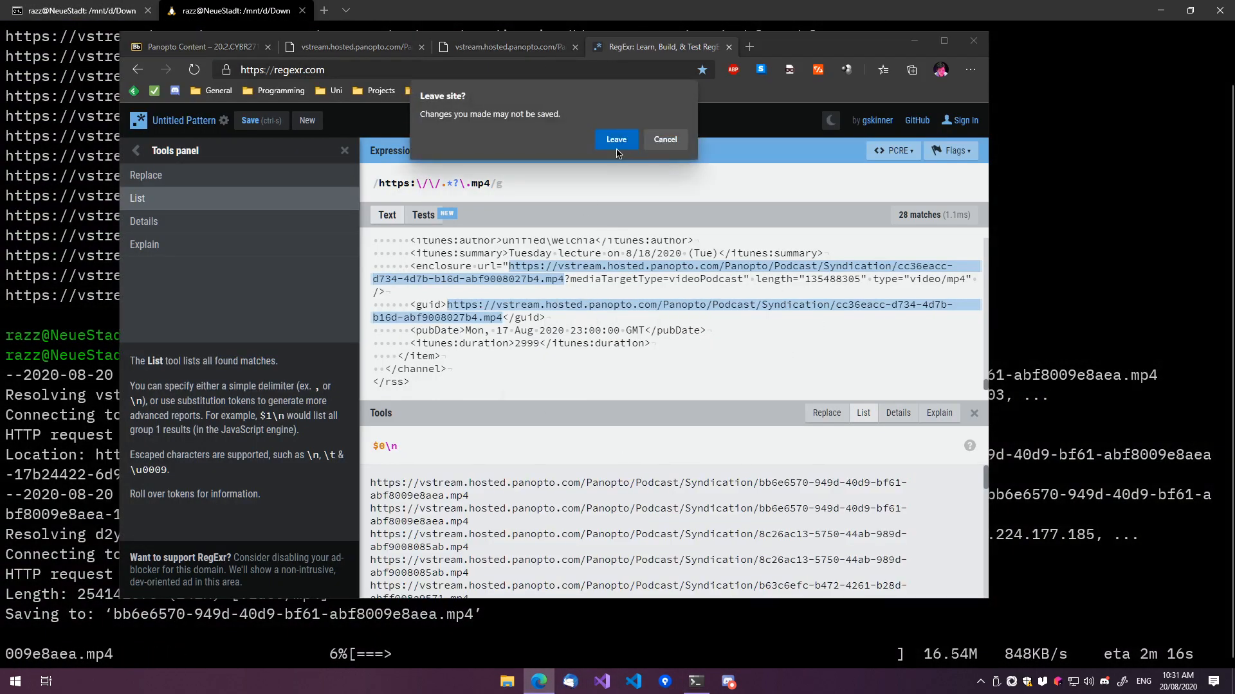
- Leave RegExr without saving the pattern and return to the CYBR271 RSS feed tab
left_click(616, 139)
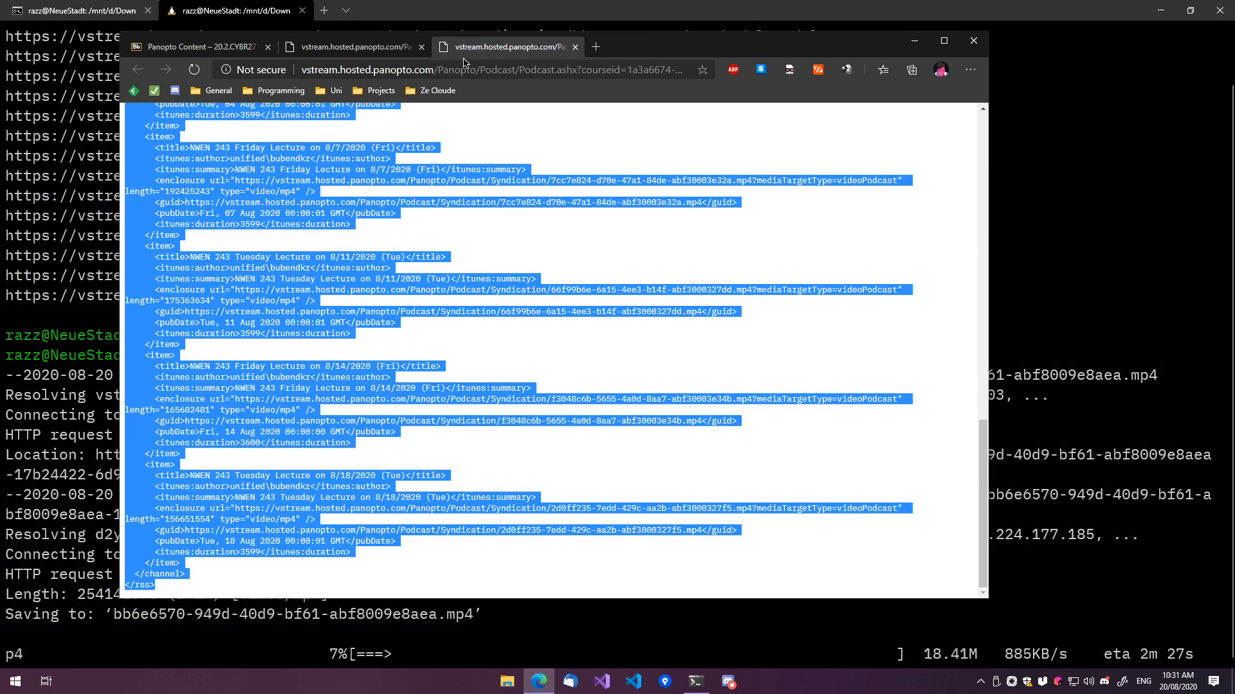
left_click(350, 46)
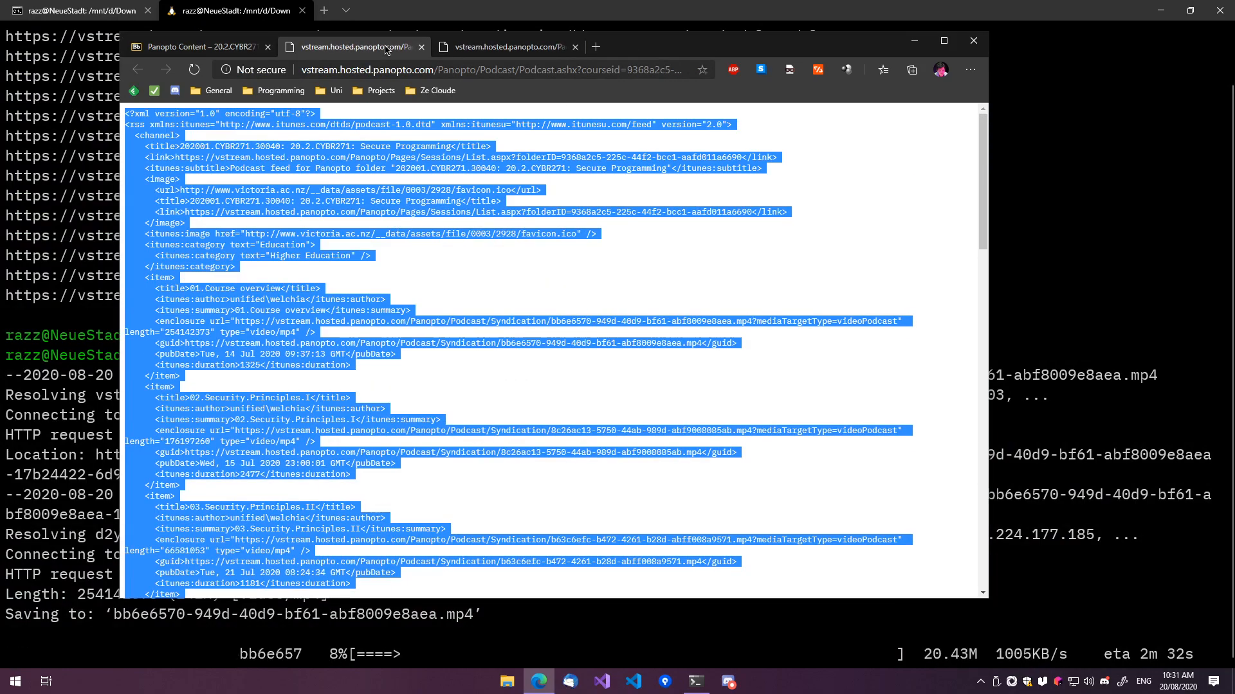